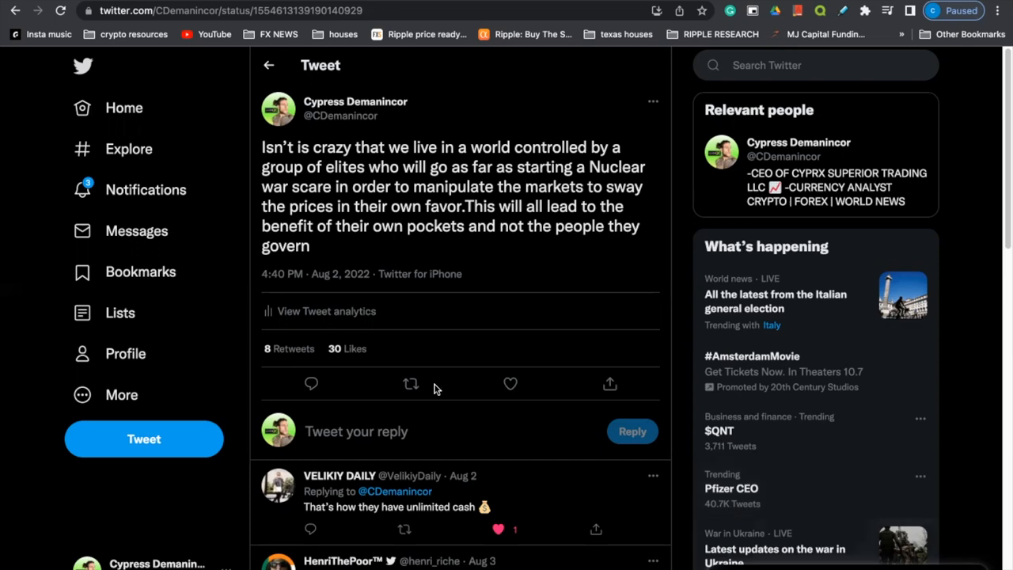
pyautogui.moveTo(340, 274)
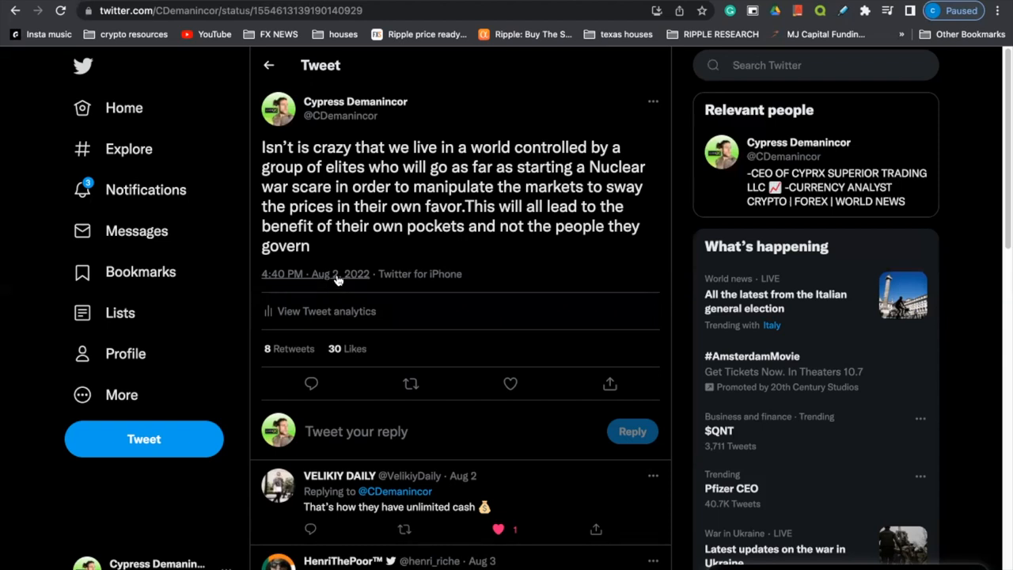
pyautogui.moveTo(364, 206)
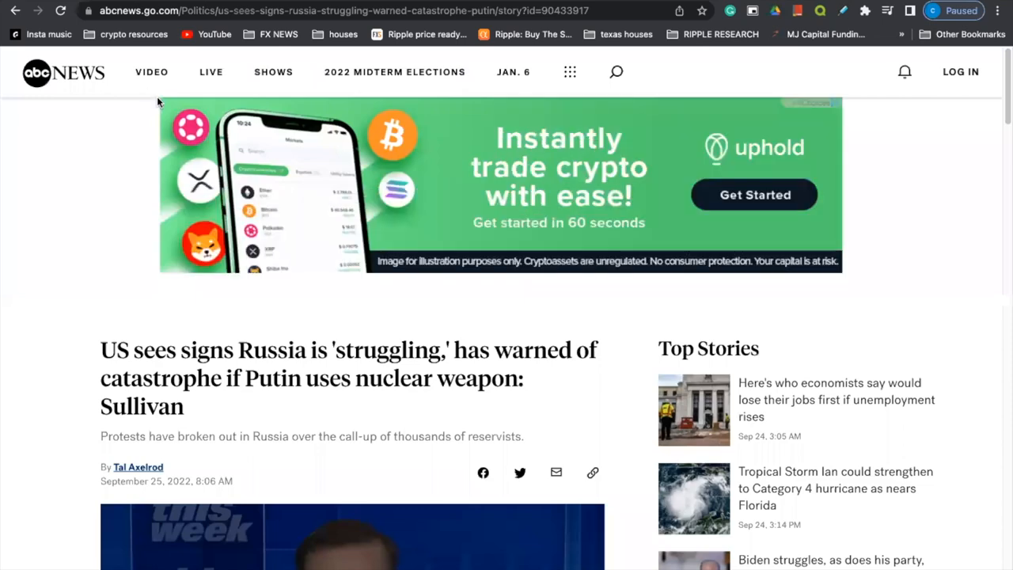
# Step: Scroll down the page to read the next portion of its content
pyautogui.scroll(-3)
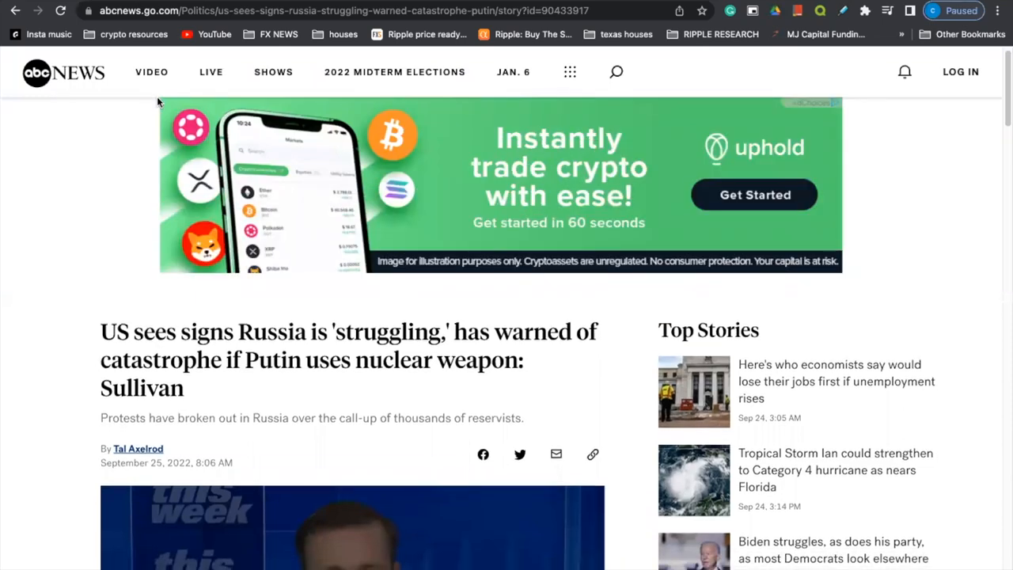
pyautogui.scroll(-3)
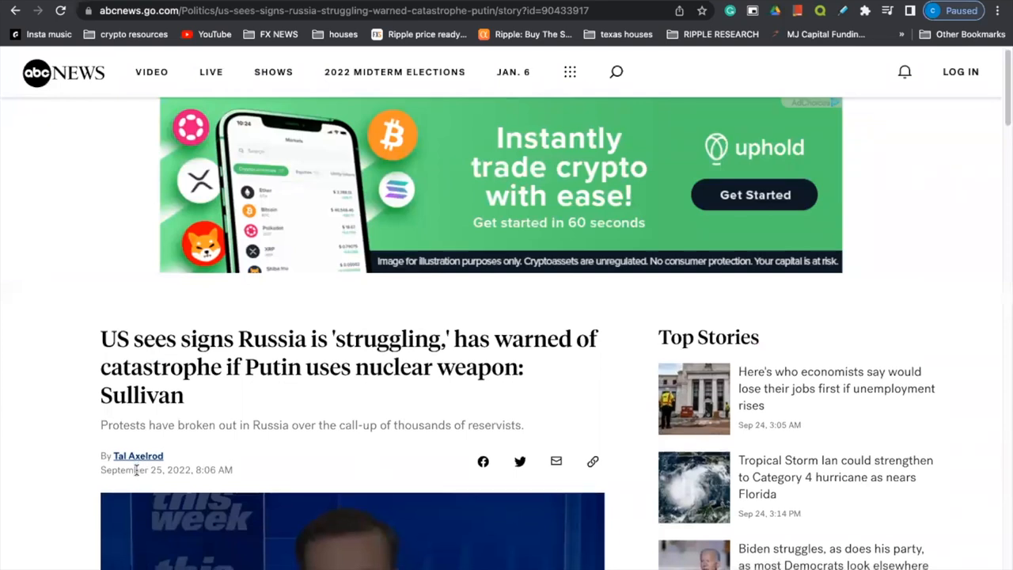
pyautogui.scroll(-3)
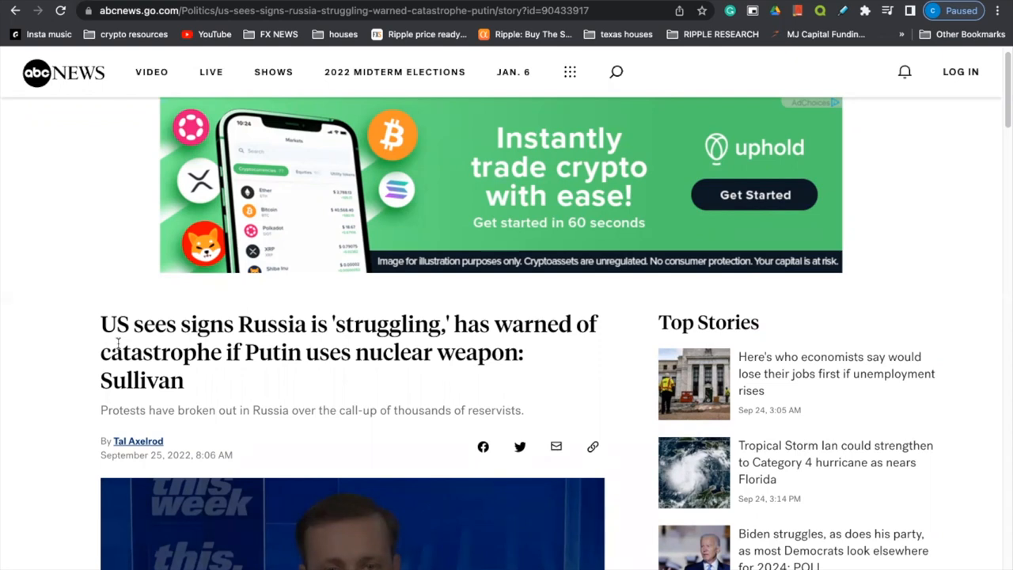
pyautogui.scroll(-3)
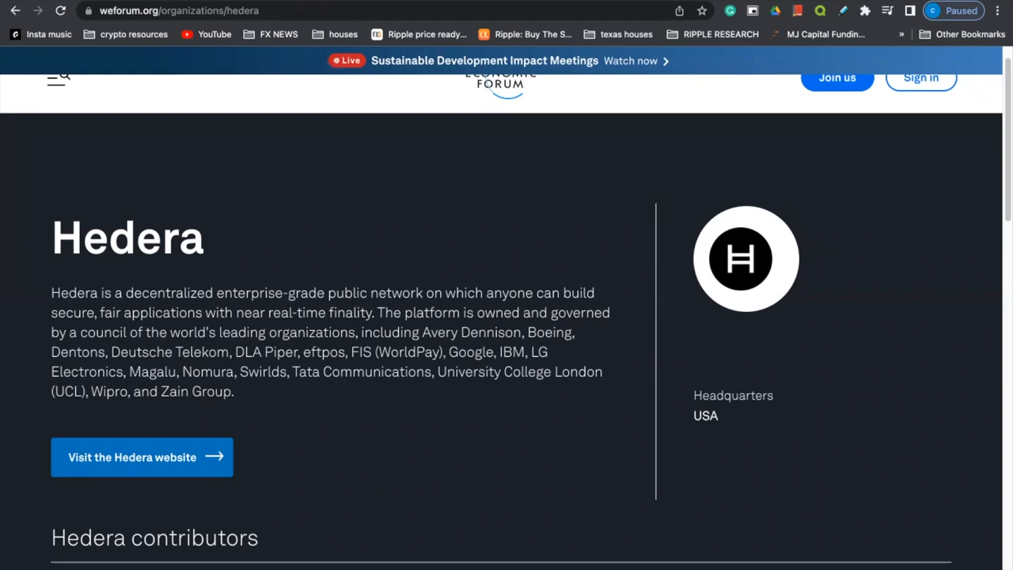
pyautogui.moveTo(133, 282)
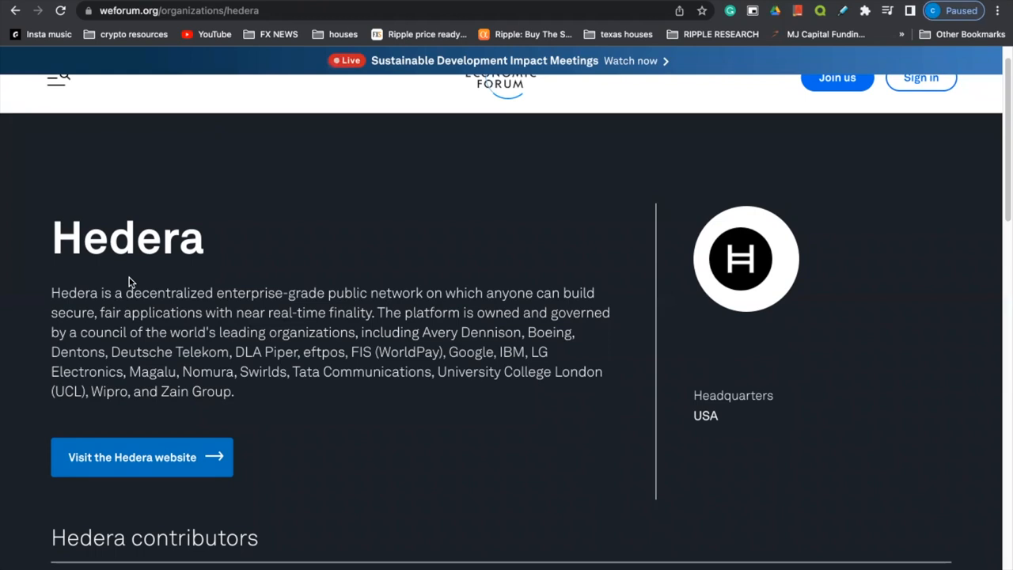
pyautogui.moveTo(103, 313)
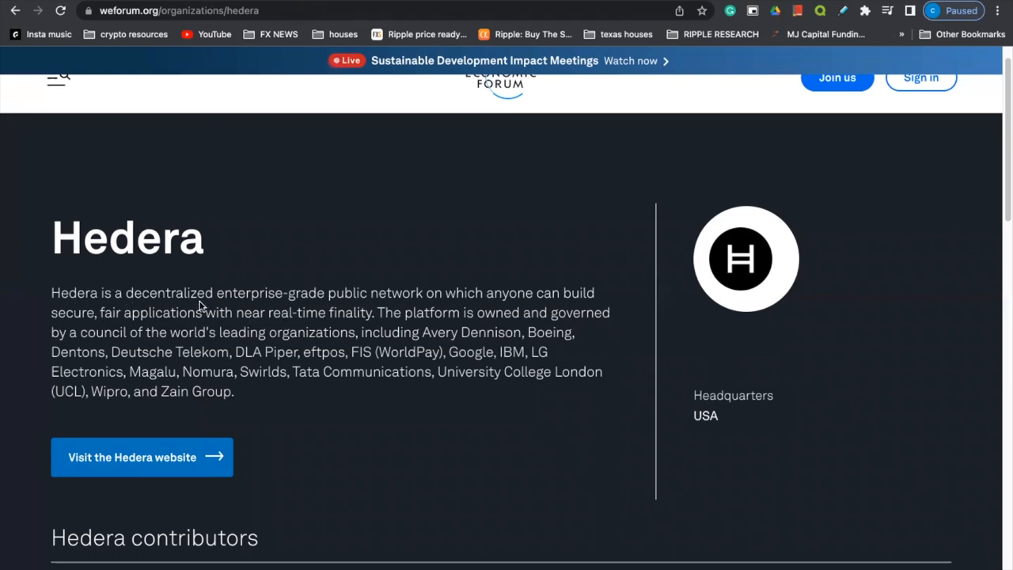
pyautogui.moveTo(377, 298)
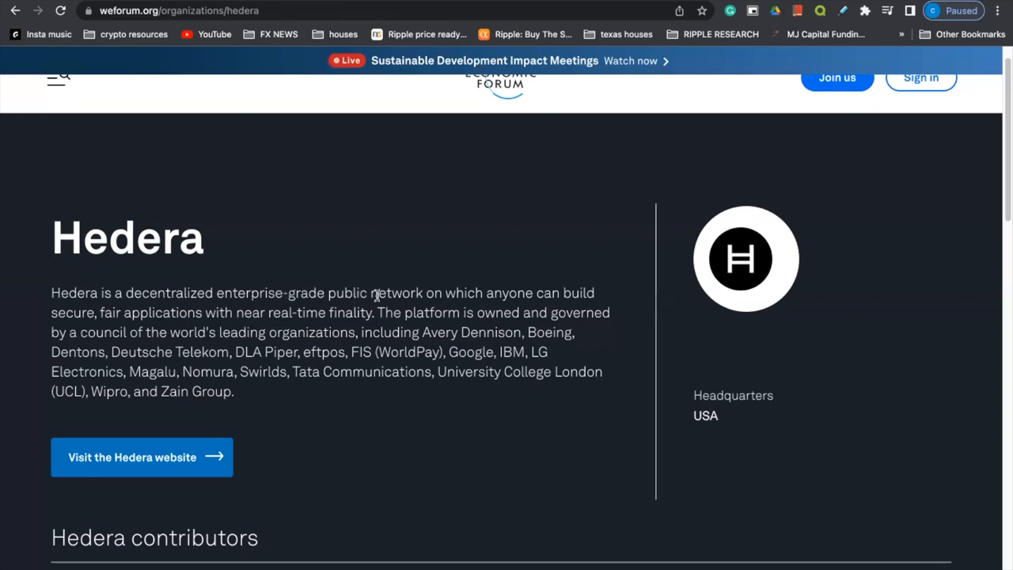
pyautogui.moveTo(399, 293)
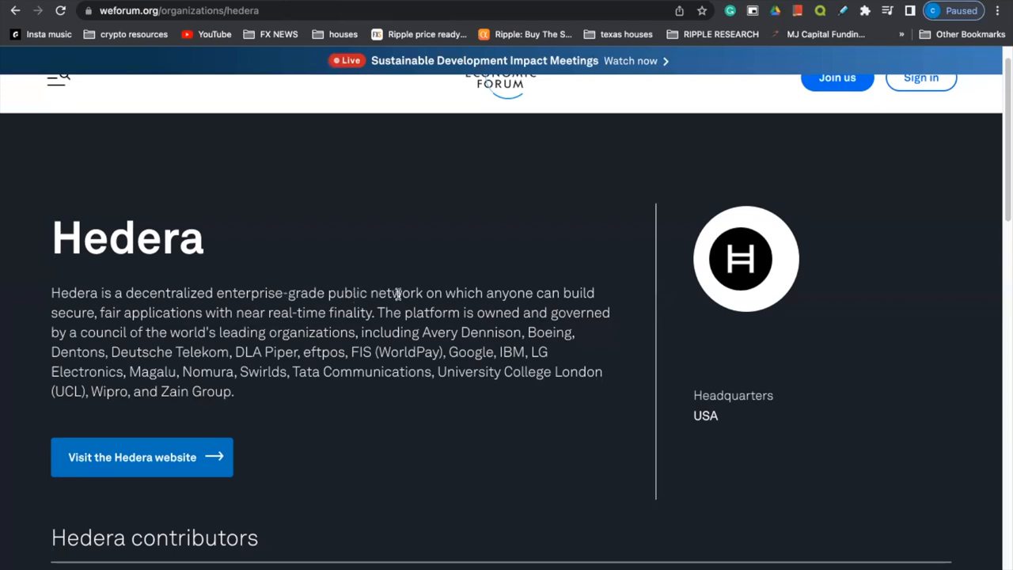
pyautogui.moveTo(332, 317)
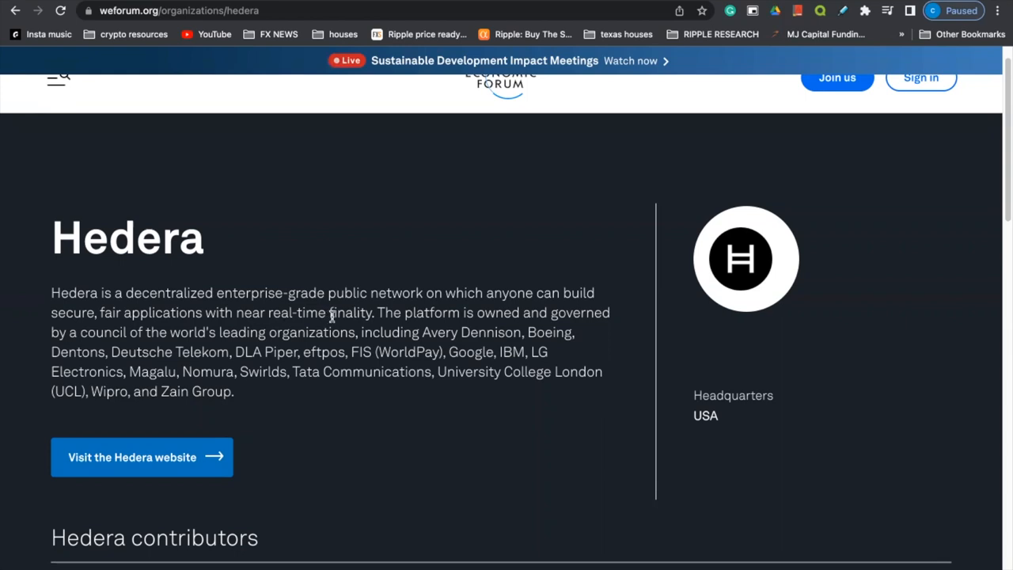
pyautogui.moveTo(427, 311)
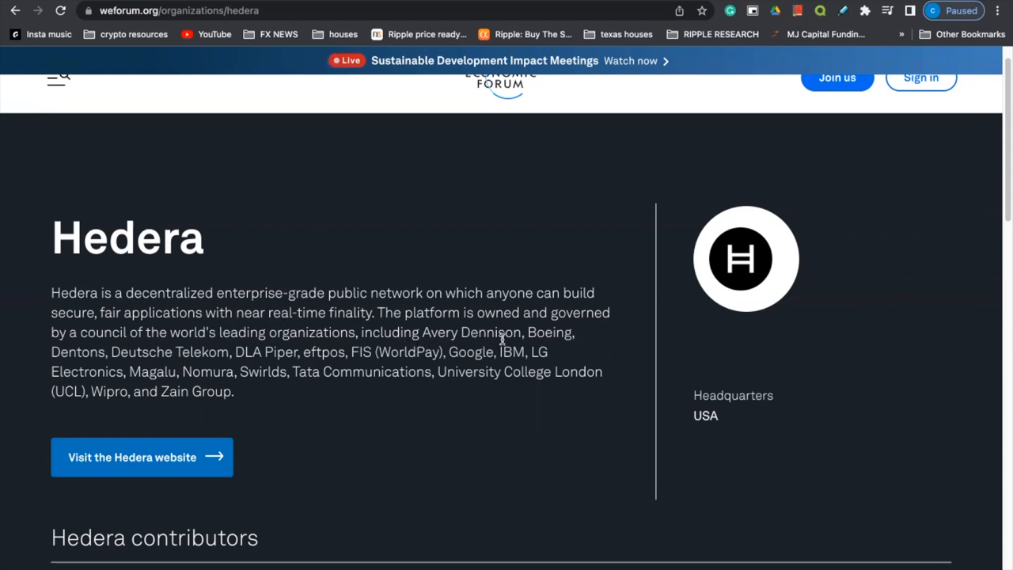
pyautogui.moveTo(307, 366)
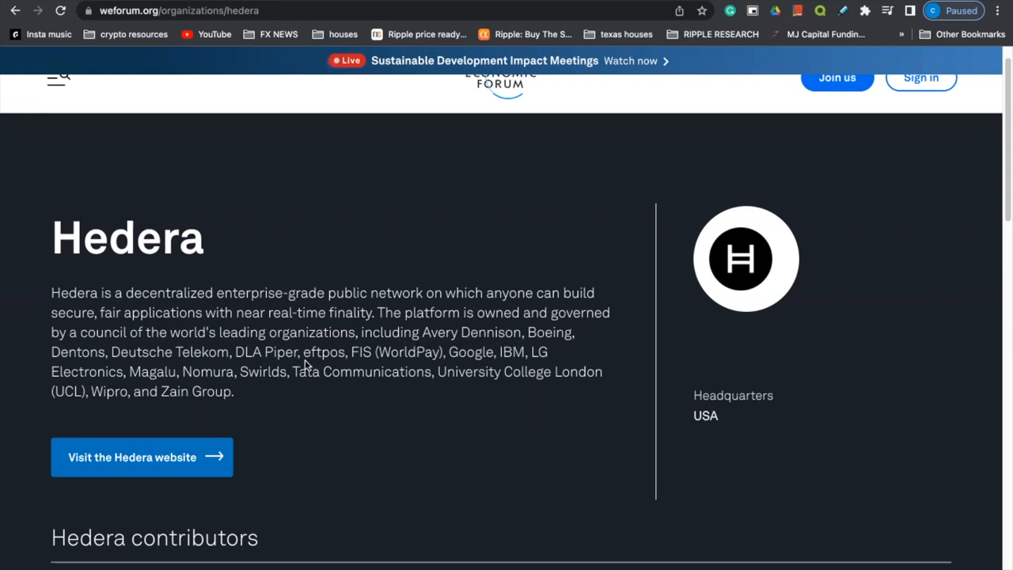
# Step: Continue scrolling down through the page, reviewing sections along the way
pyautogui.scroll(-3)
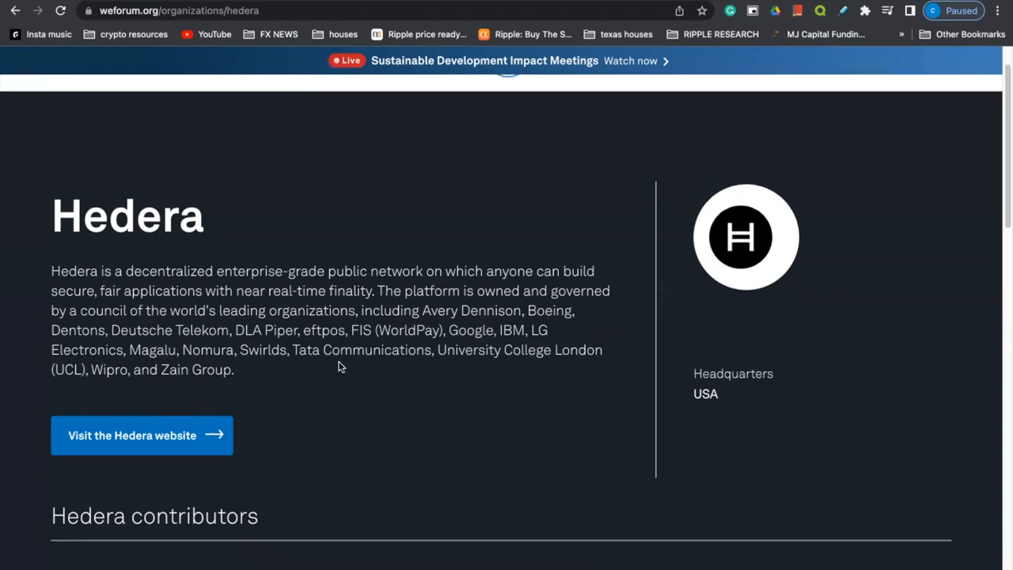
pyautogui.scroll(-3)
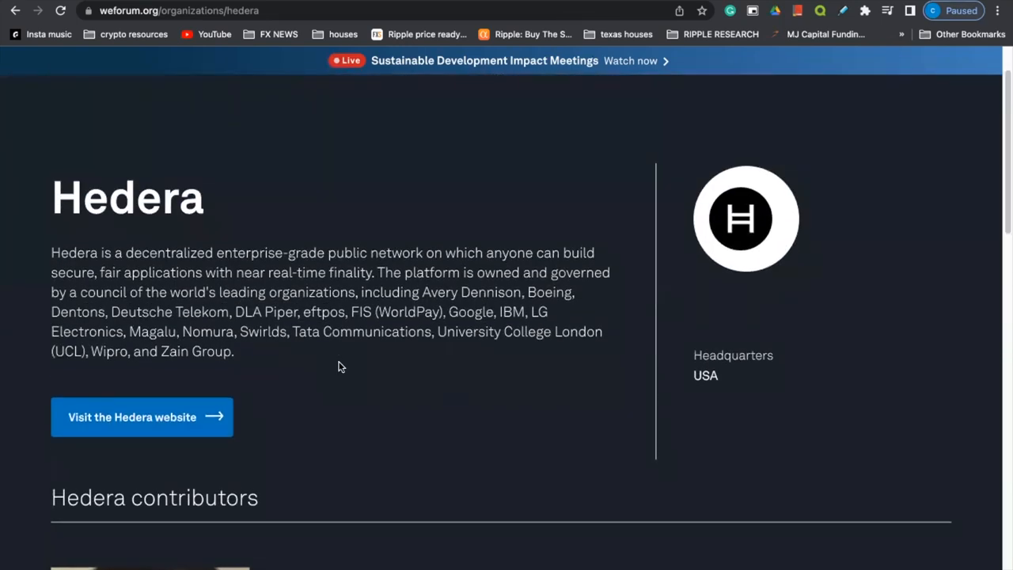
pyautogui.scroll(-3)
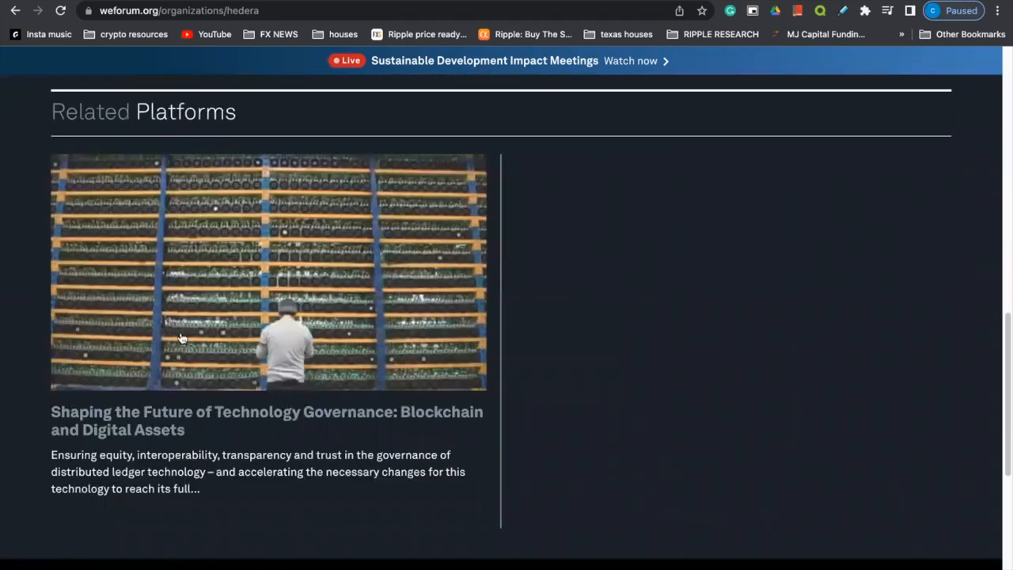
pyautogui.scroll(-3)
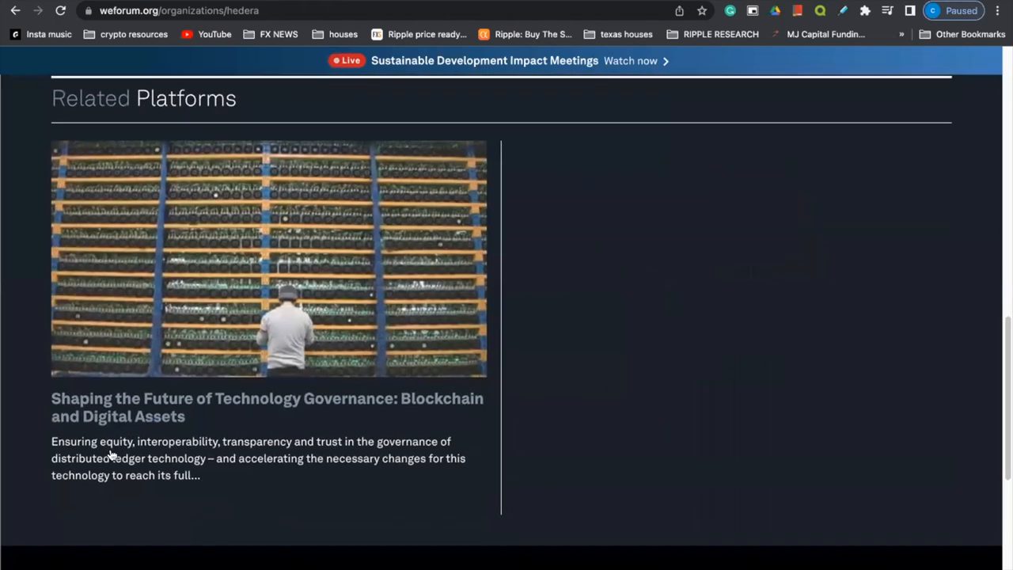
pyautogui.scroll(3)
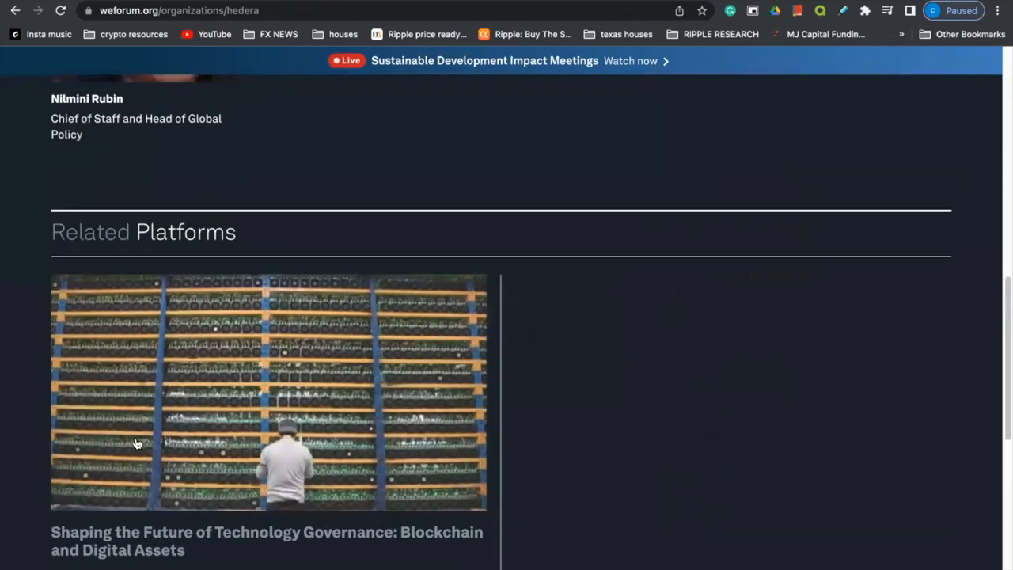
pyautogui.scroll(-3)
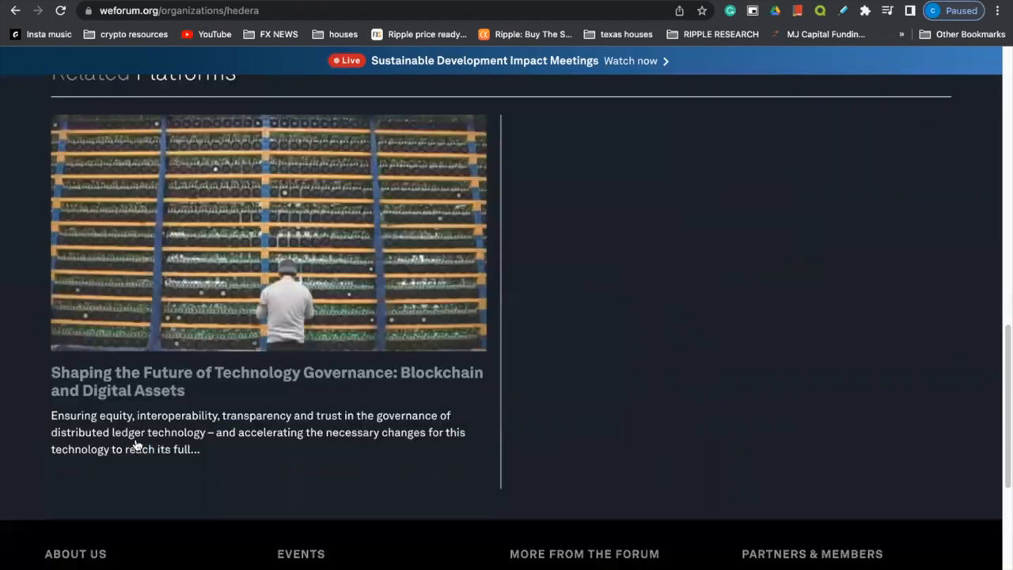
pyautogui.scroll(3)
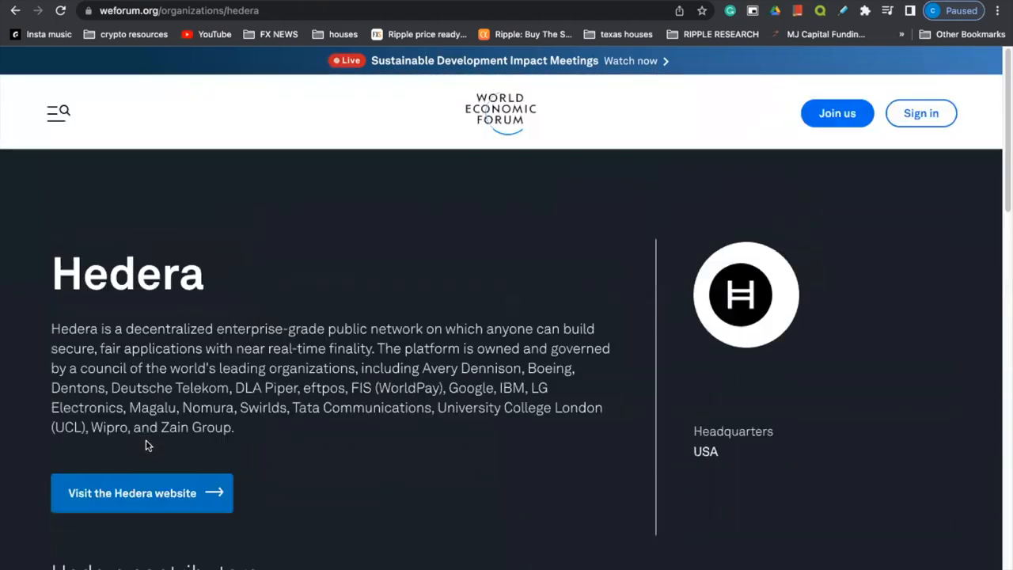
pyautogui.scroll(-3)
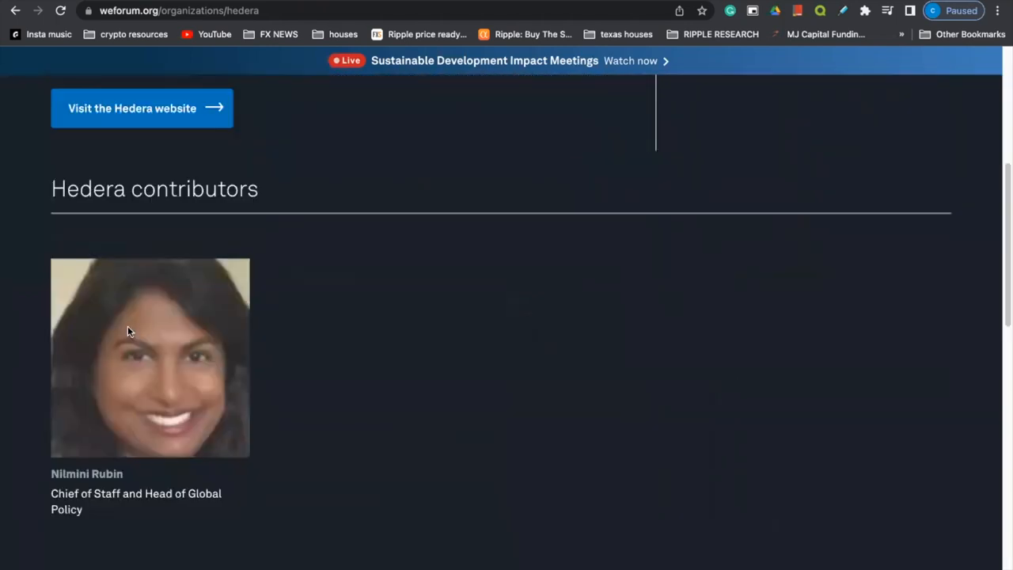
pyautogui.scroll(-3)
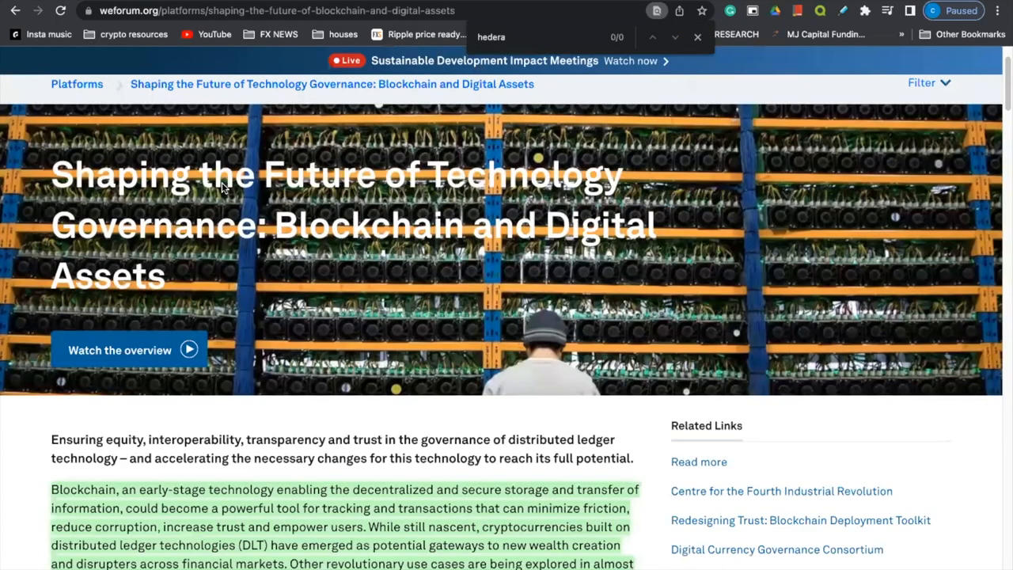
pyautogui.scroll(-3)
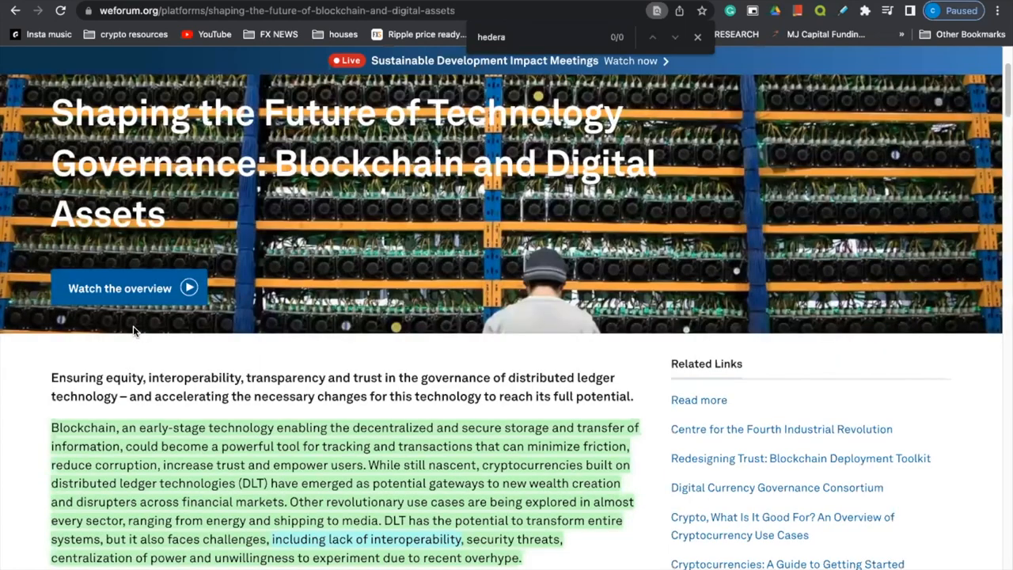
pyautogui.scroll(-3)
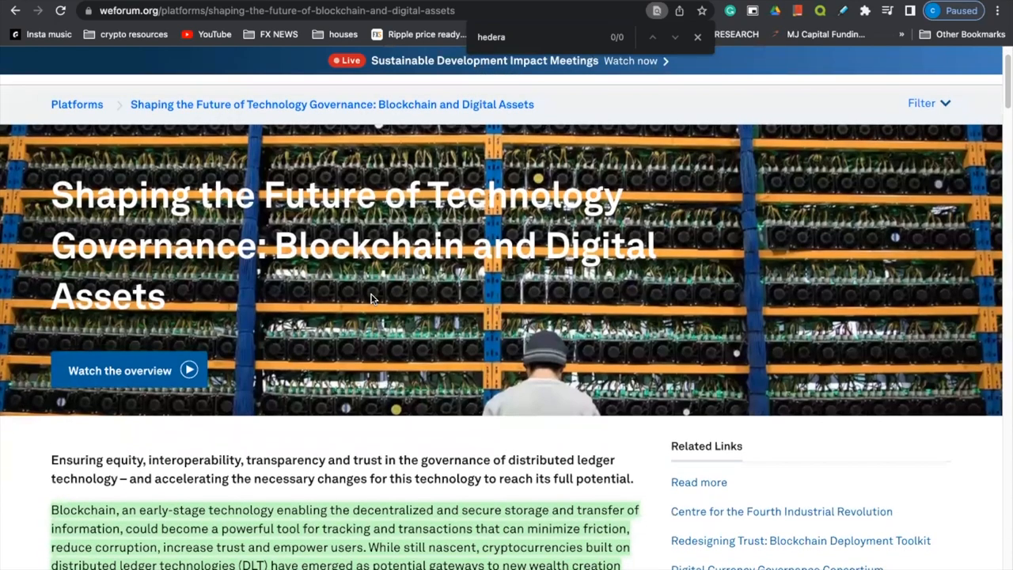
pyautogui.scroll(-3)
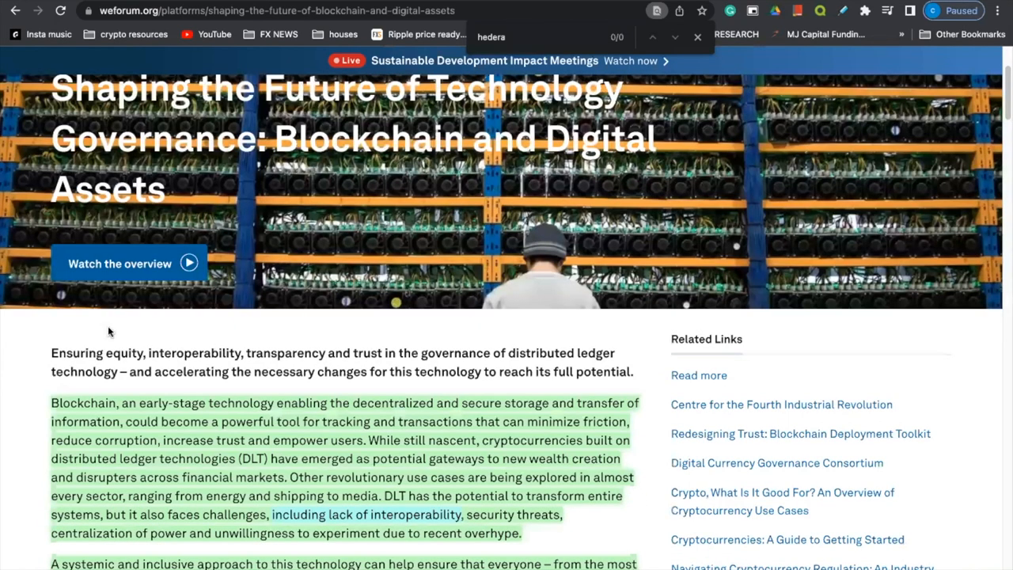
pyautogui.scroll(-3)
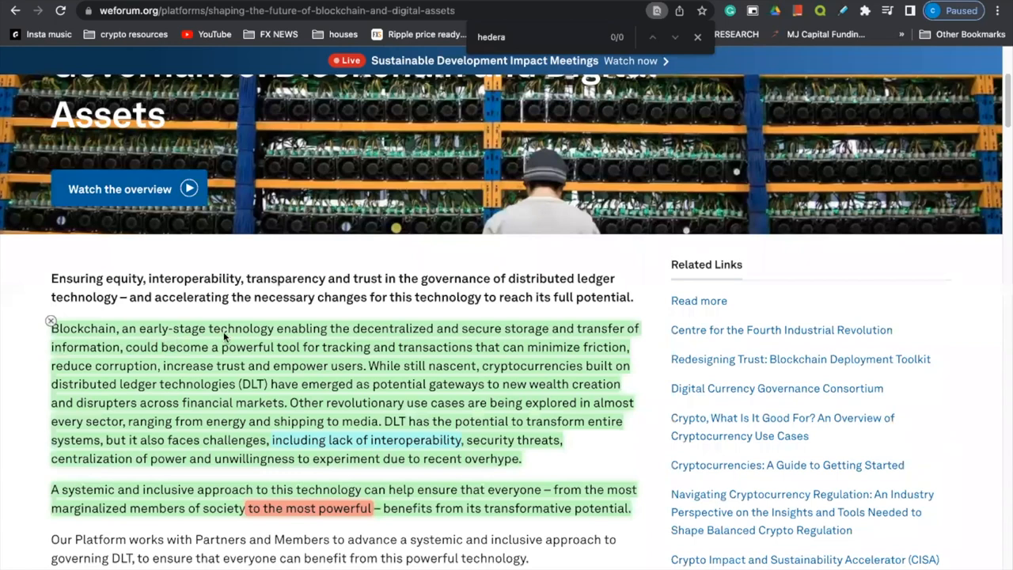
pyautogui.moveTo(329, 339)
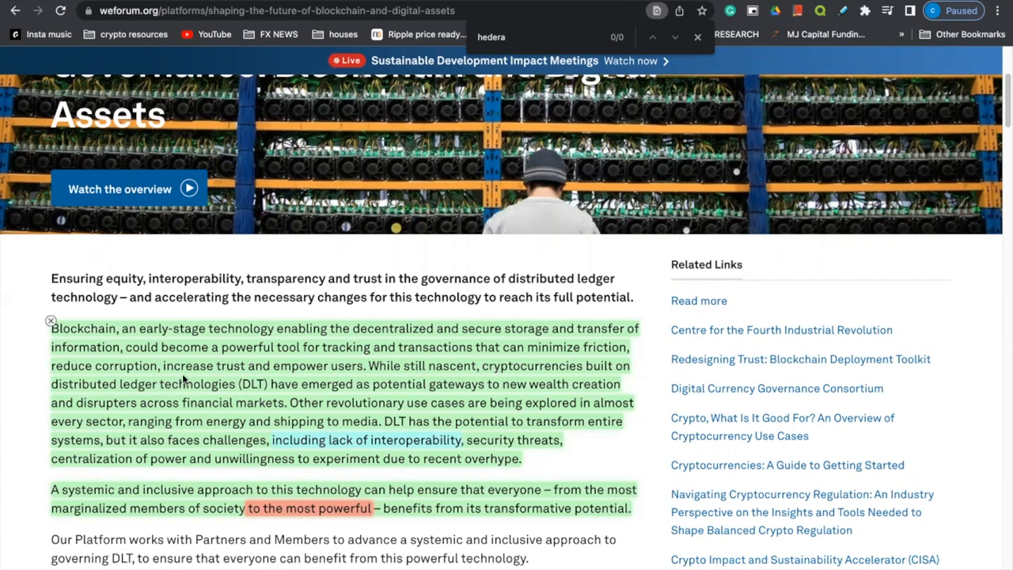
pyautogui.moveTo(333, 376)
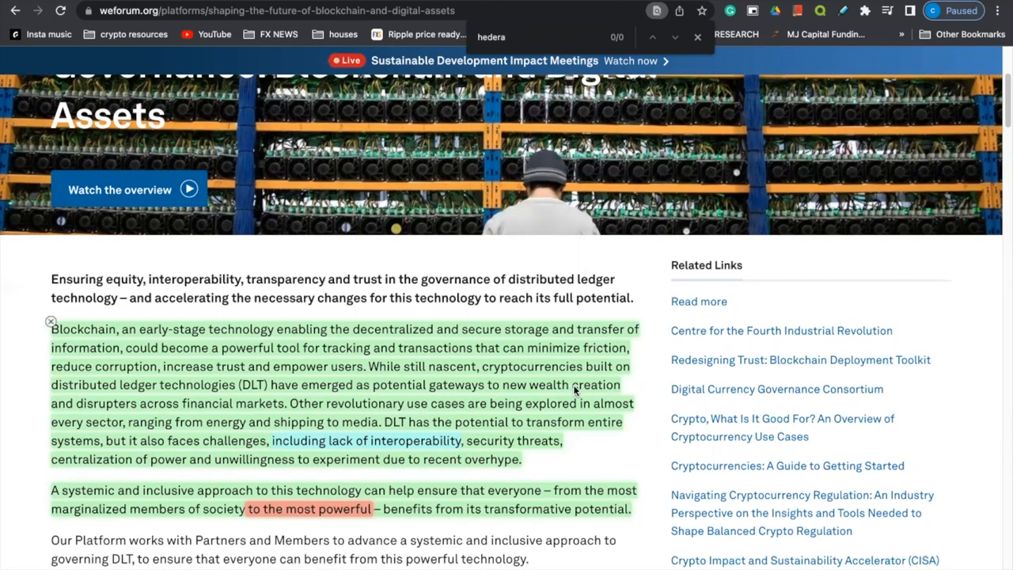
pyautogui.moveTo(149, 421)
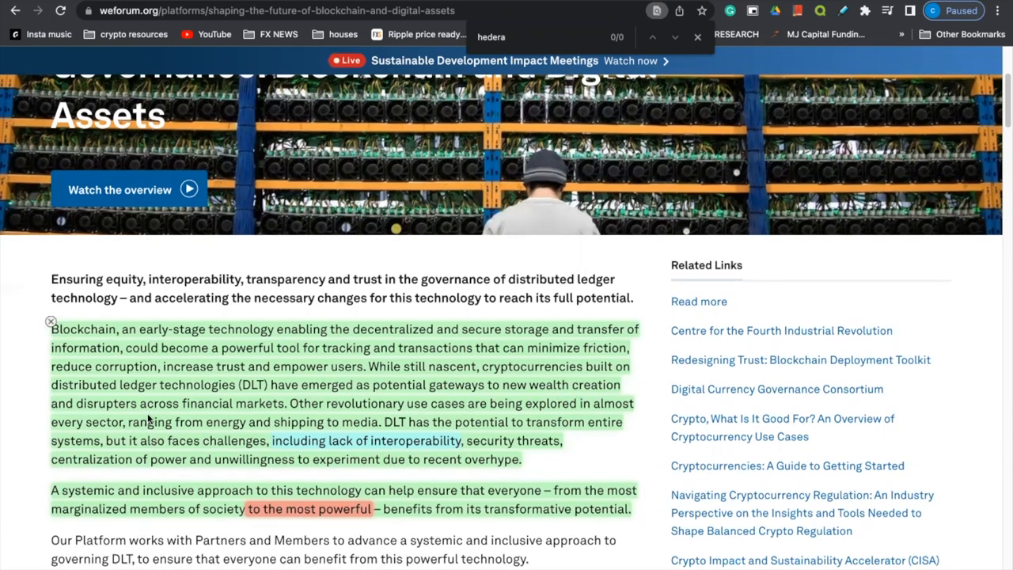
pyautogui.moveTo(428, 419)
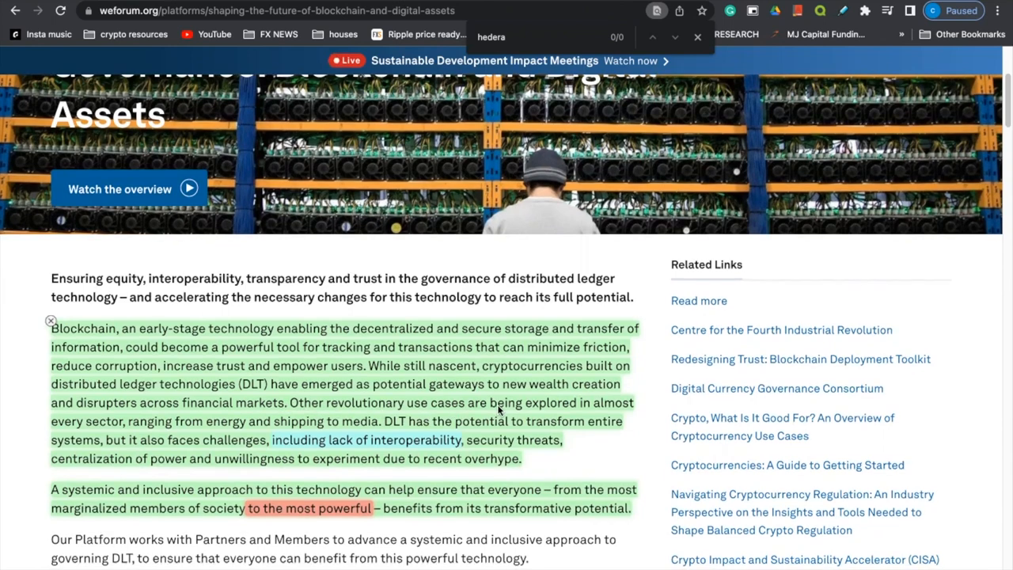
# Step: Jump to the second 'hedera' find match on page 18 of the WEF interoperability white paper PDF
pyautogui.scroll(-3)
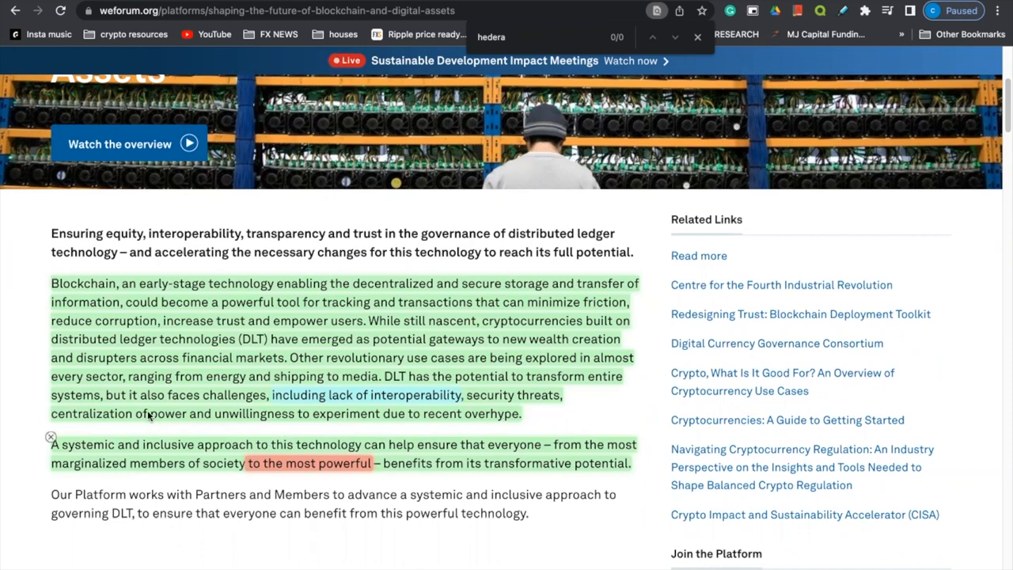
pyautogui.moveTo(176, 409)
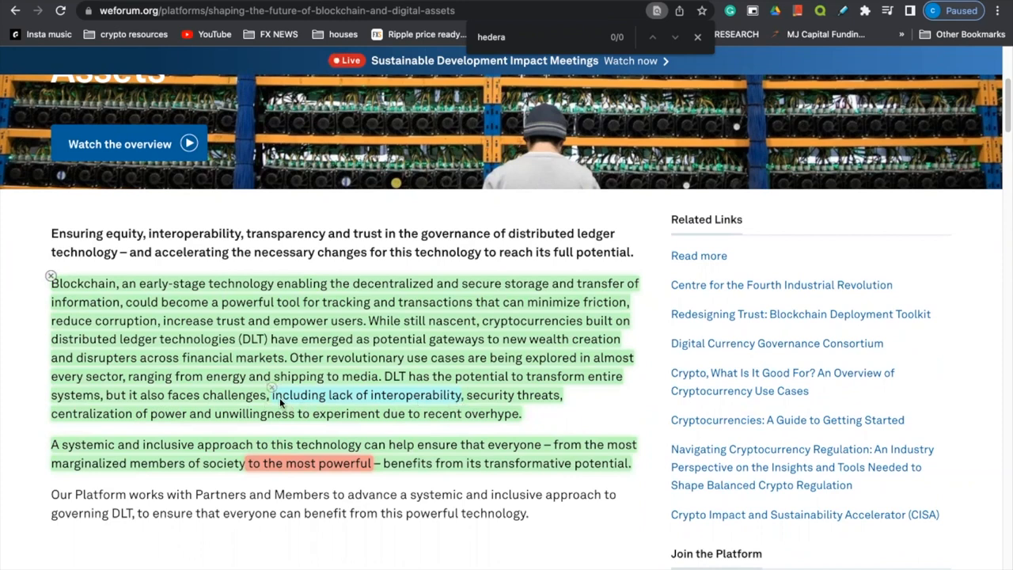
pyautogui.moveTo(410, 399)
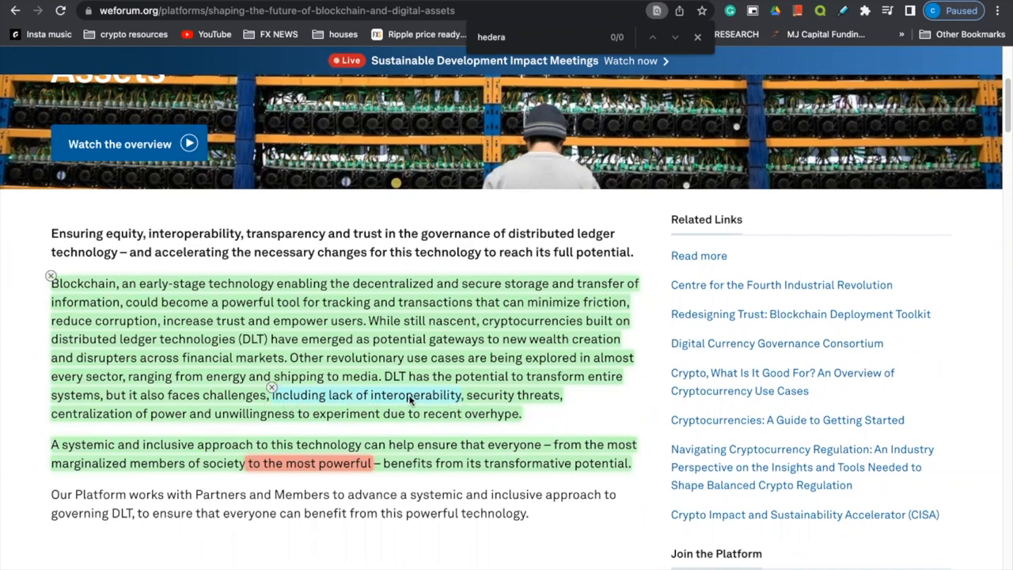
pyautogui.moveTo(445, 405)
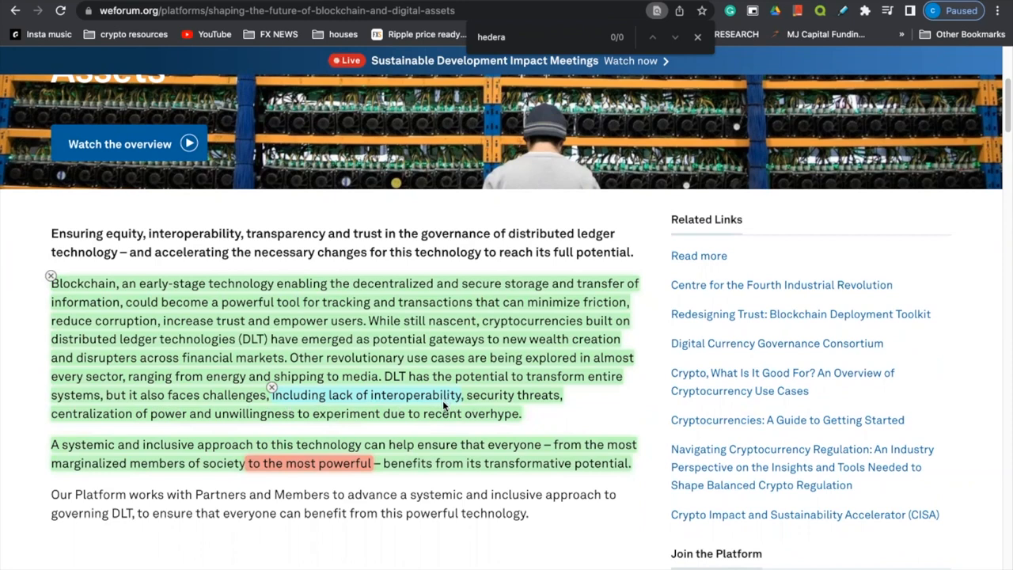
pyautogui.moveTo(715, 161)
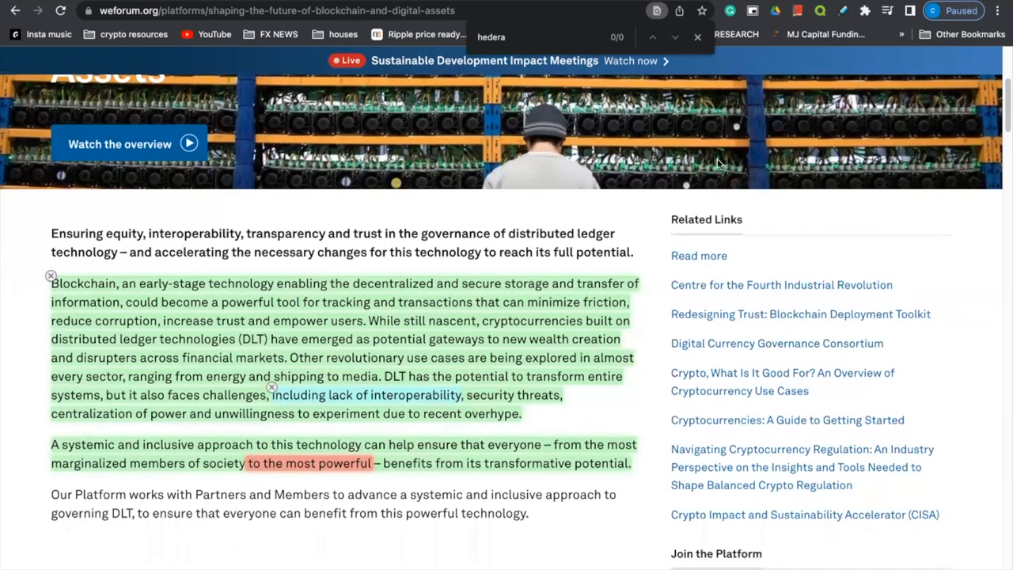
pyautogui.moveTo(472, 399)
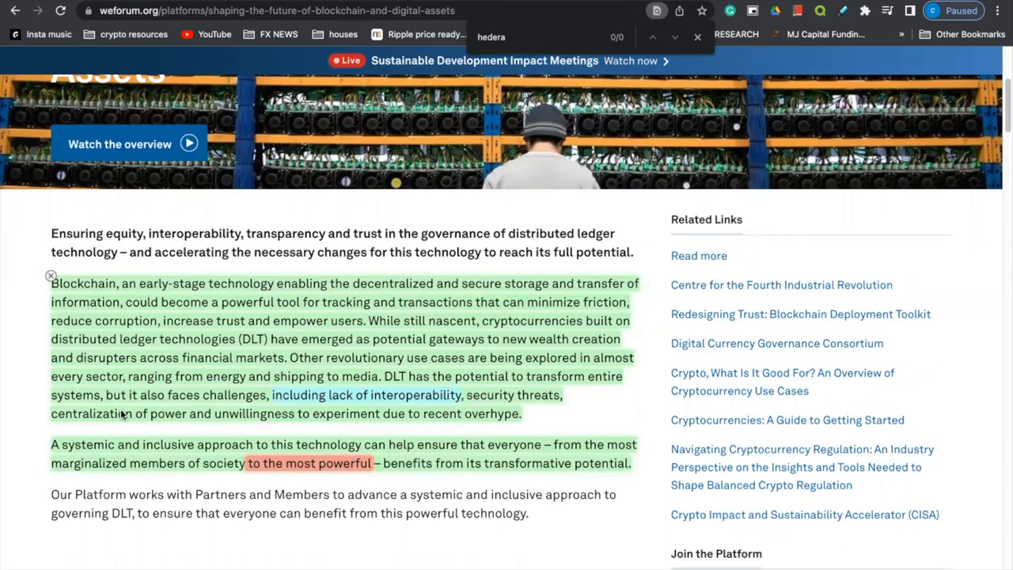
pyautogui.moveTo(349, 428)
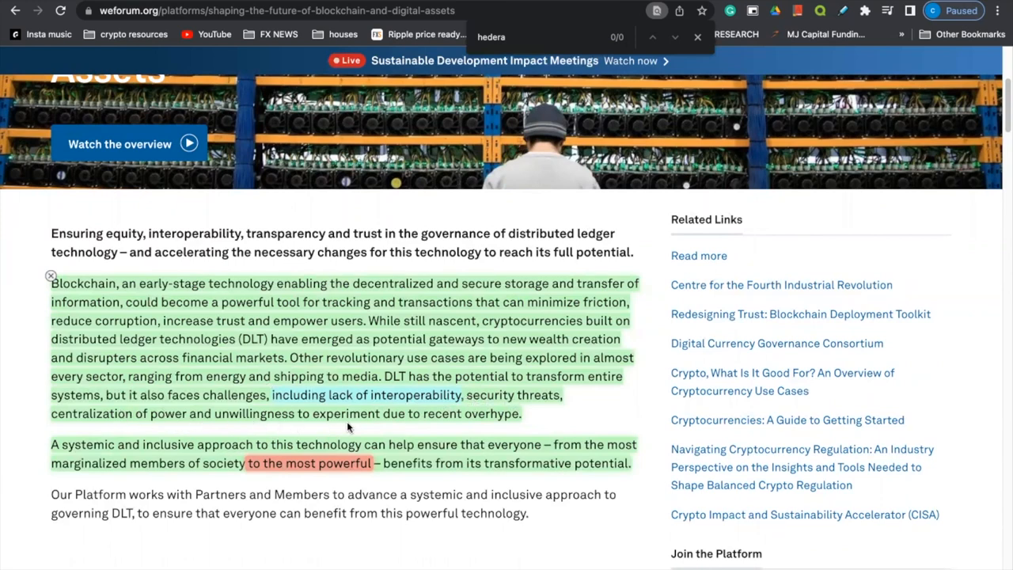
pyautogui.moveTo(477, 422)
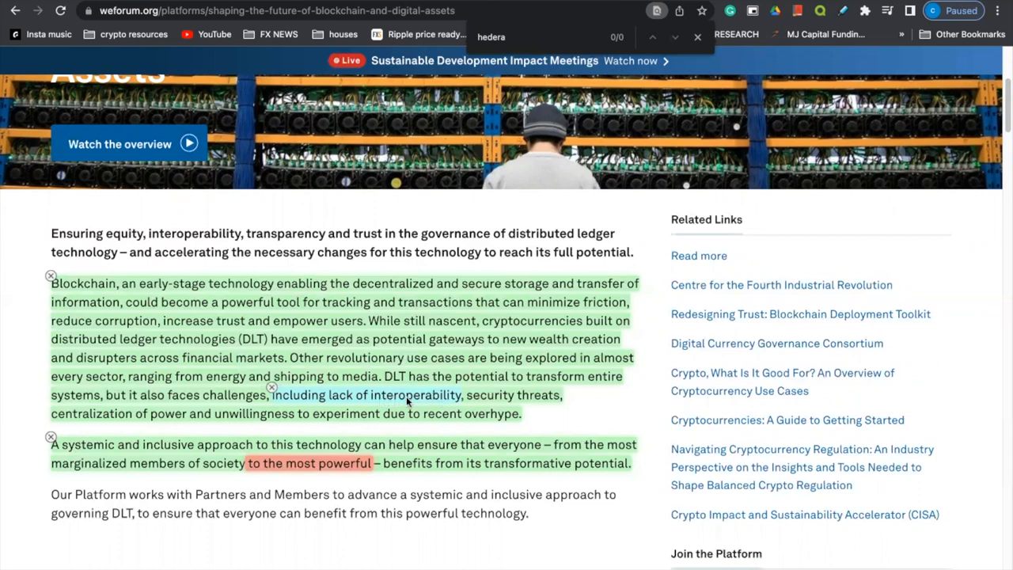
pyautogui.scroll(-3)
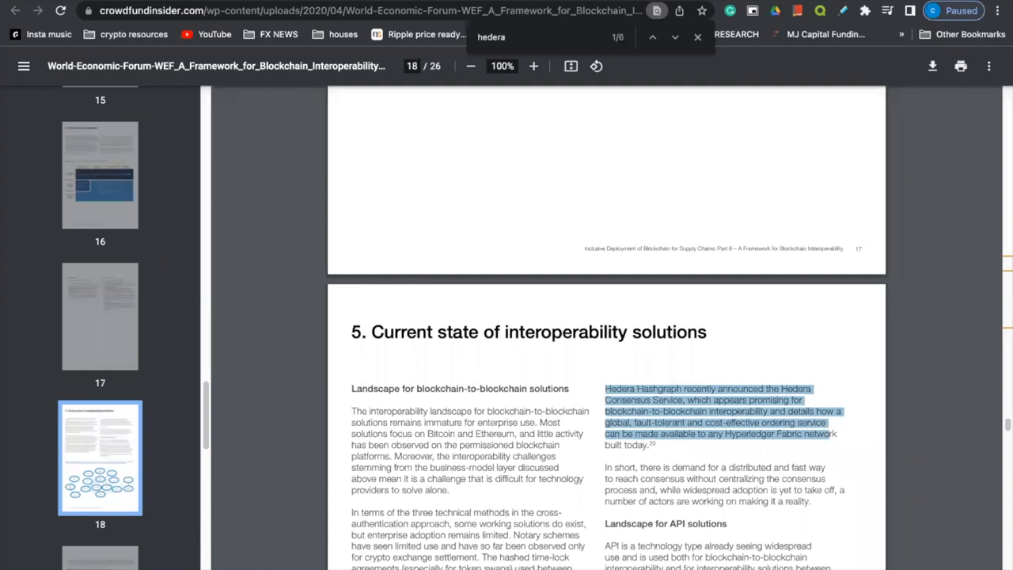
pyautogui.moveTo(616, 380)
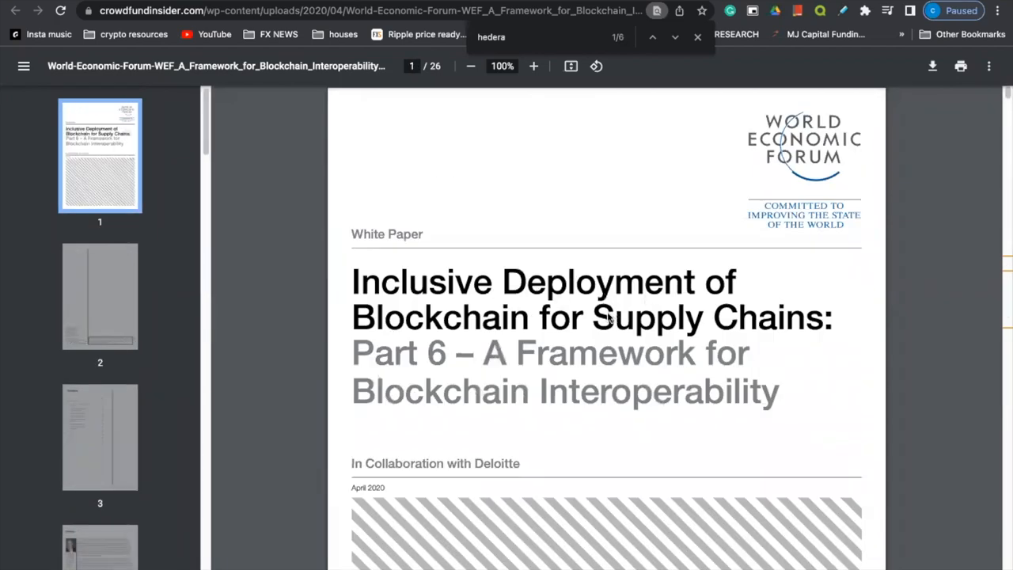
pyautogui.moveTo(526, 388)
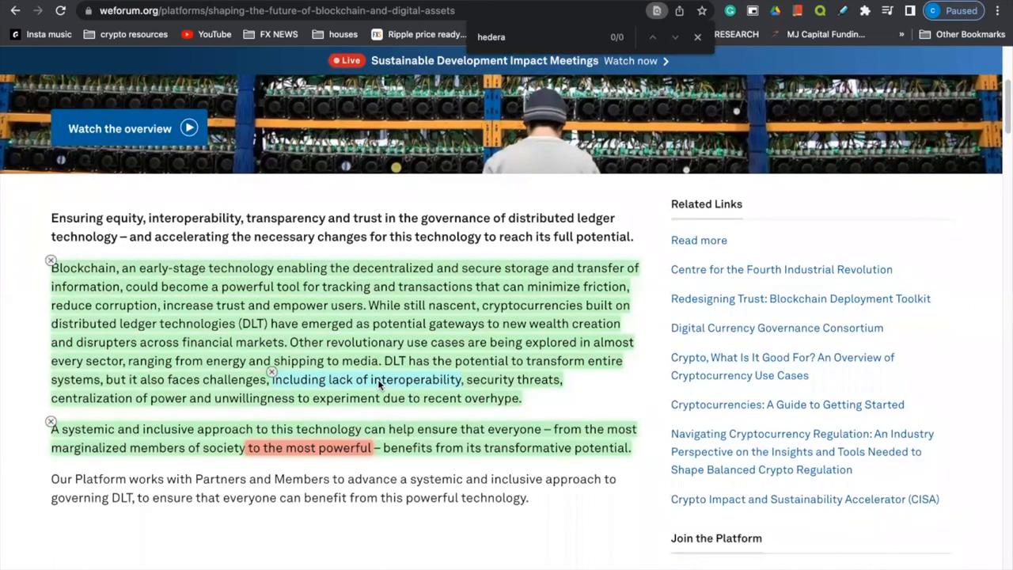
pyautogui.moveTo(345, 26)
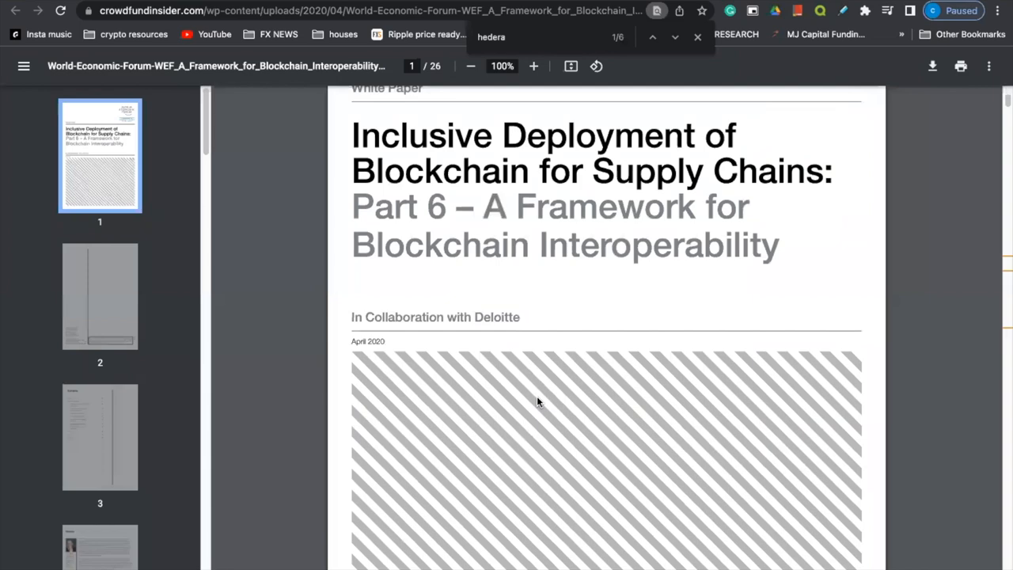
pyautogui.click(674, 37)
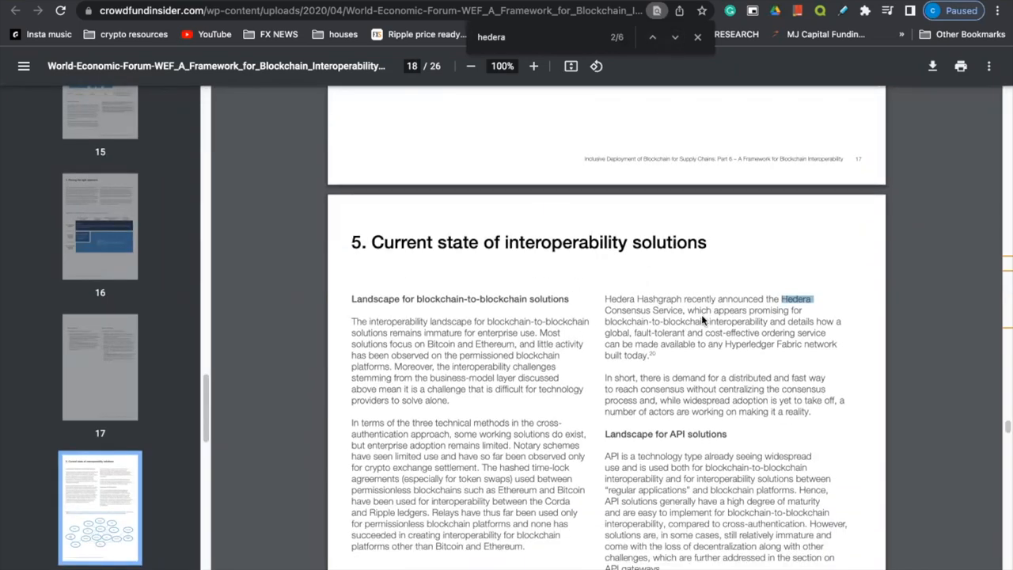
pyautogui.moveTo(682, 320)
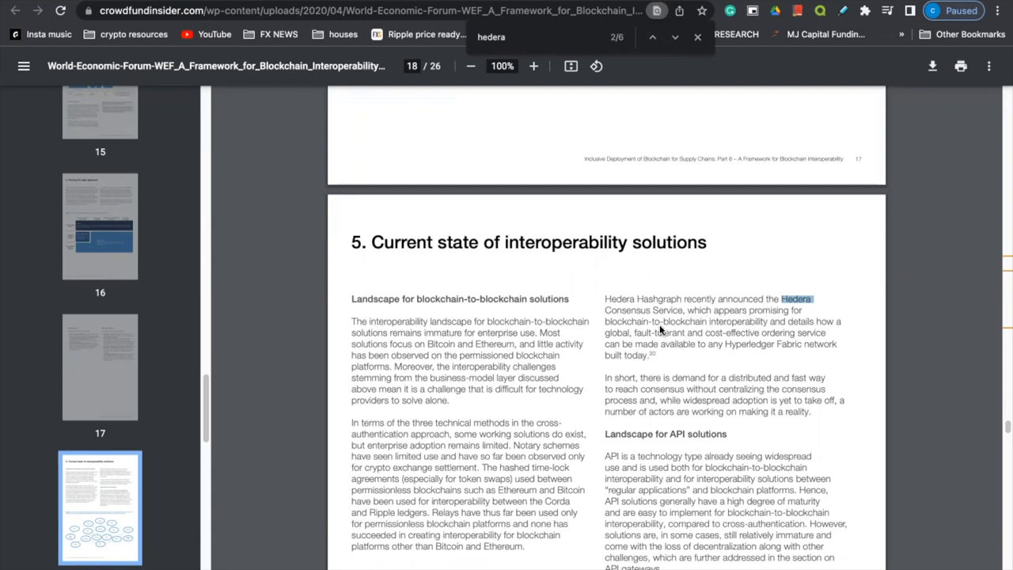
pyautogui.moveTo(752, 323)
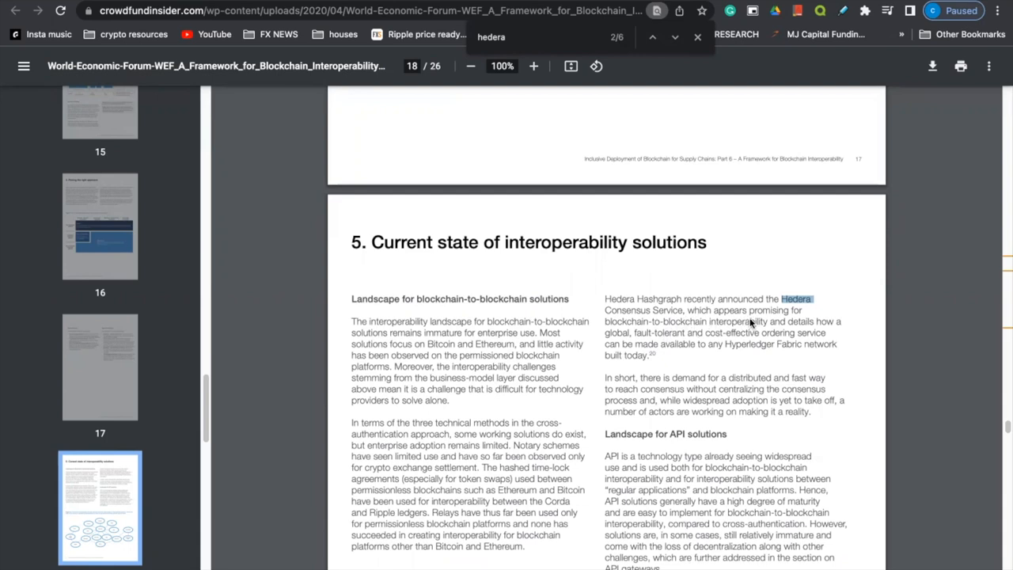
pyautogui.moveTo(672, 362)
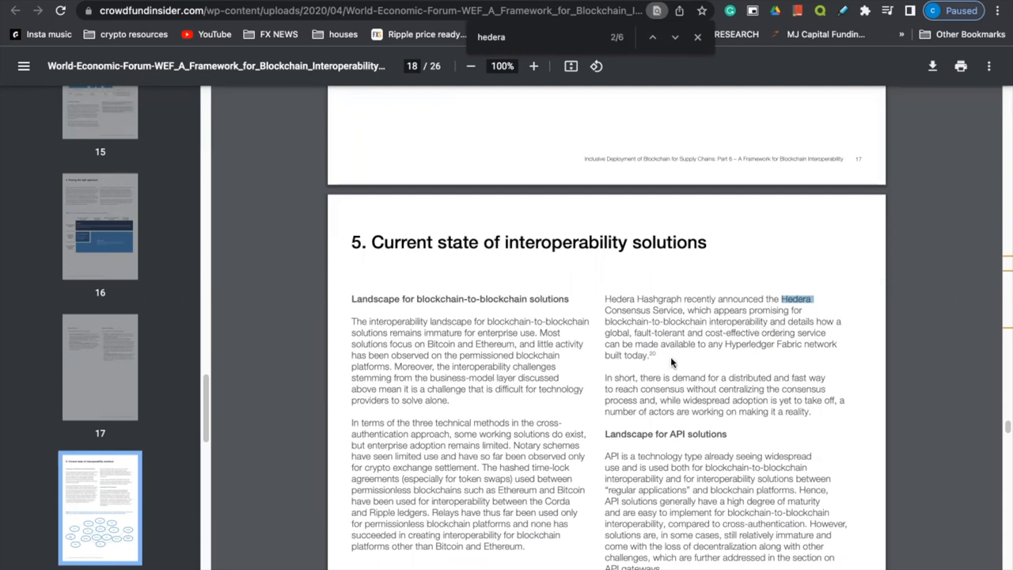
pyautogui.moveTo(740, 346)
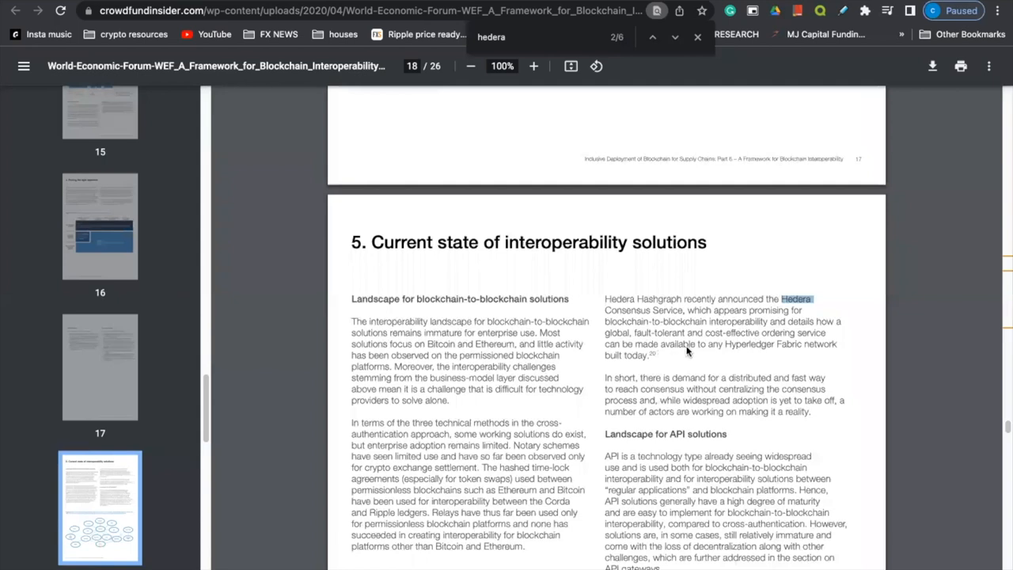
pyautogui.moveTo(784, 354)
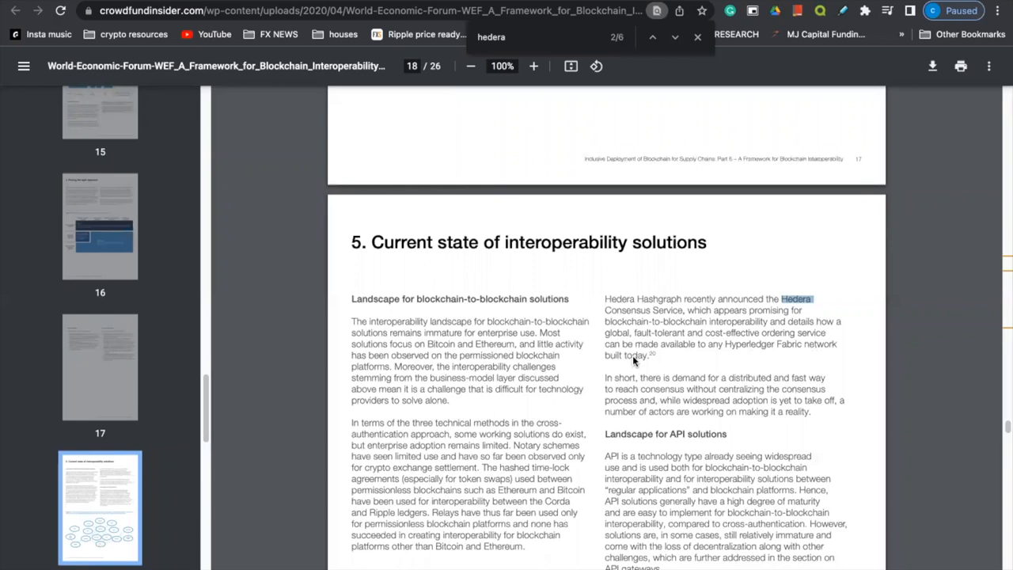
pyautogui.moveTo(641, 336)
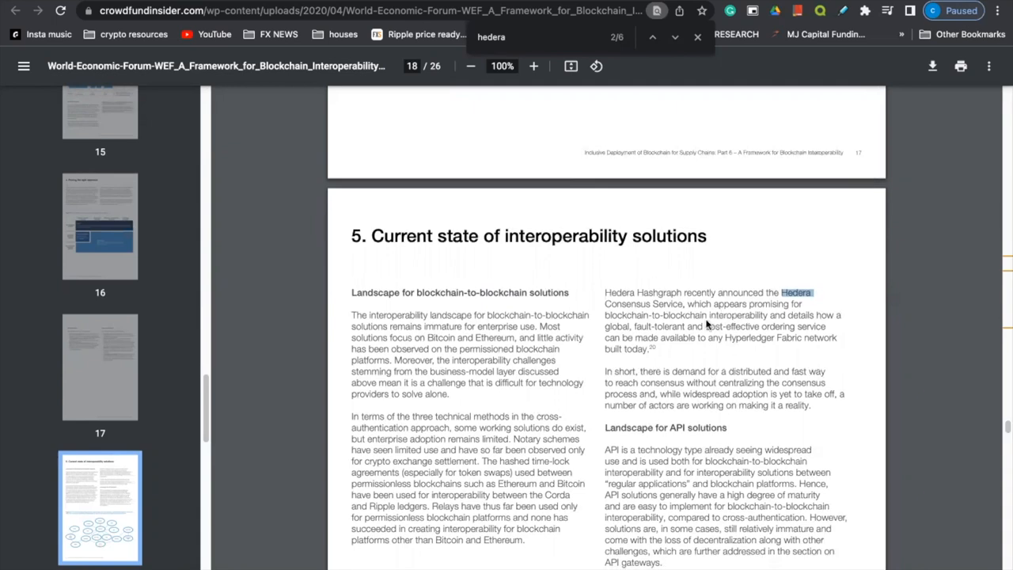
pyautogui.moveTo(794, 314)
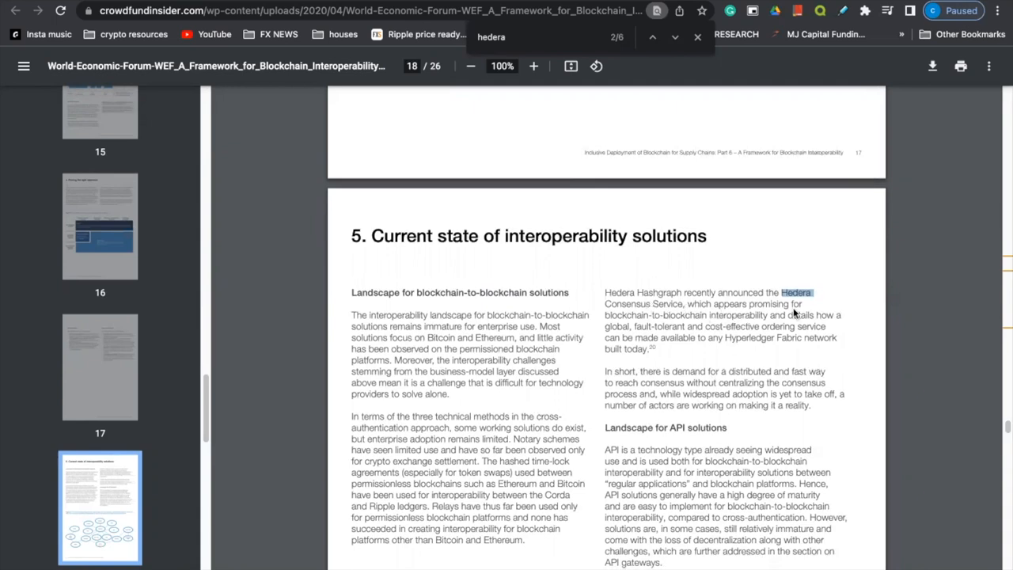
pyautogui.moveTo(752, 328)
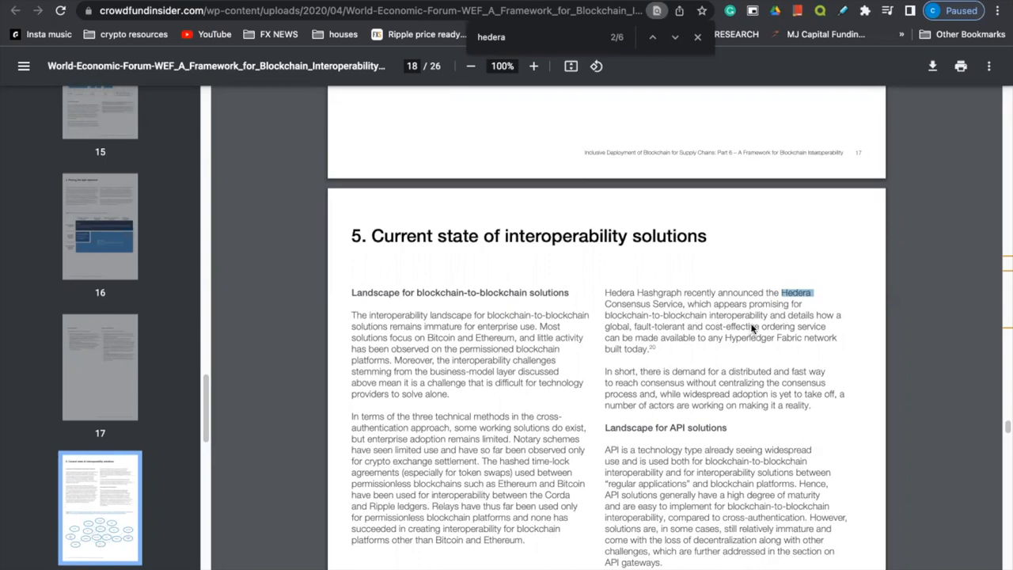
pyautogui.click(674, 36)
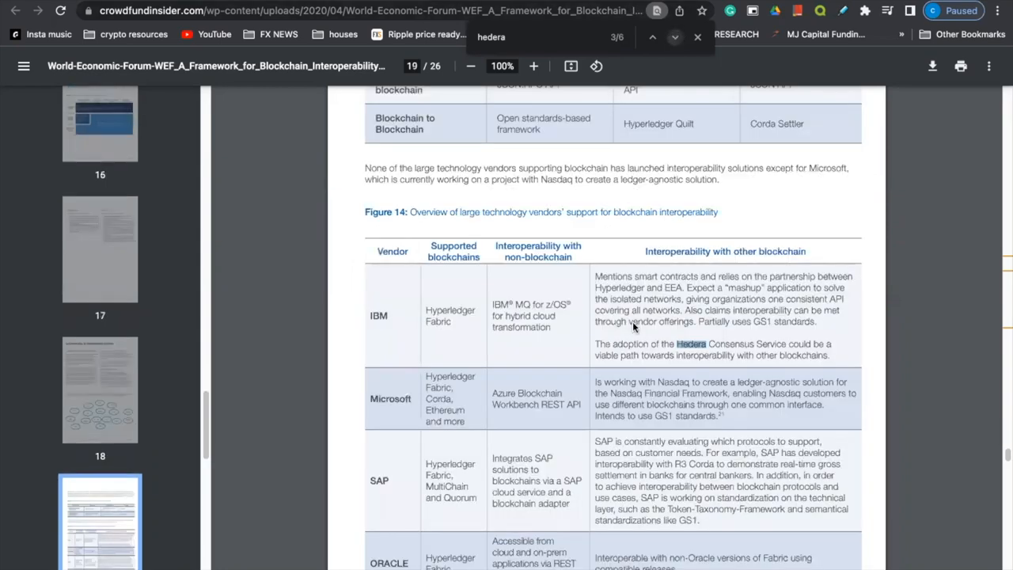
pyautogui.moveTo(389, 323)
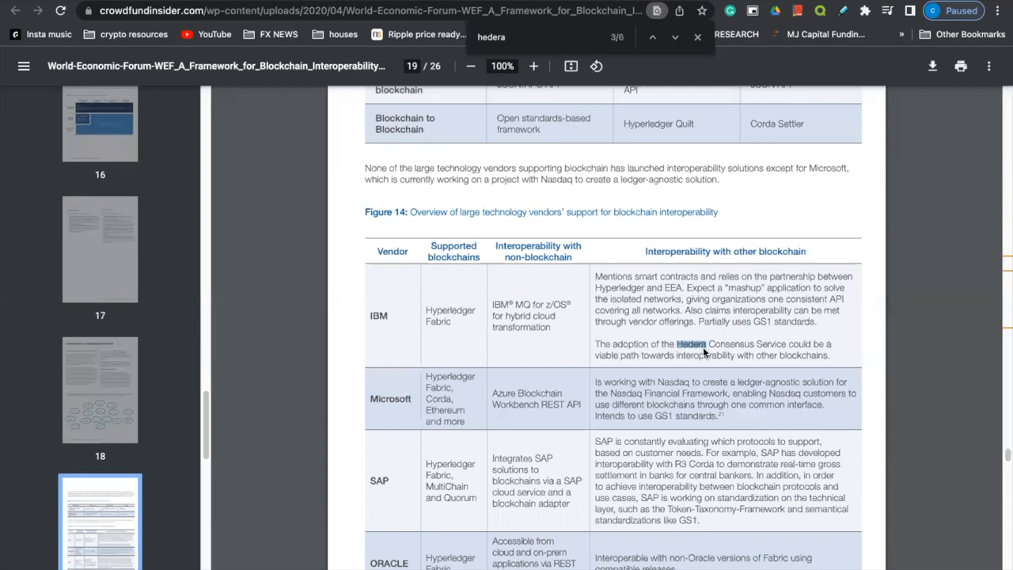
pyautogui.moveTo(816, 355)
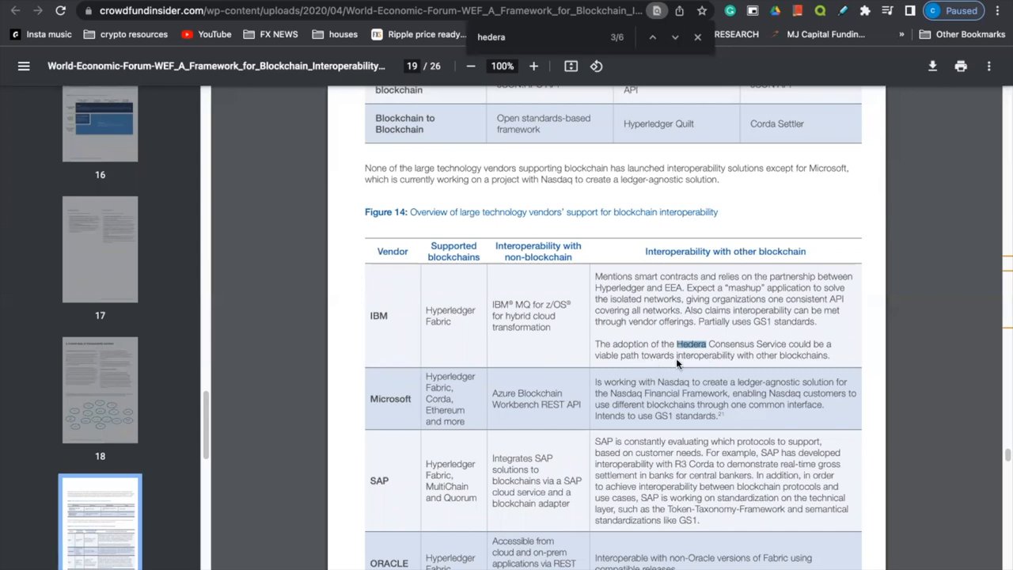
pyautogui.moveTo(821, 361)
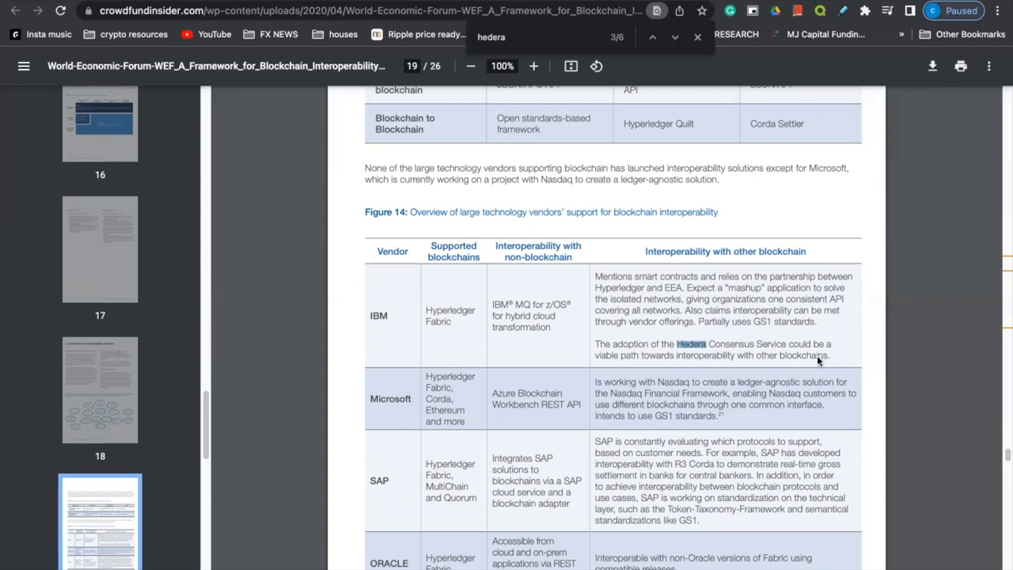
pyautogui.moveTo(603, 331)
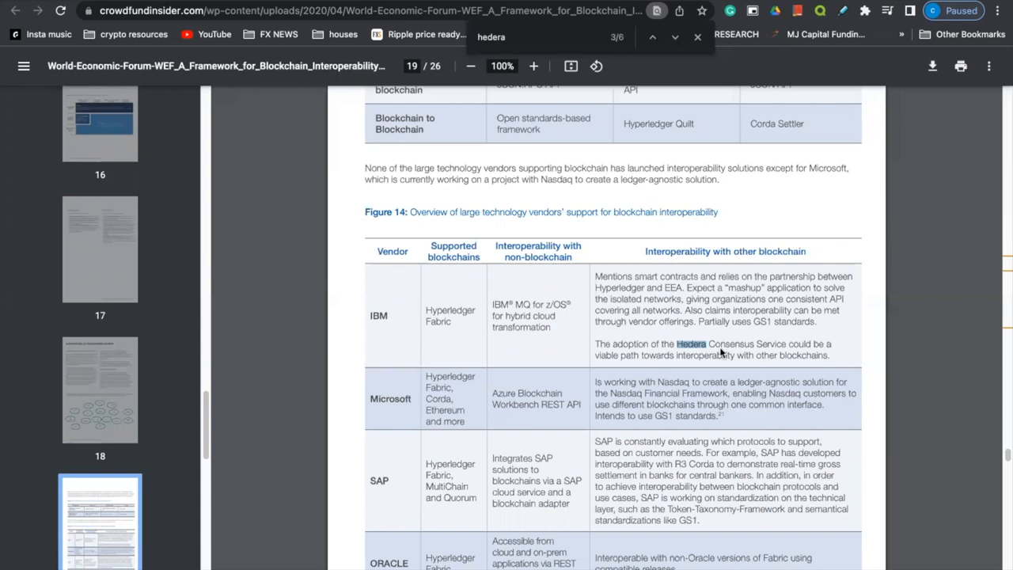
pyautogui.moveTo(712, 354)
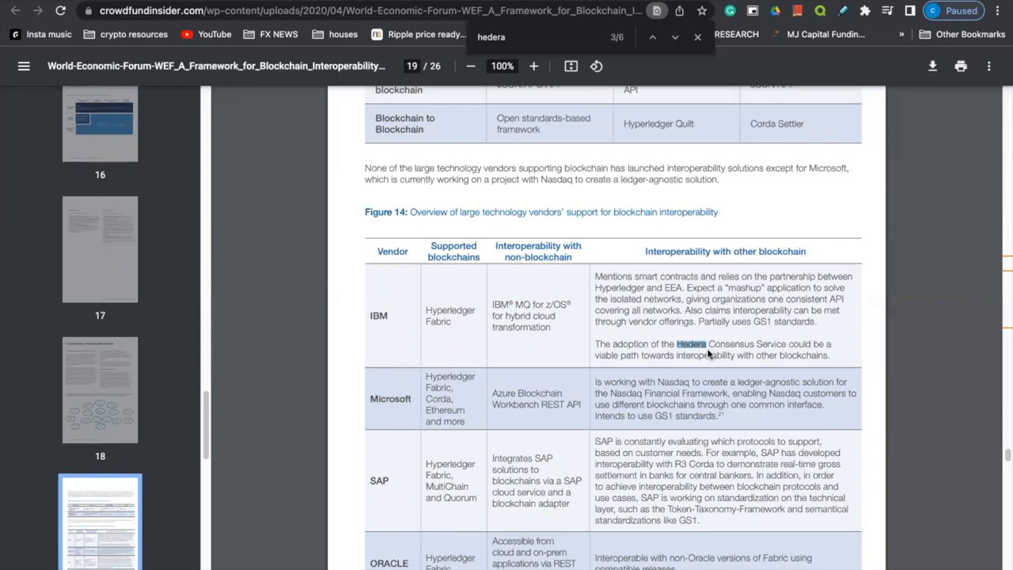
pyautogui.moveTo(367, 80)
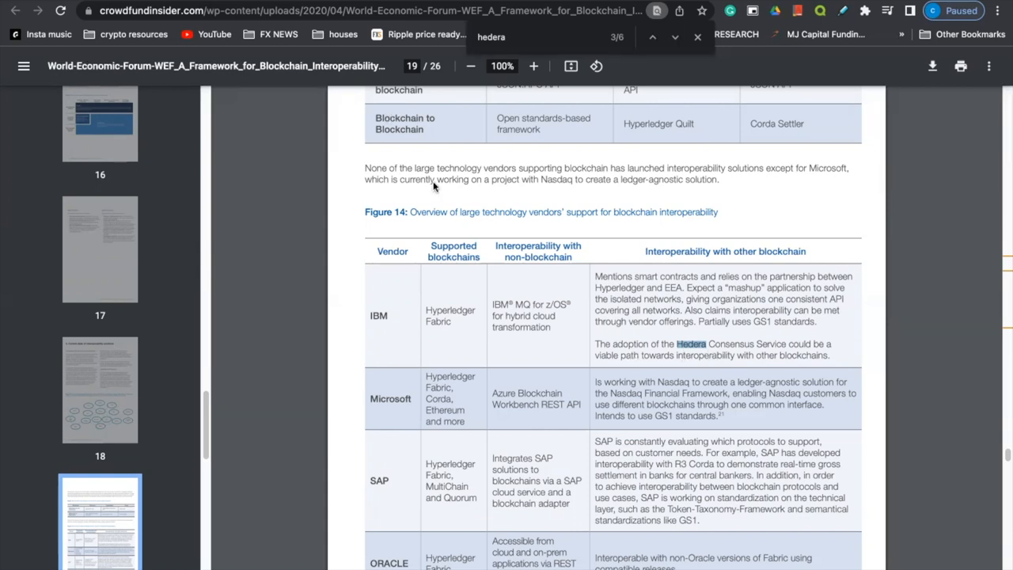
pyautogui.moveTo(599, 335)
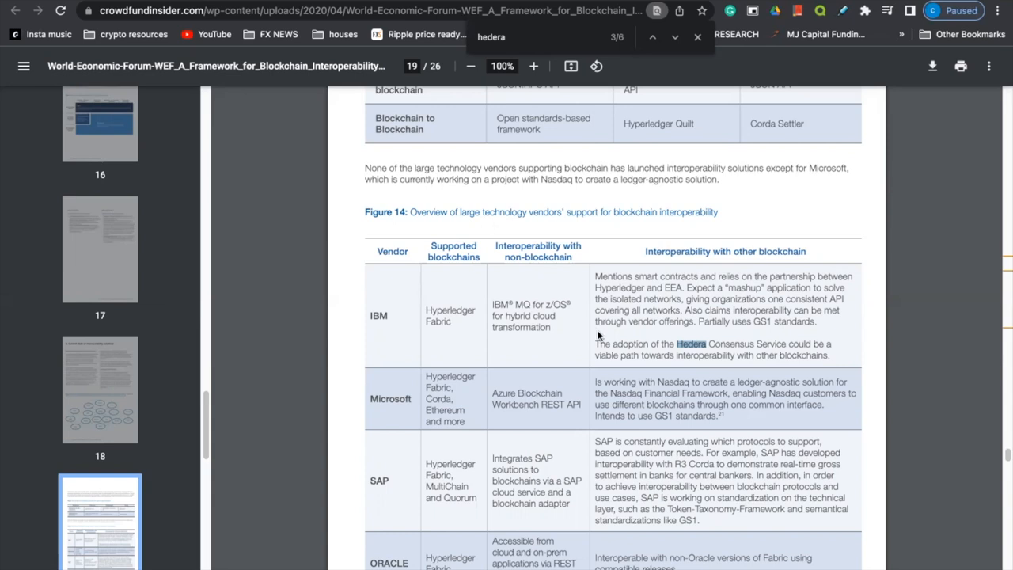
pyautogui.moveTo(623, 346)
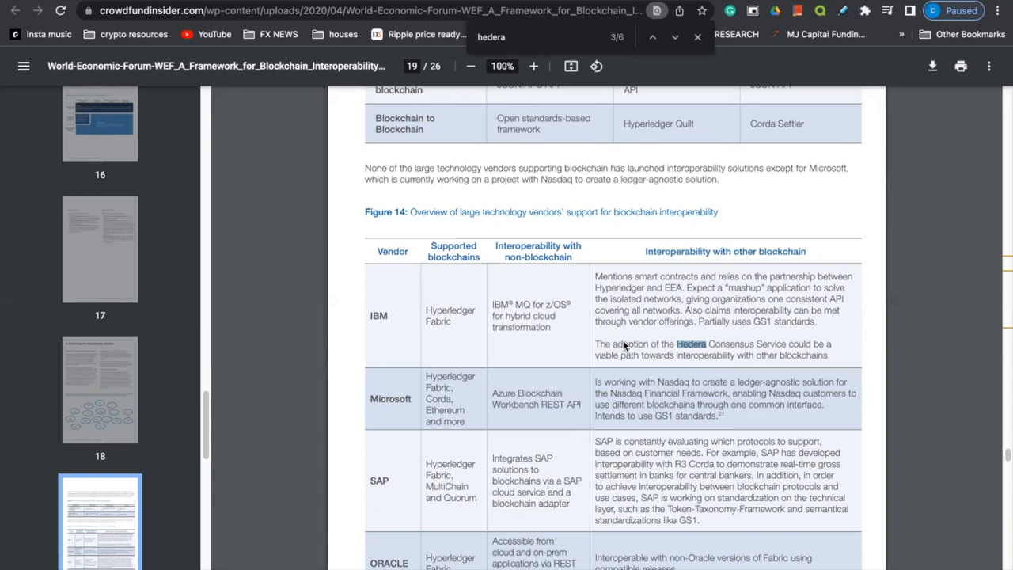
pyautogui.moveTo(695, 364)
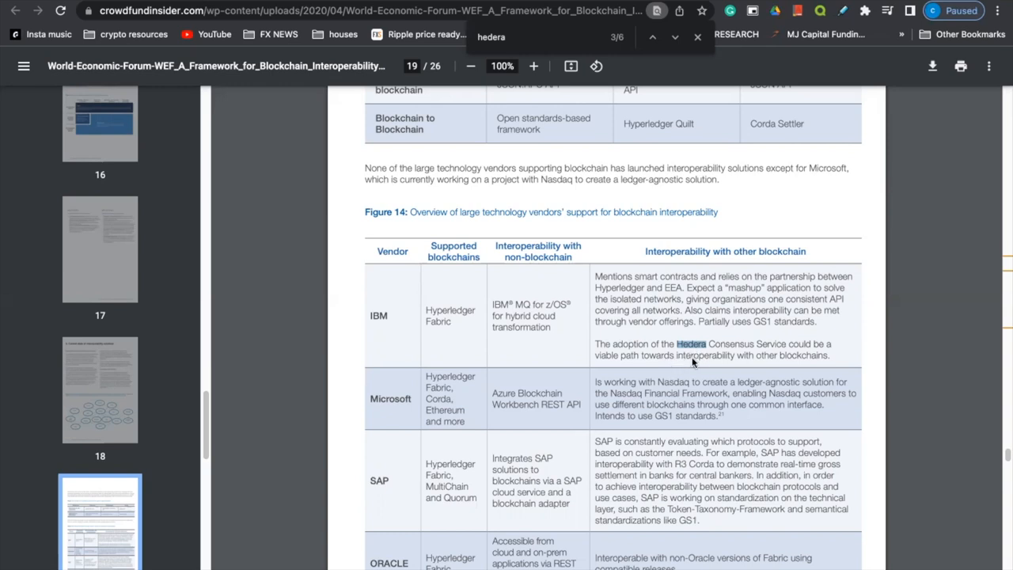
pyautogui.moveTo(289, 3)
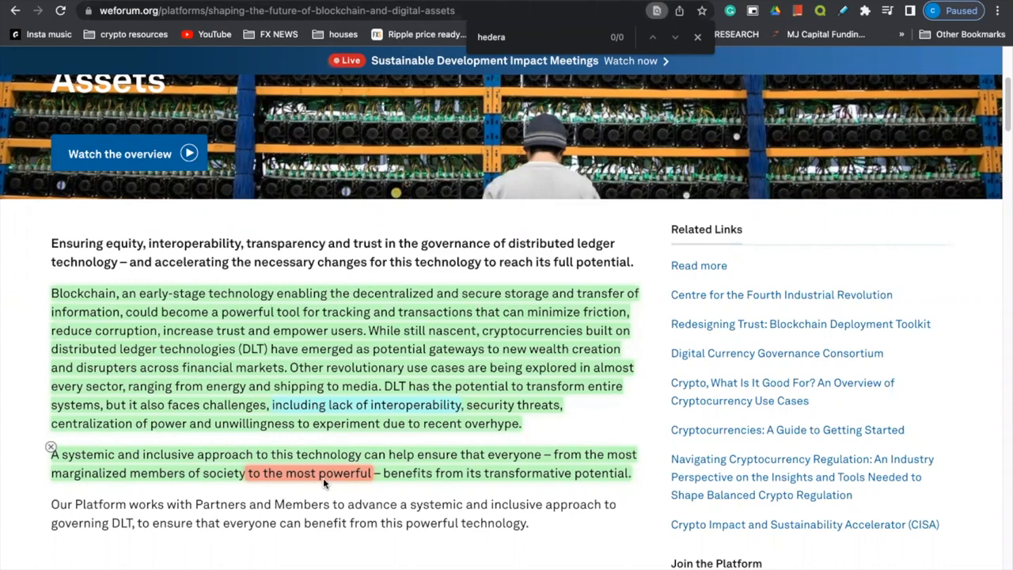
pyautogui.moveTo(247, 481)
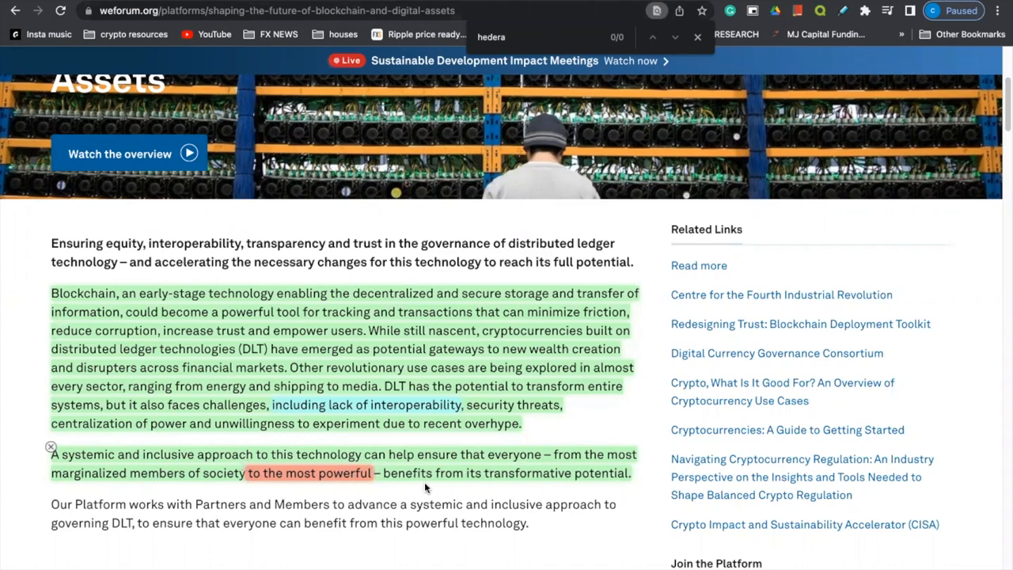
pyautogui.moveTo(465, 481)
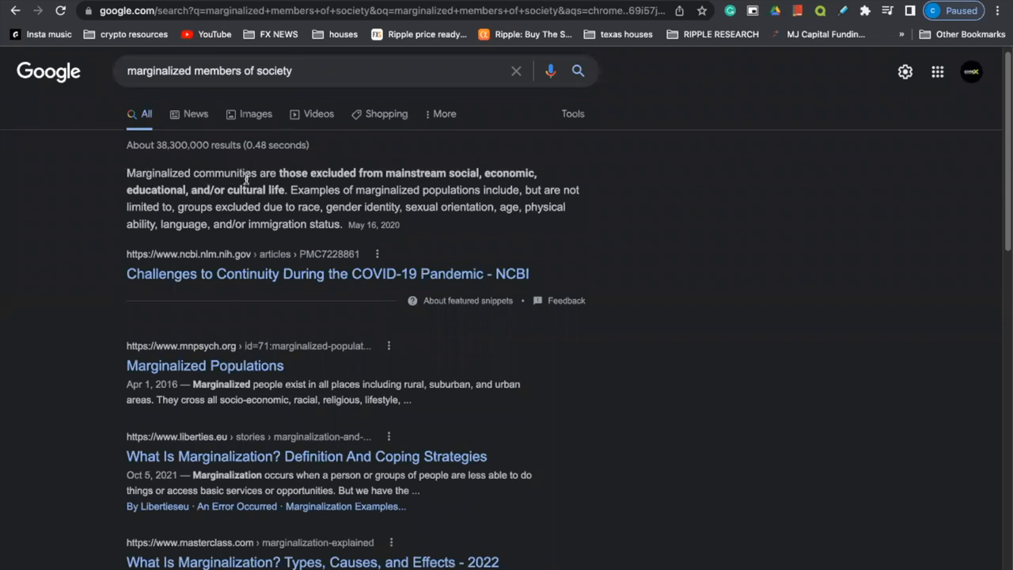
pyautogui.moveTo(455, 183)
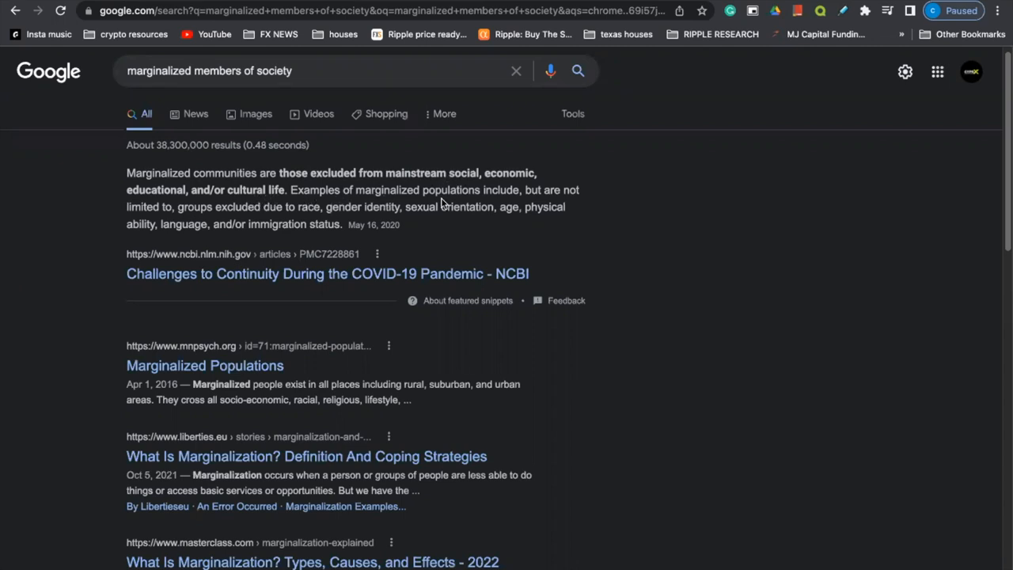
pyautogui.moveTo(220, 218)
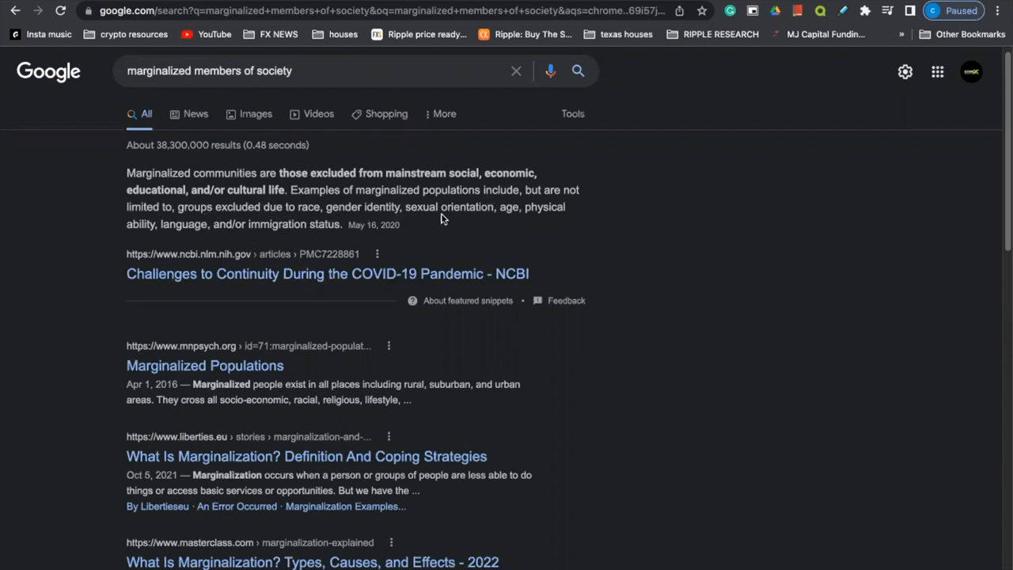
pyautogui.moveTo(235, 238)
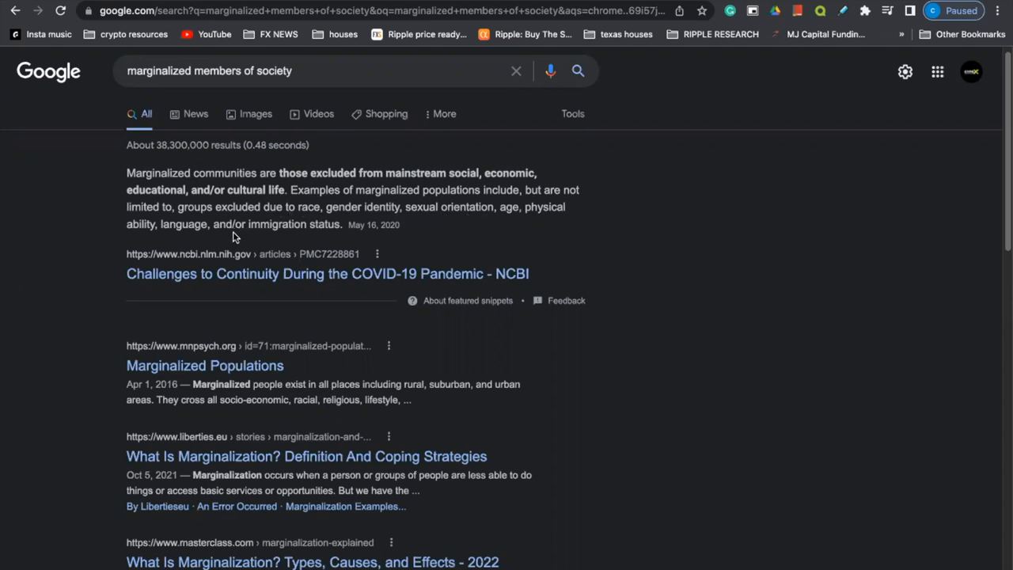
pyautogui.moveTo(323, 237)
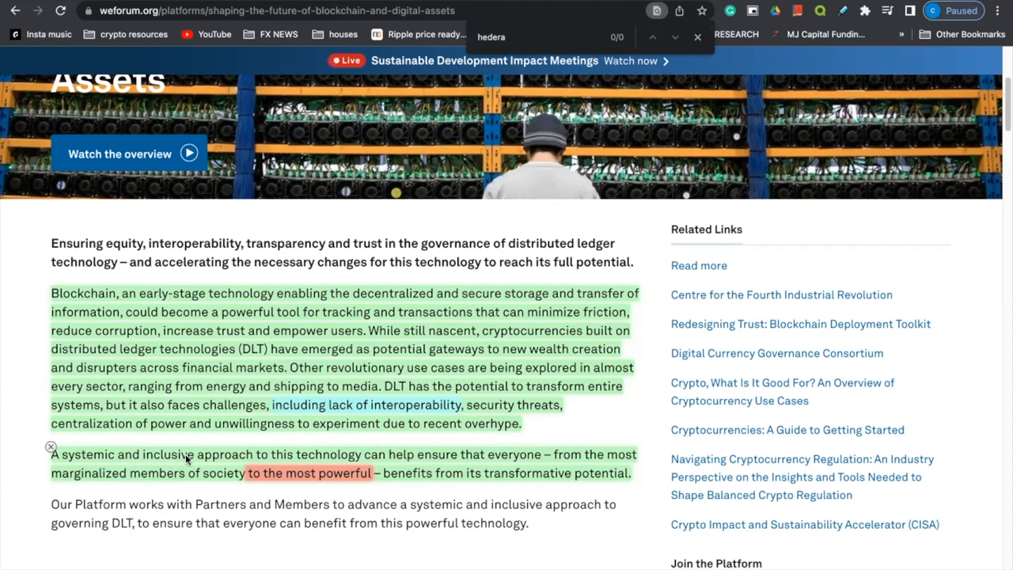
pyautogui.moveTo(209, 458)
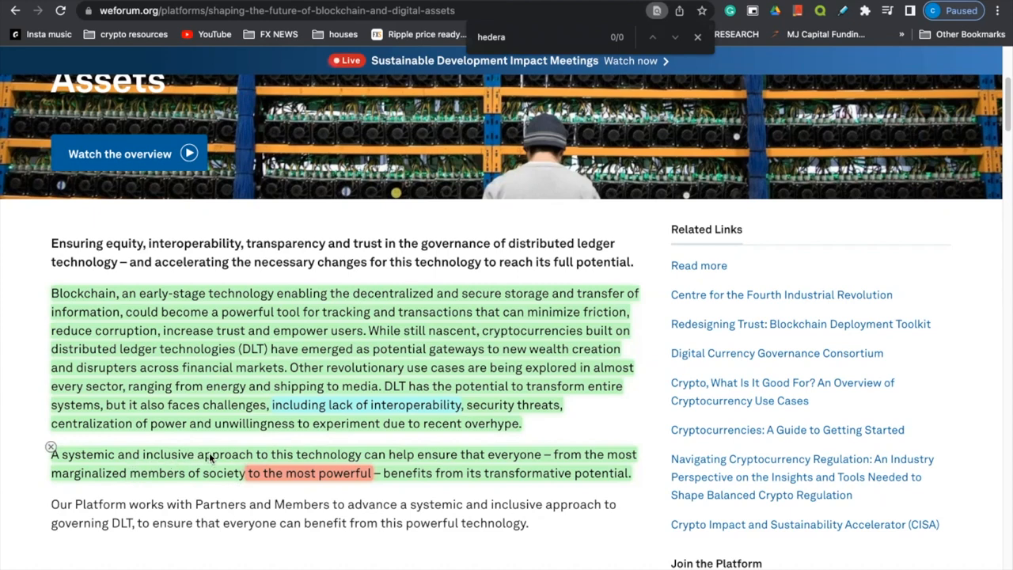
pyautogui.moveTo(177, 475)
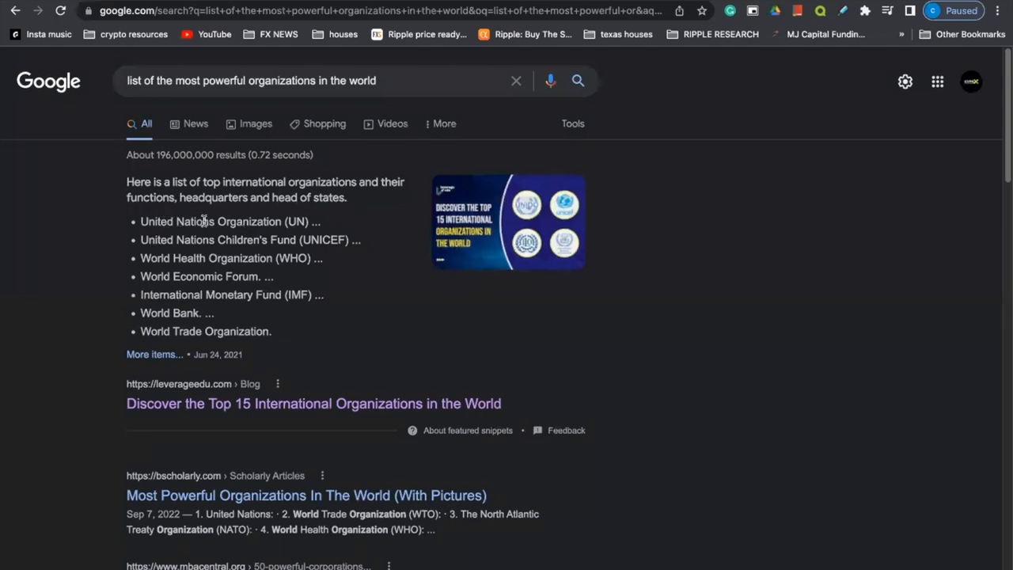
pyautogui.moveTo(178, 252)
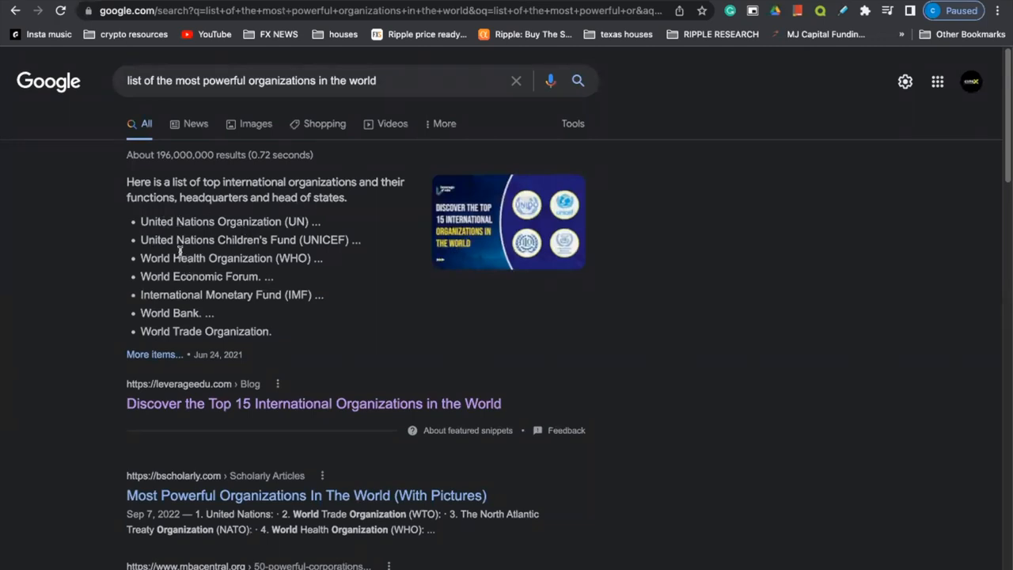
pyautogui.moveTo(244, 266)
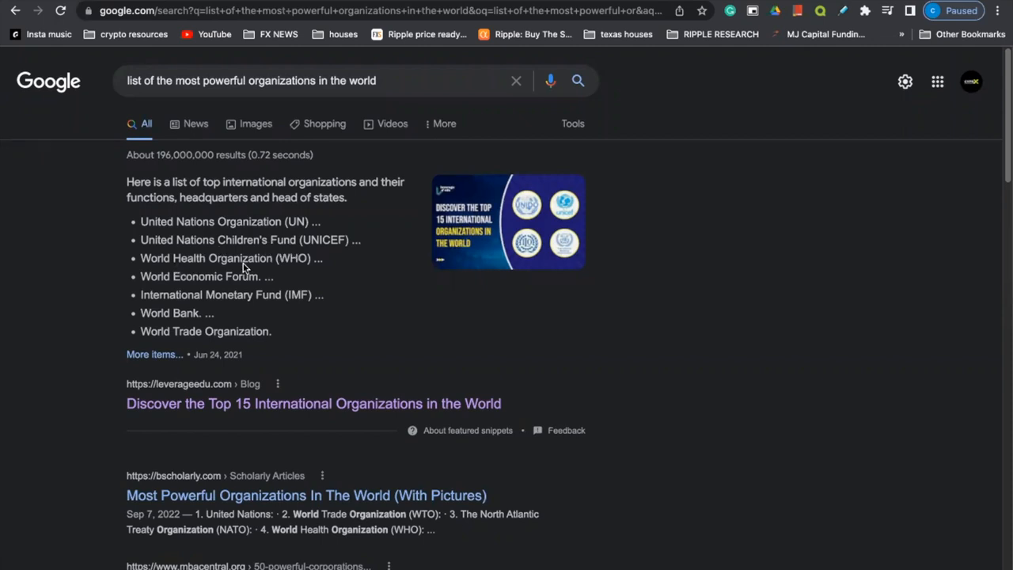
pyautogui.moveTo(165, 275)
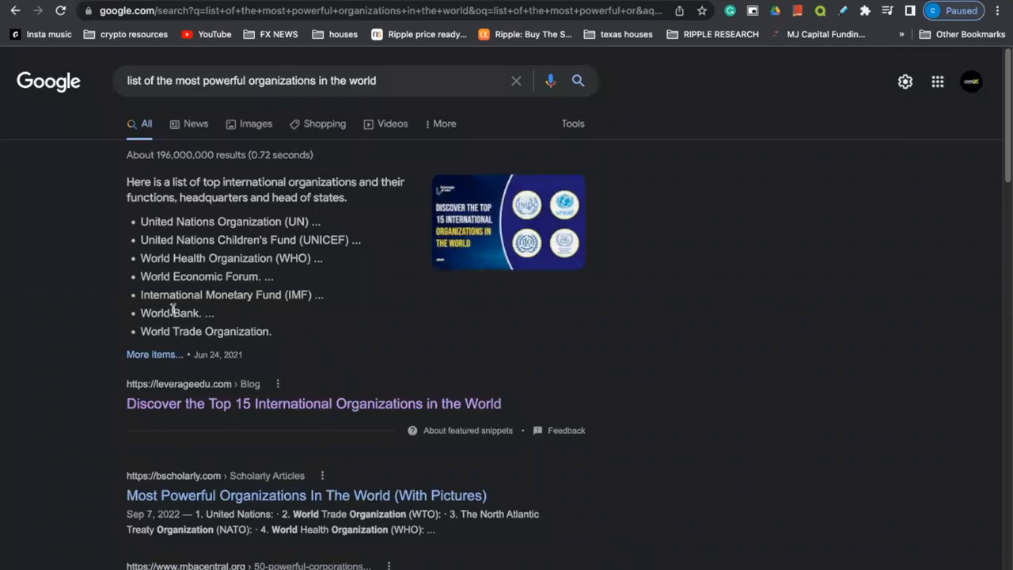
pyautogui.moveTo(212, 326)
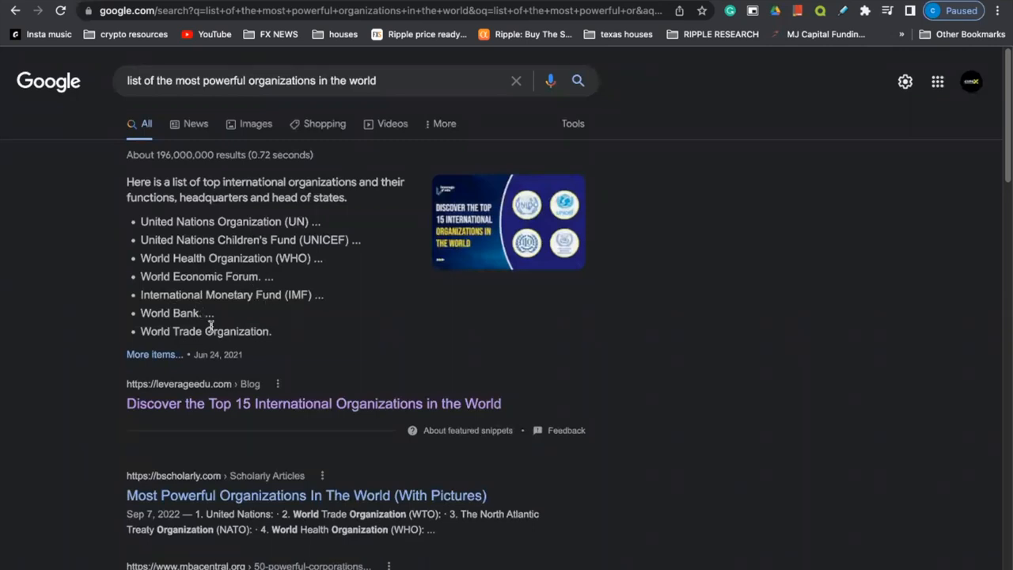
pyautogui.moveTo(203, 351)
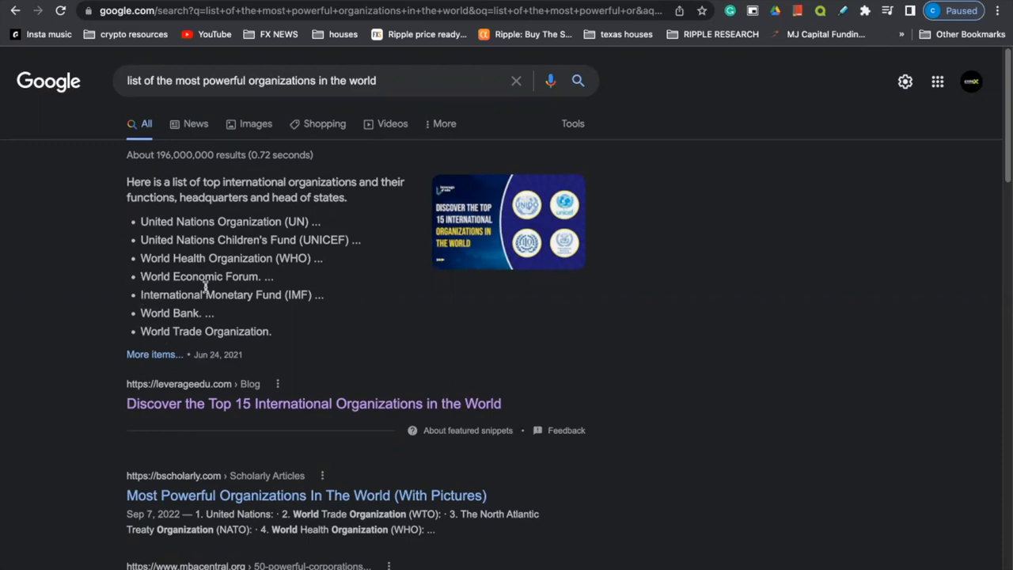
pyautogui.moveTo(254, 282)
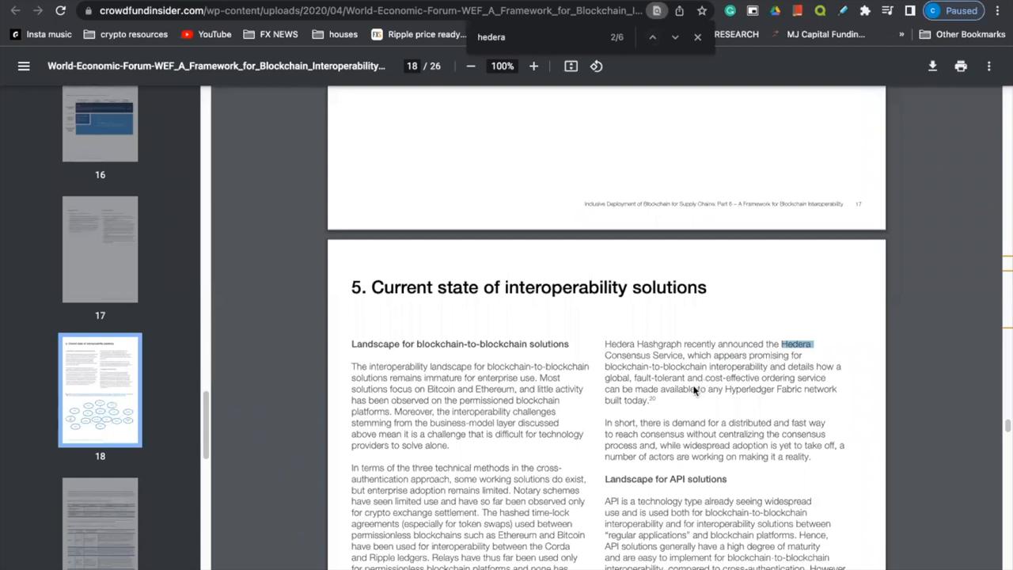
pyautogui.moveTo(695, 392)
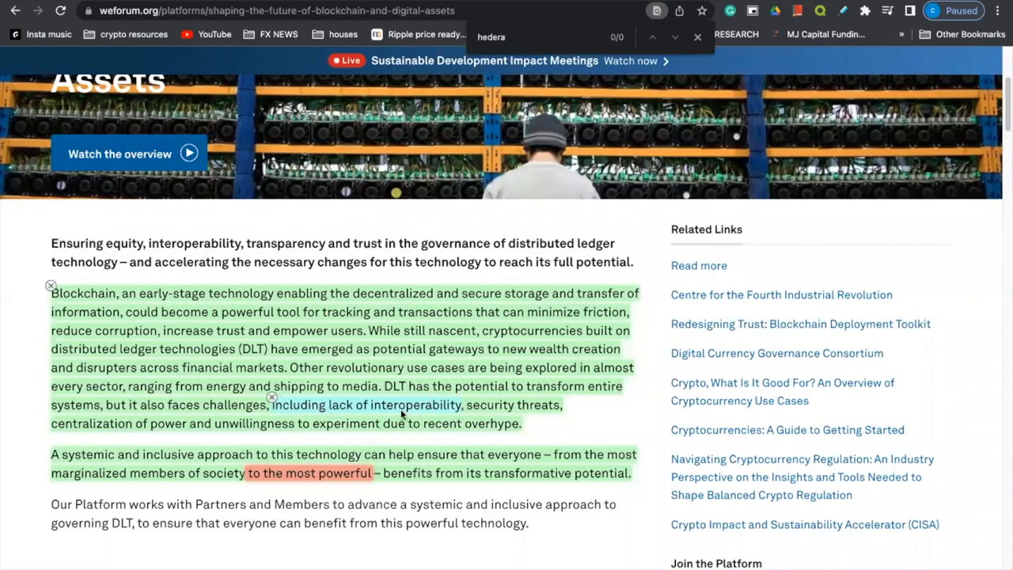
pyautogui.moveTo(428, 414)
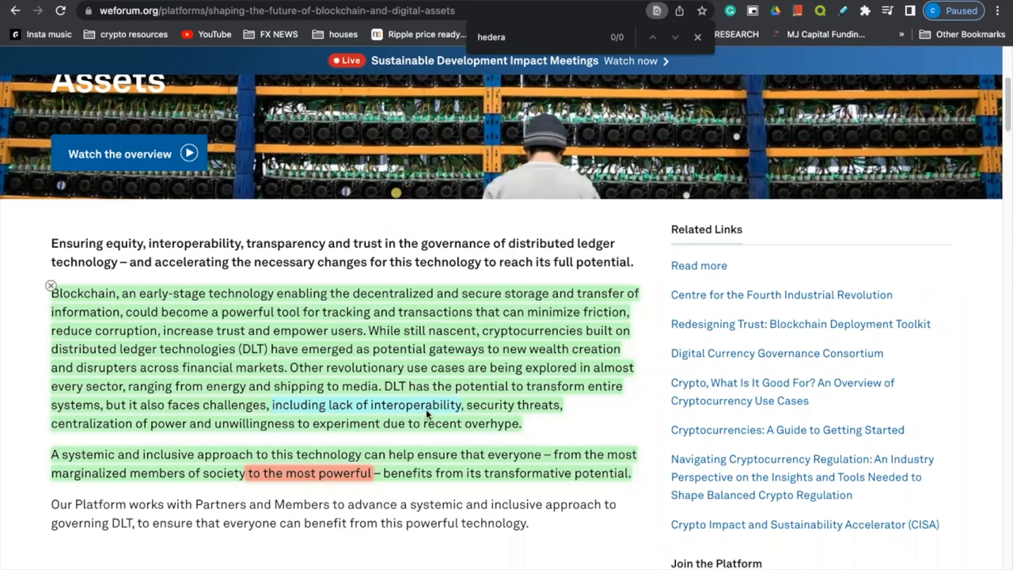
pyautogui.moveTo(459, 463)
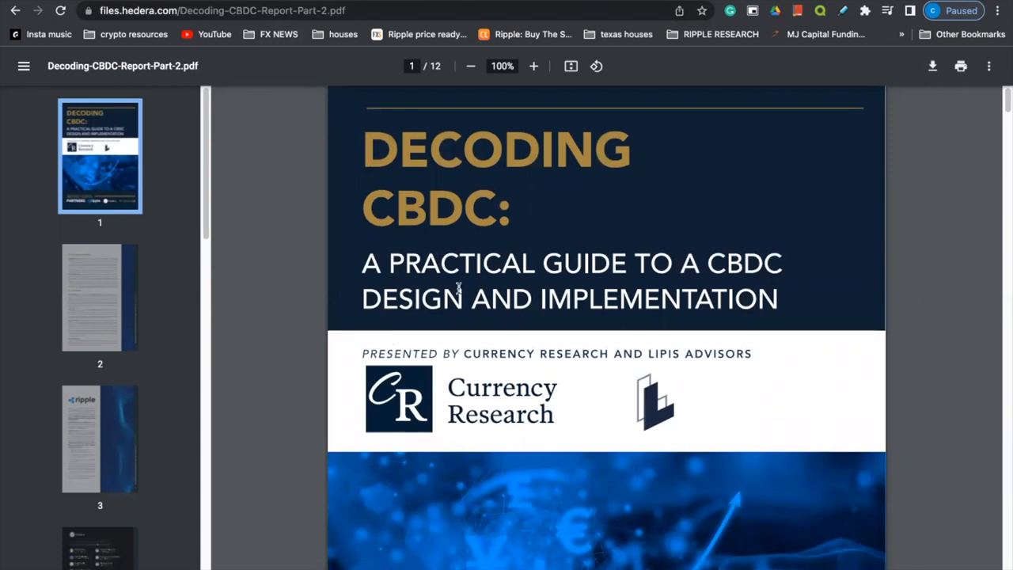
pyautogui.moveTo(463, 326)
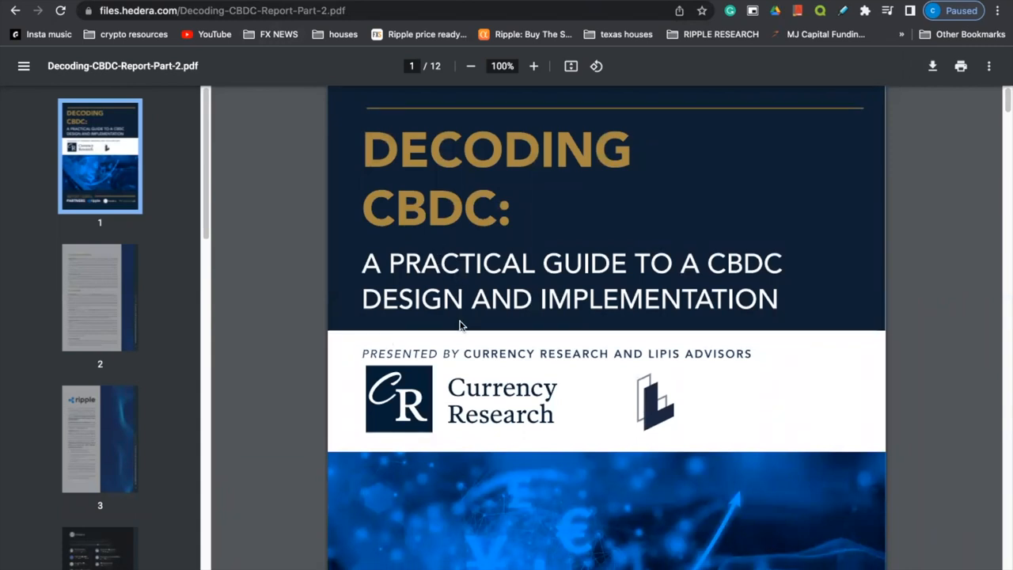
# Step: Scroll down the Decoding CBDC report from the Ripple page through the following pages
pyautogui.scroll(-3)
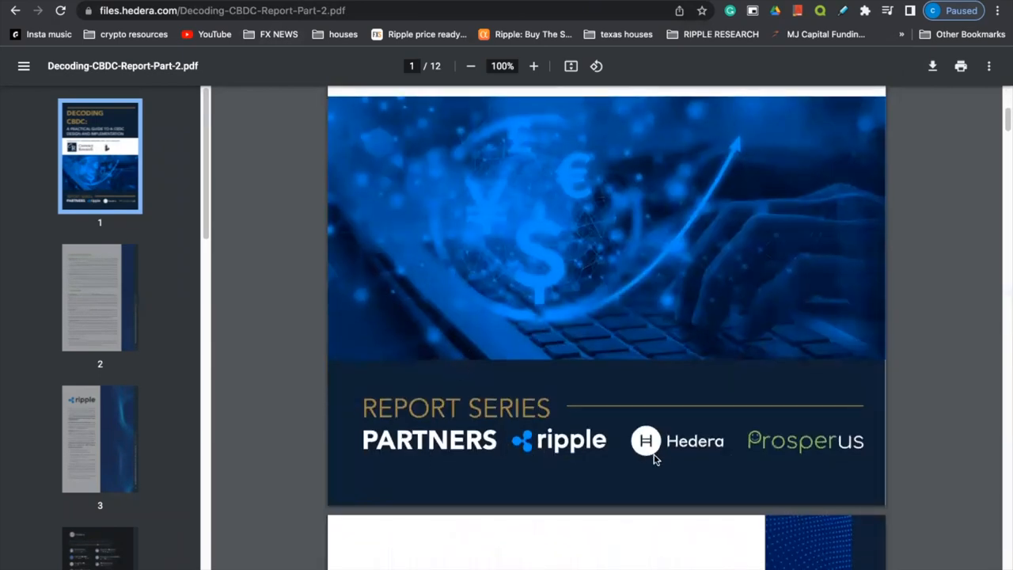
pyautogui.scroll(-3)
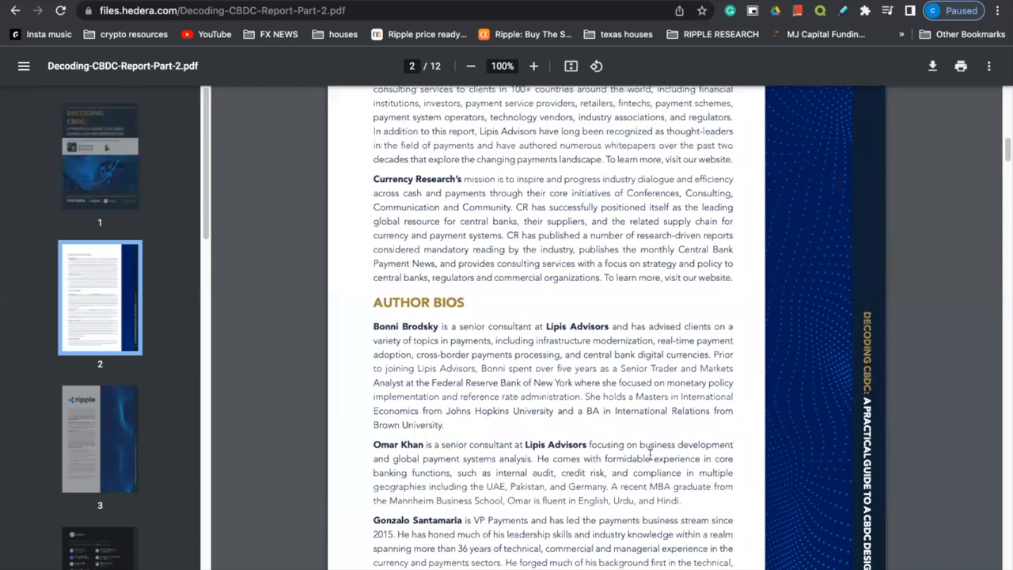
pyautogui.scroll(-3)
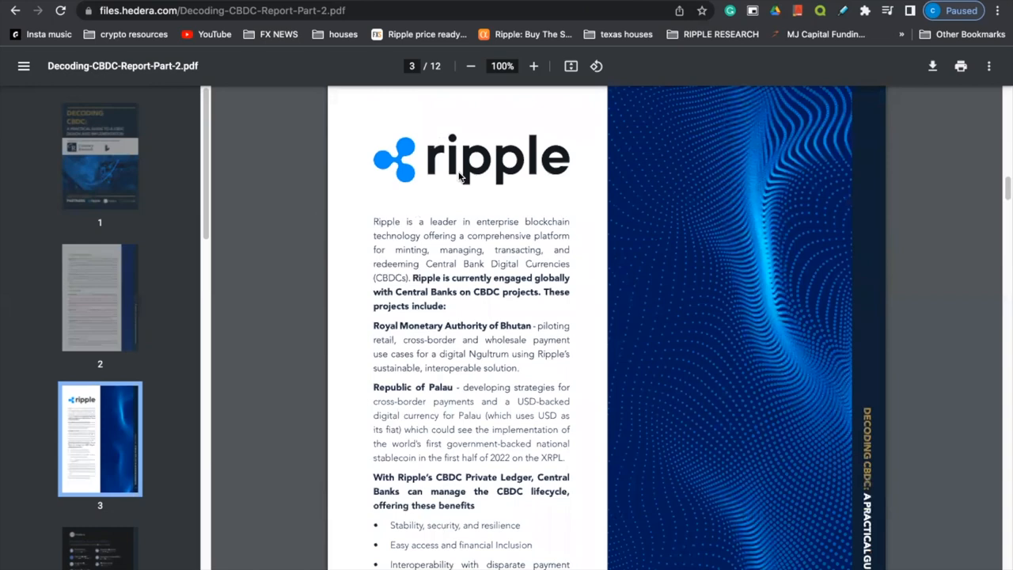
pyautogui.scroll(-3)
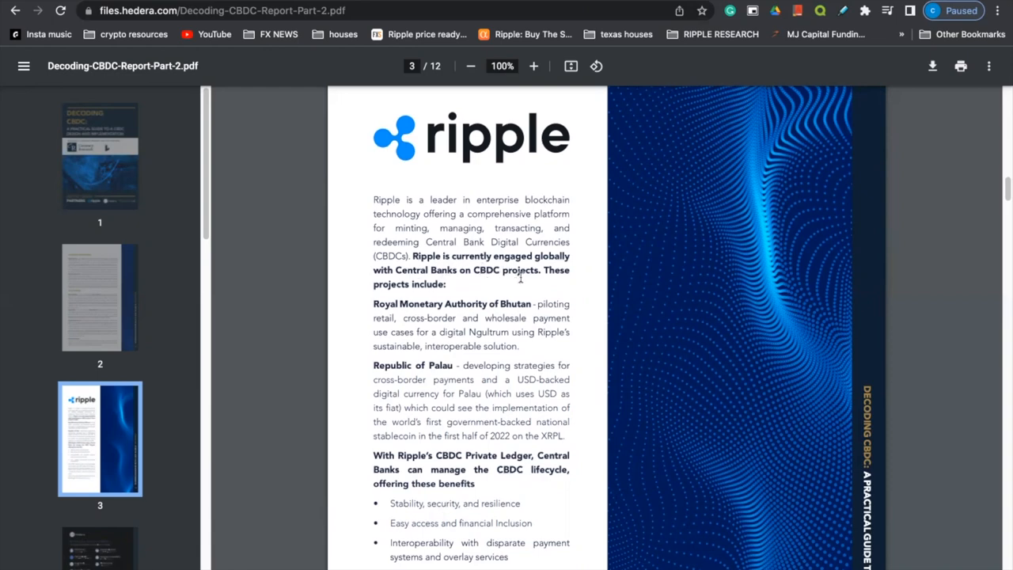
pyautogui.scroll(-3)
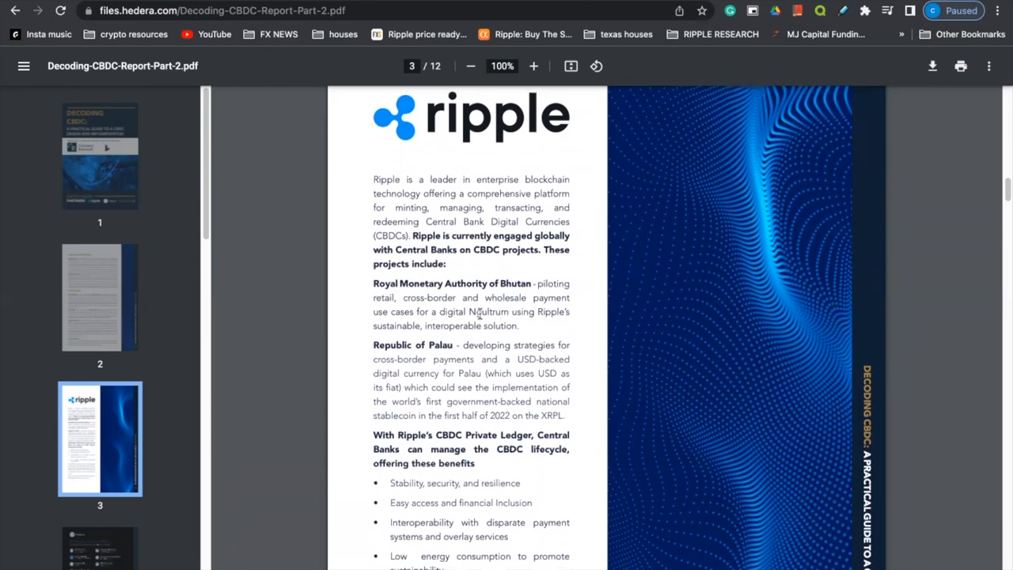
pyautogui.scroll(-3)
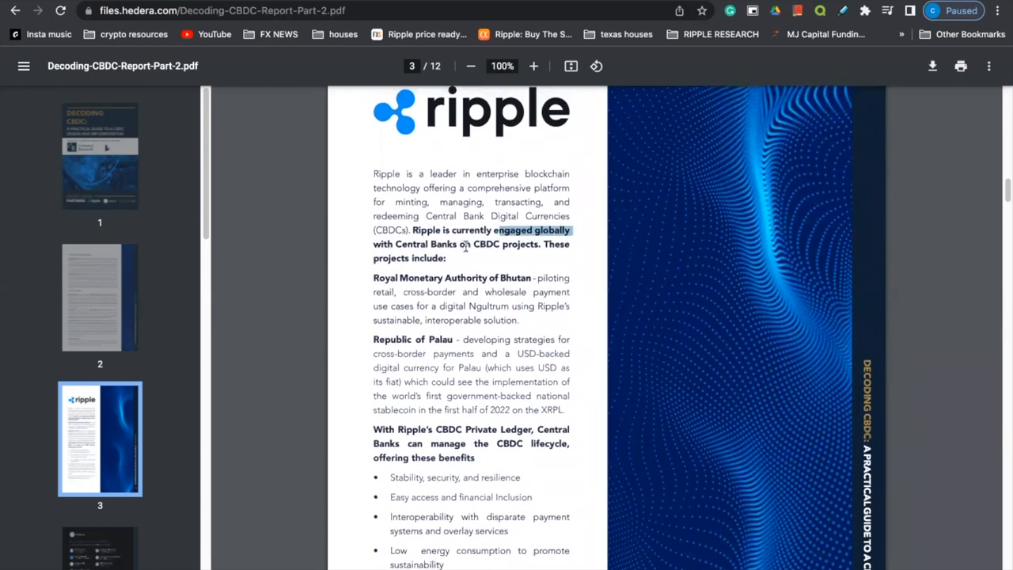
pyautogui.scroll(-3)
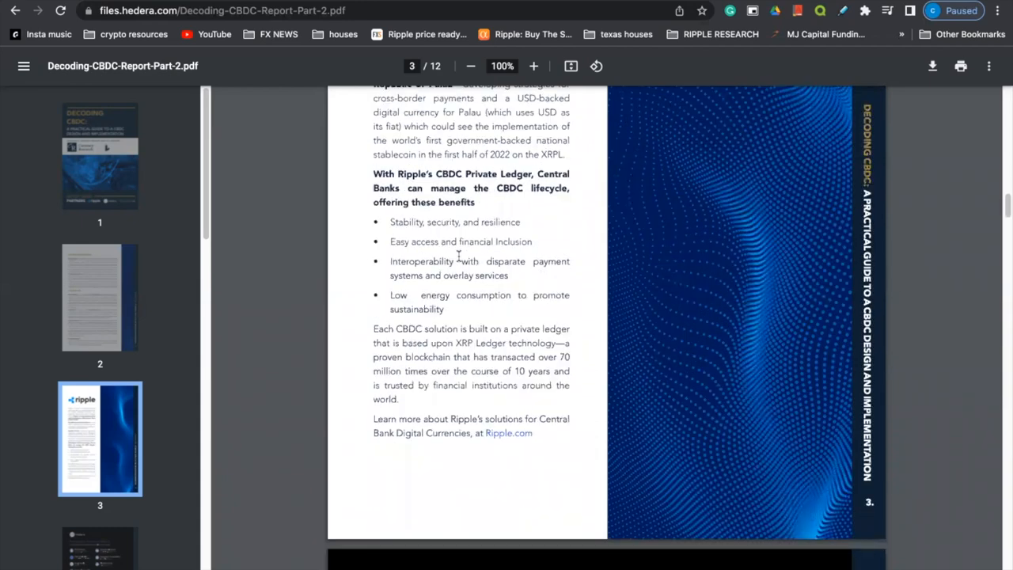
pyautogui.scroll(-3)
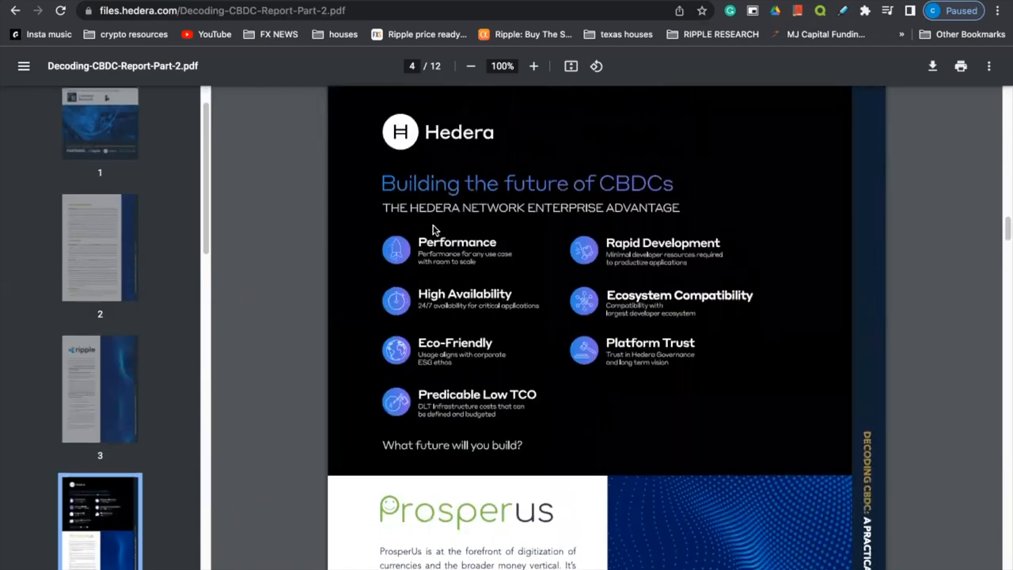
pyautogui.scroll(-3)
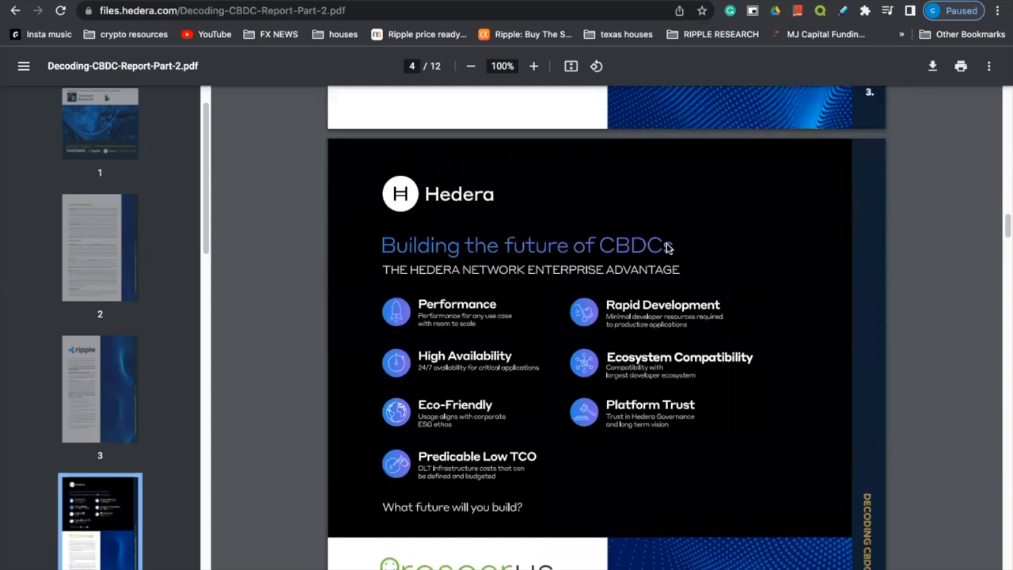
pyautogui.moveTo(551, 284)
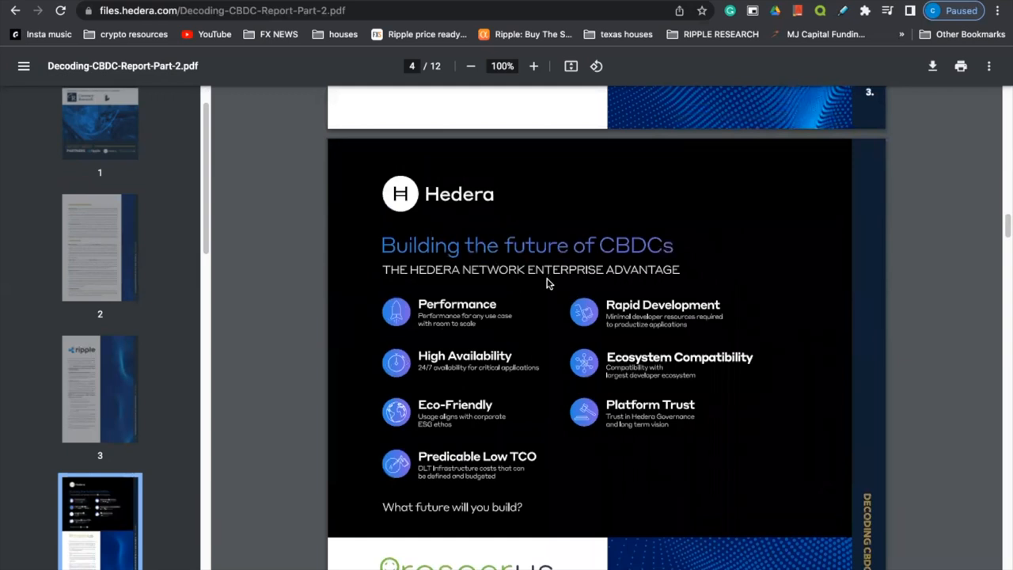
pyautogui.moveTo(424, 388)
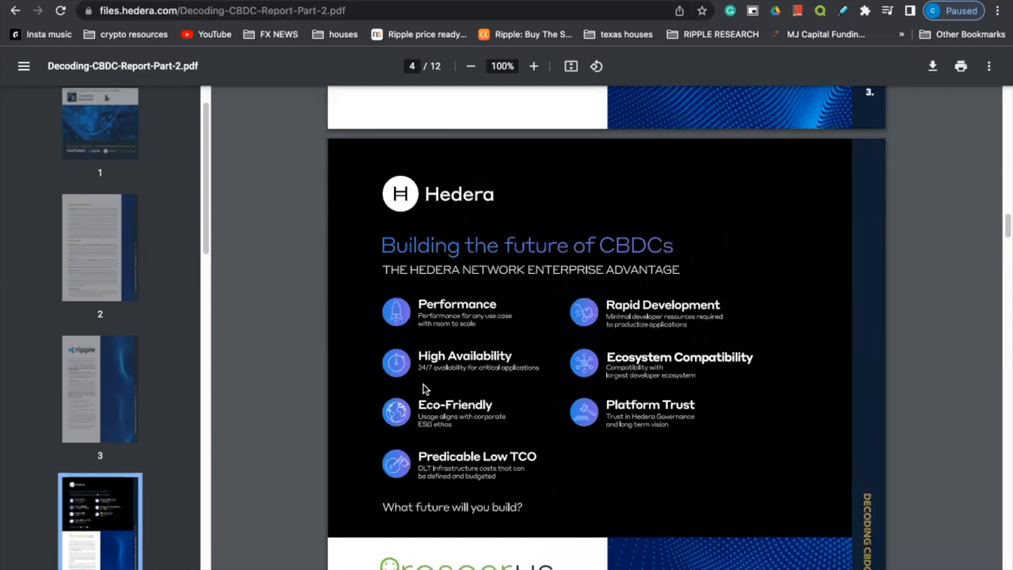
pyautogui.moveTo(682, 311)
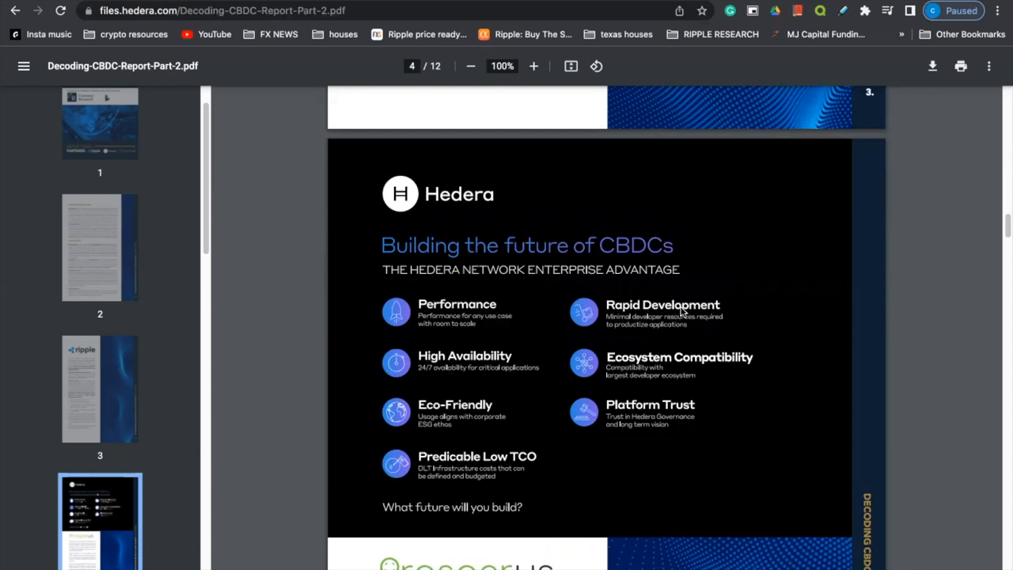
pyautogui.moveTo(677, 408)
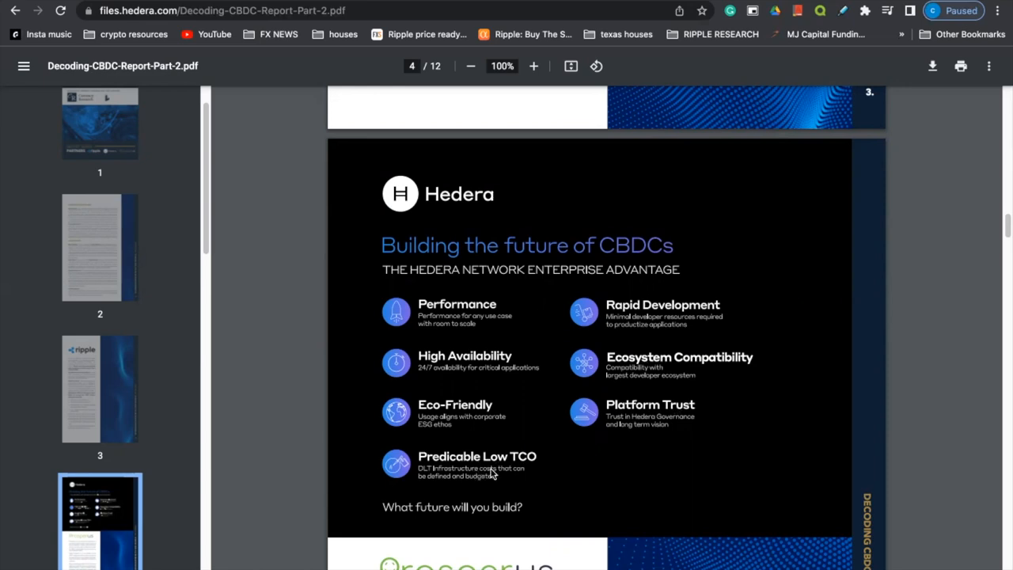
# Step: Continue down to page 8's table comparing DLT networks used in CBDC pilots
pyautogui.scroll(-3)
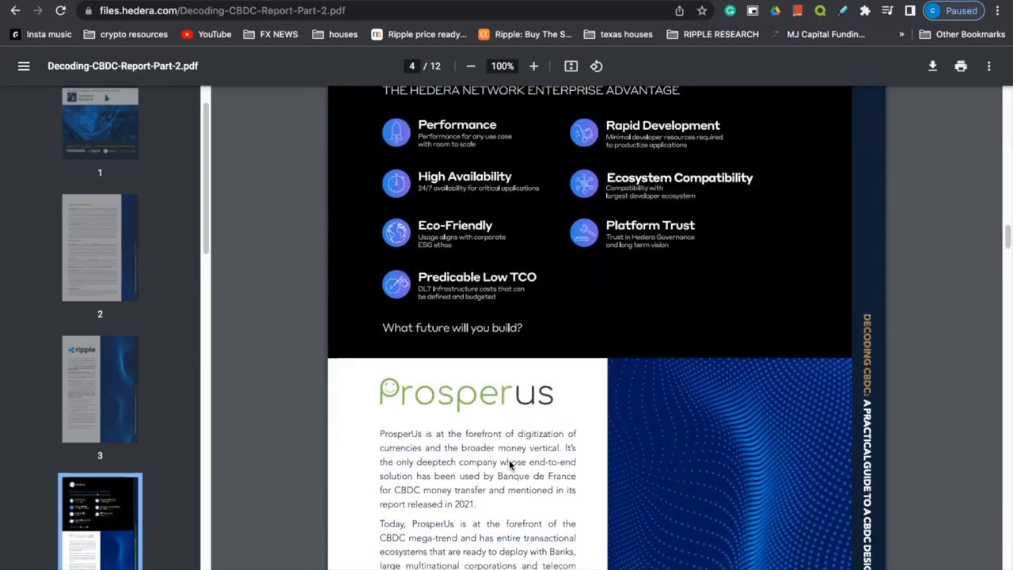
pyautogui.scroll(-3)
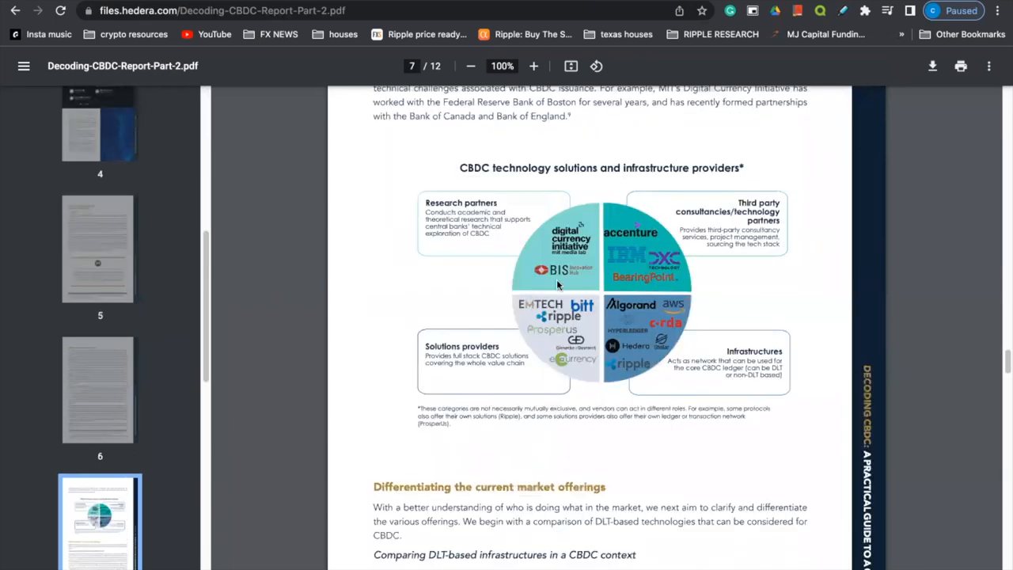
pyautogui.scroll(-3)
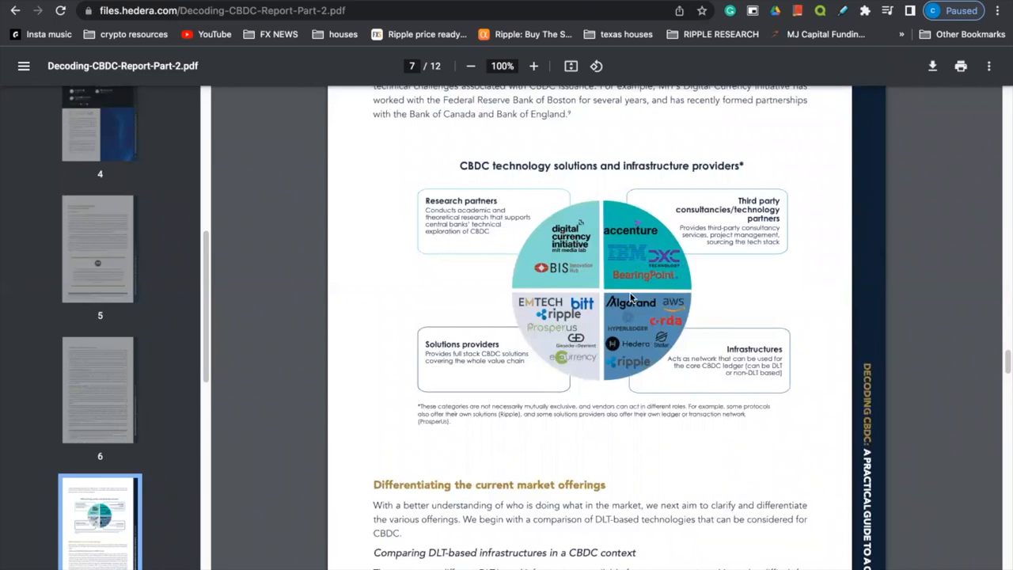
pyautogui.moveTo(656, 334)
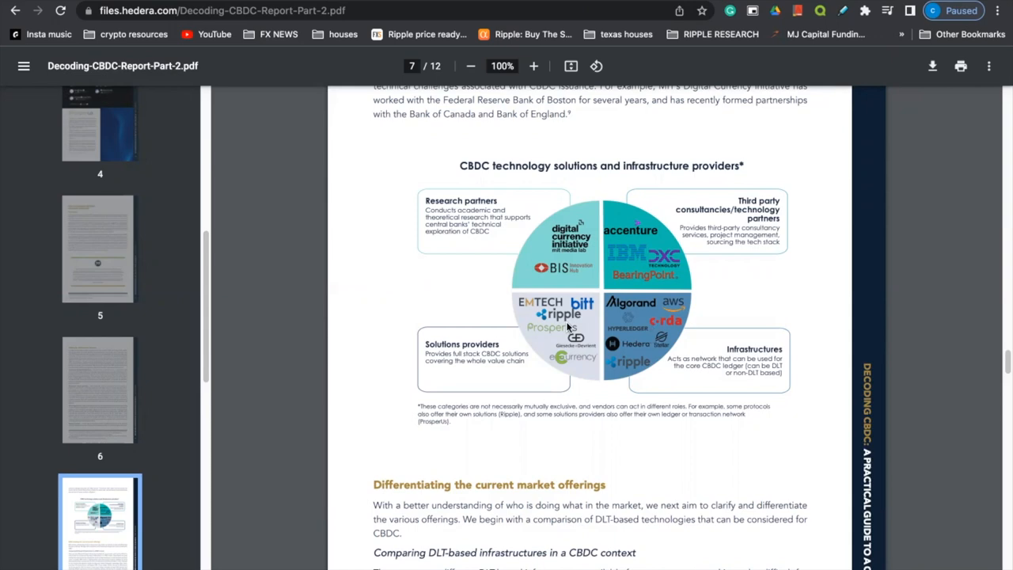
pyautogui.scroll(-3)
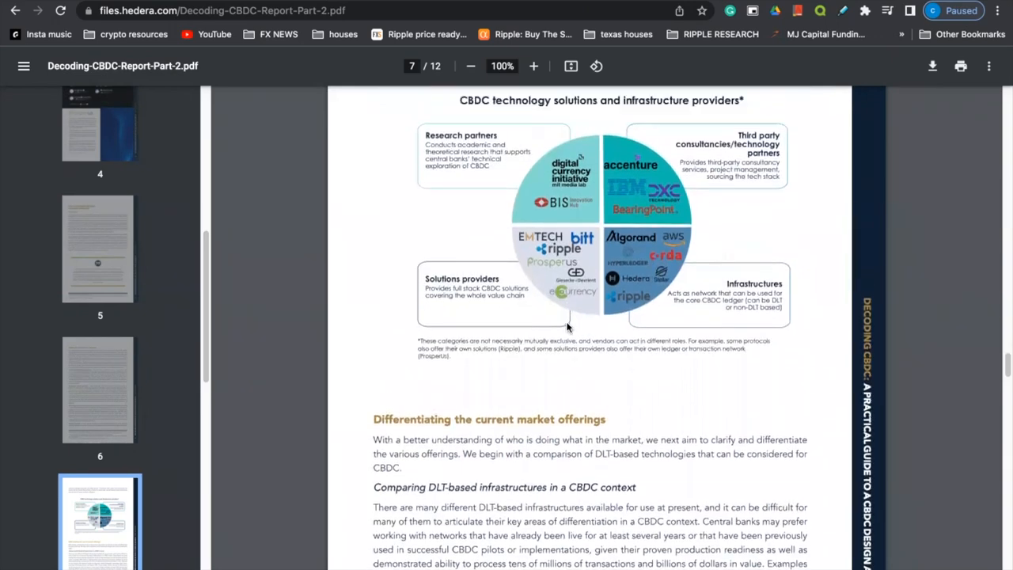
pyautogui.scroll(-3)
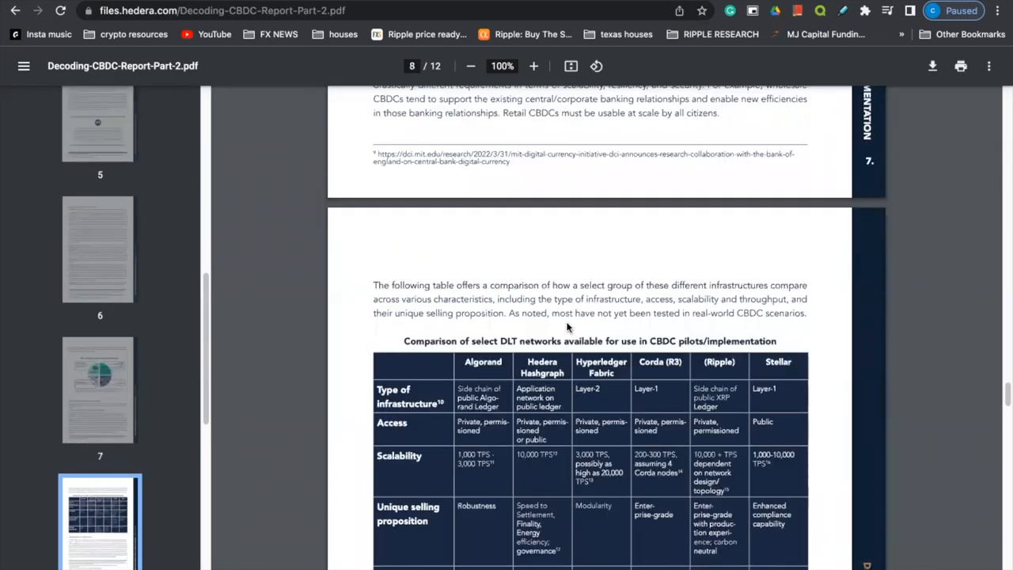
pyautogui.scroll(-3)
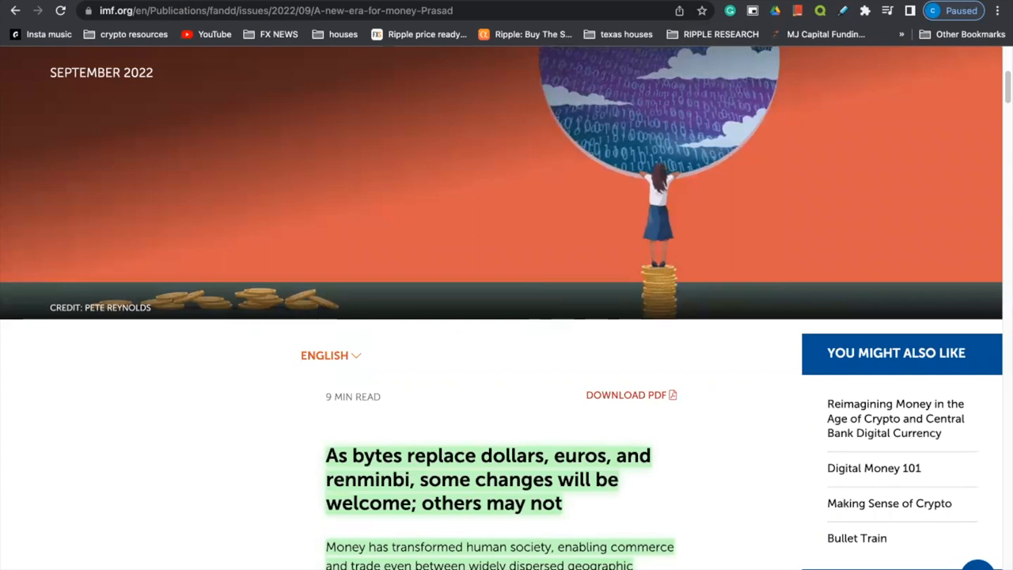
pyautogui.moveTo(696, 202)
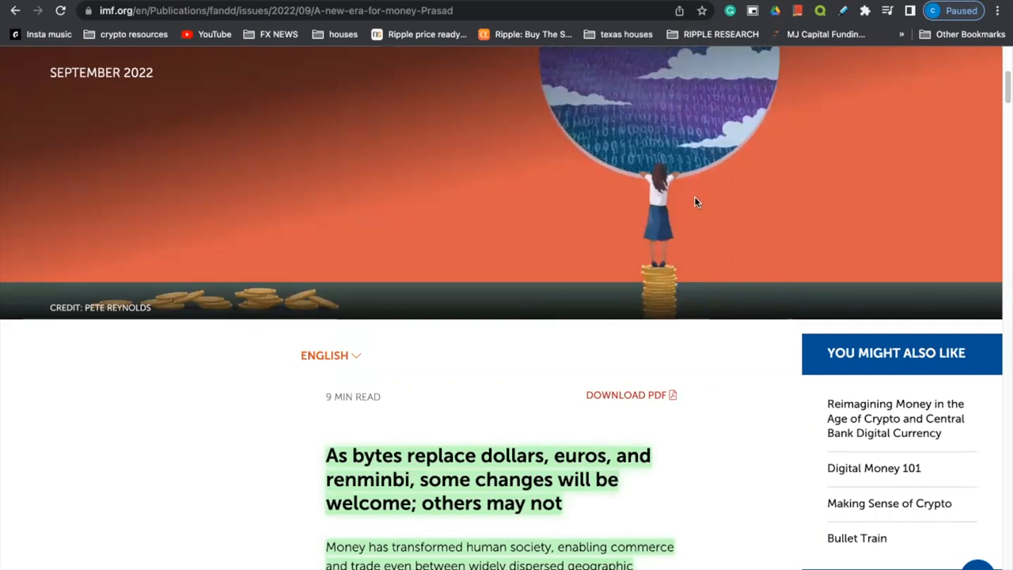
# Step: Scroll the IMF 'A New Era for Money' article to its highlighted introduction
pyautogui.scroll(3)
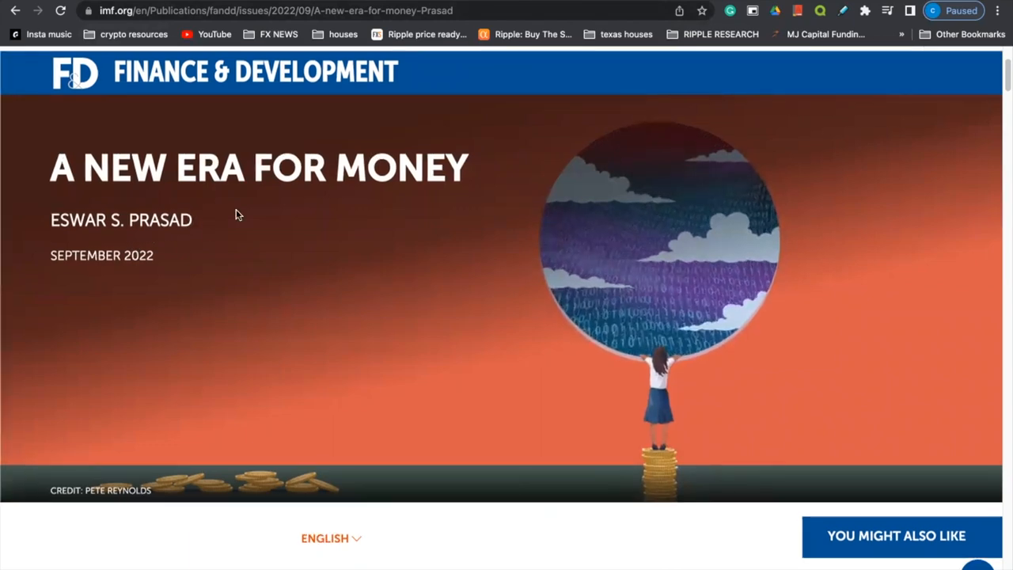
pyautogui.scroll(-3)
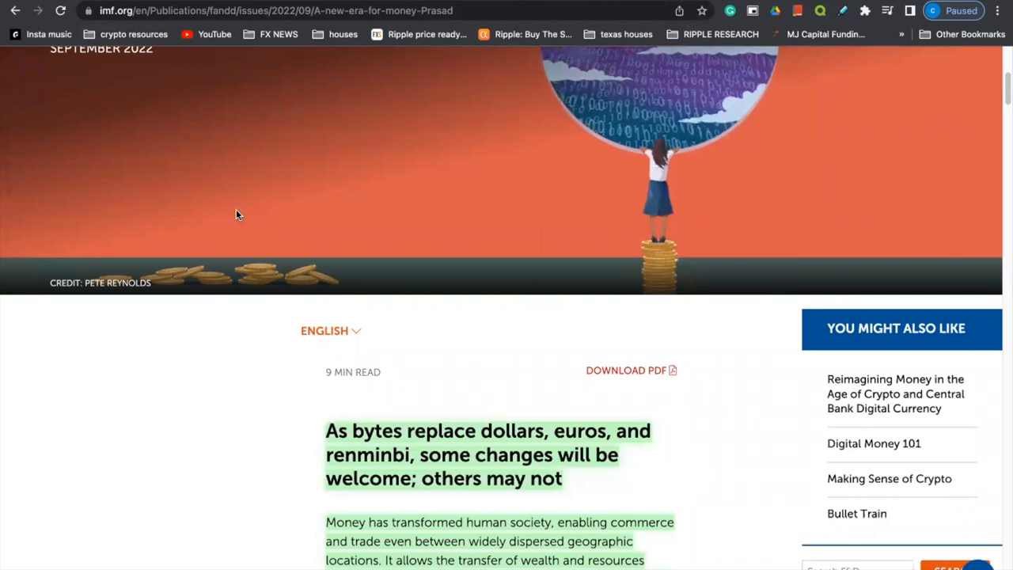
pyautogui.scroll(-3)
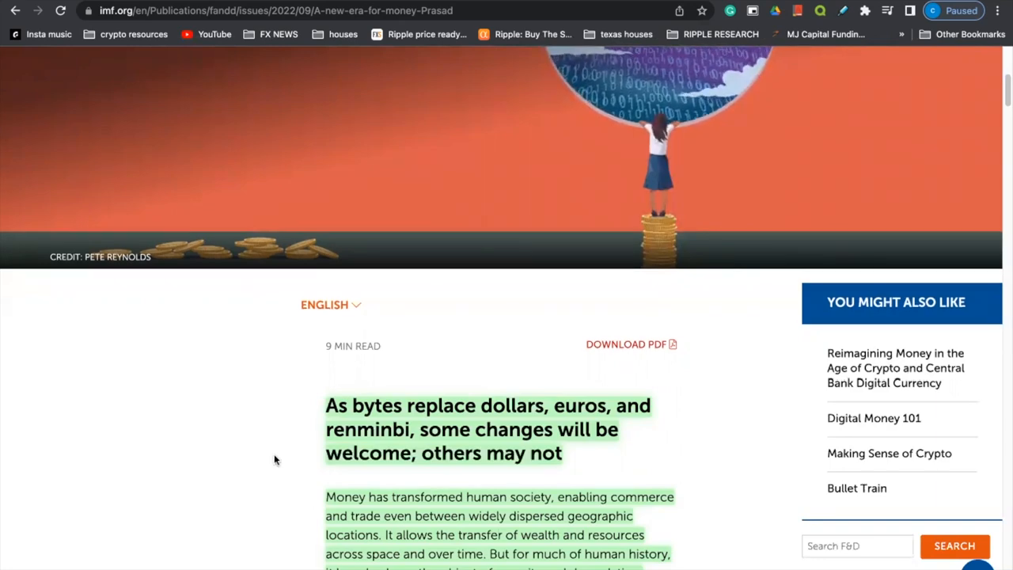
# Step: Search for 'list of the most powerful organizations in the world'
pyautogui.scroll(-3)
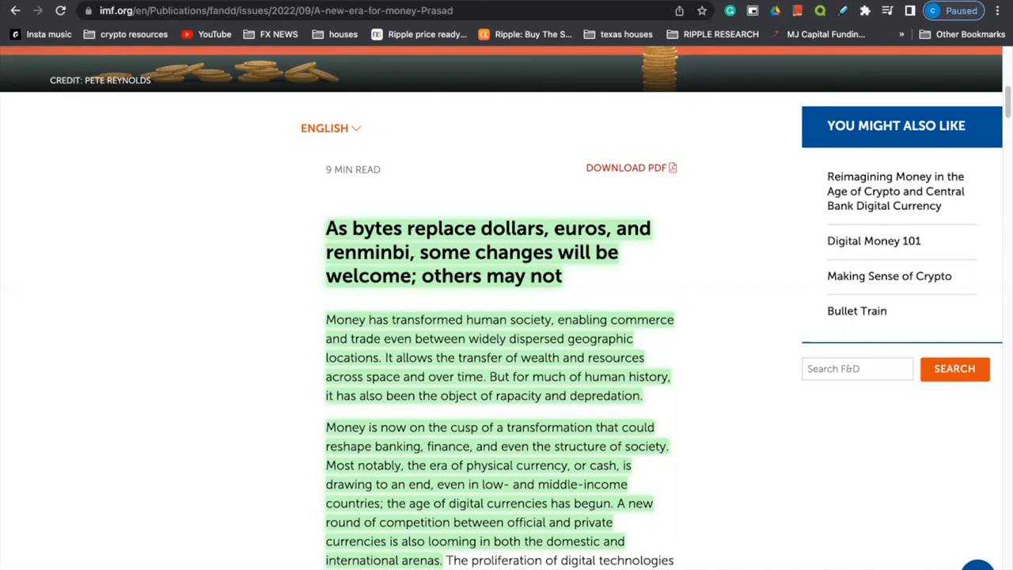
pyautogui.write('list of the most powerful organizations in the world')
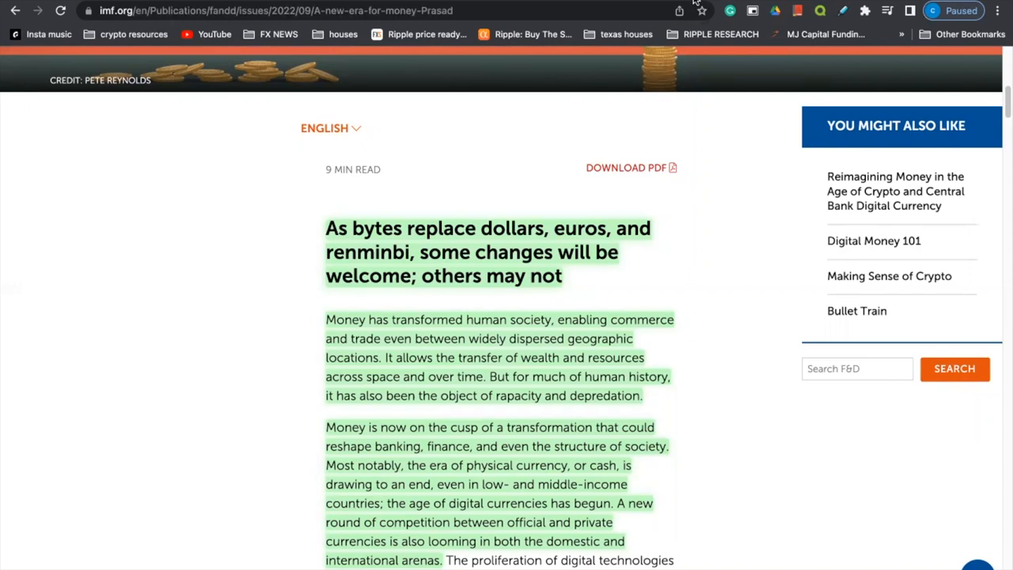
pyautogui.moveTo(625, 117)
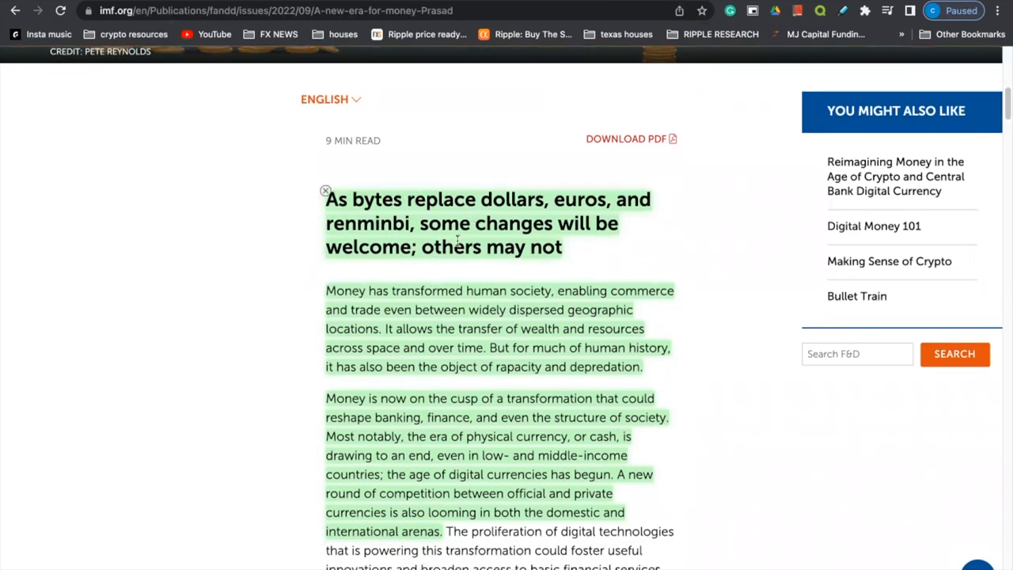
# Step: Read the opening paragraphs and select the words 'transfer of wealth' in the article
pyautogui.scroll(-3)
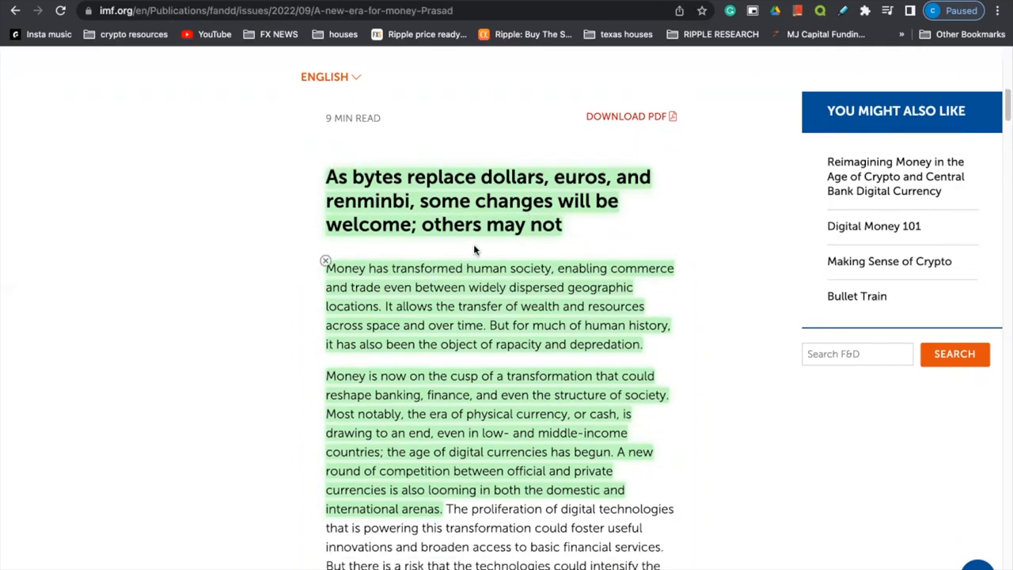
pyautogui.scroll(-3)
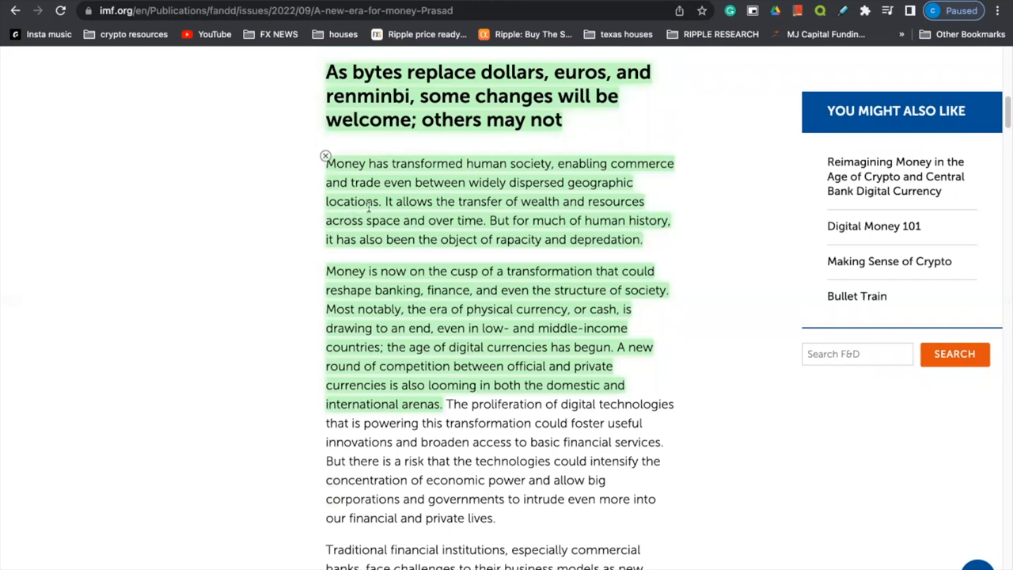
pyautogui.doubleClick(531, 201)
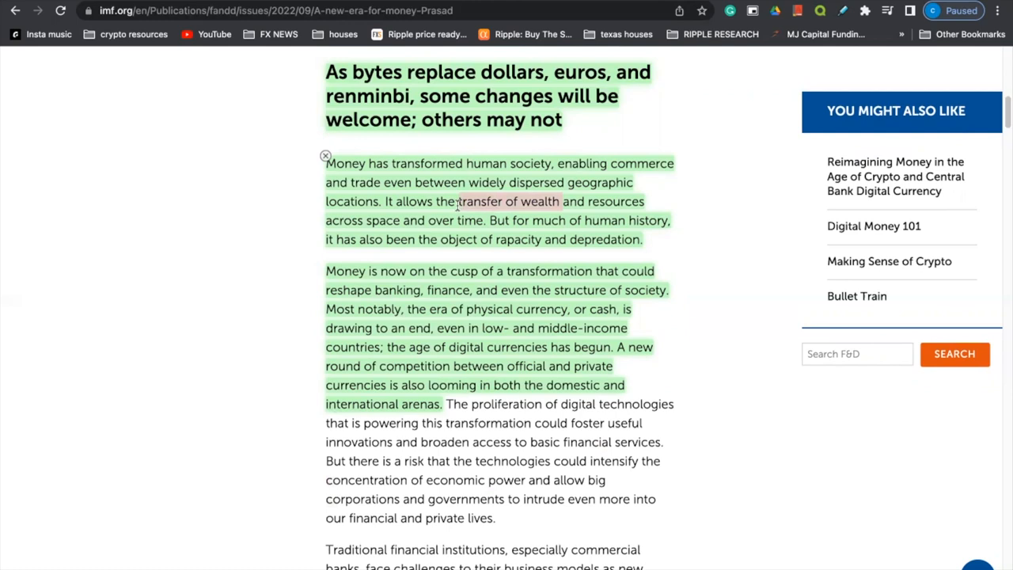
pyautogui.moveTo(405, 224)
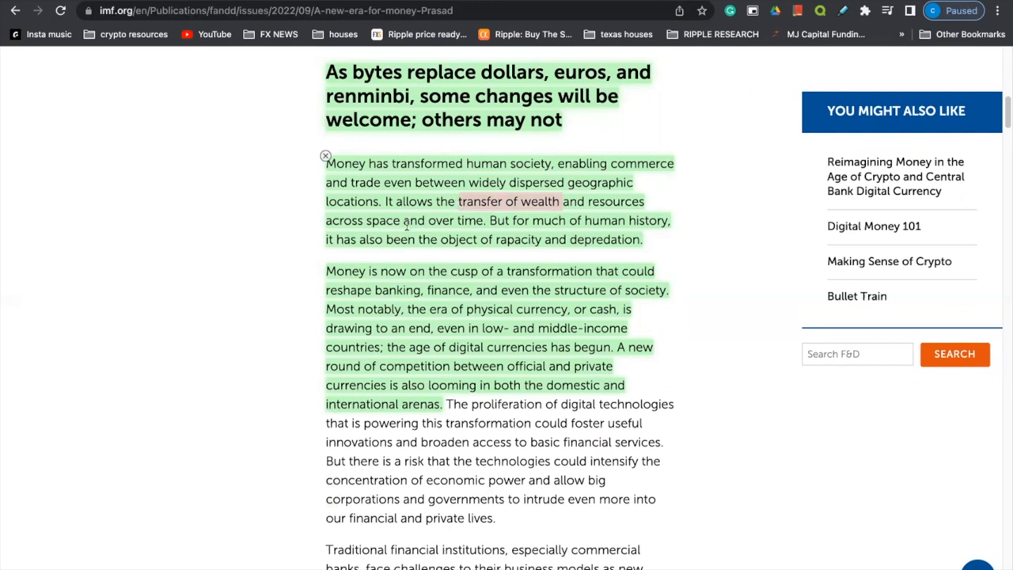
pyautogui.moveTo(516, 220)
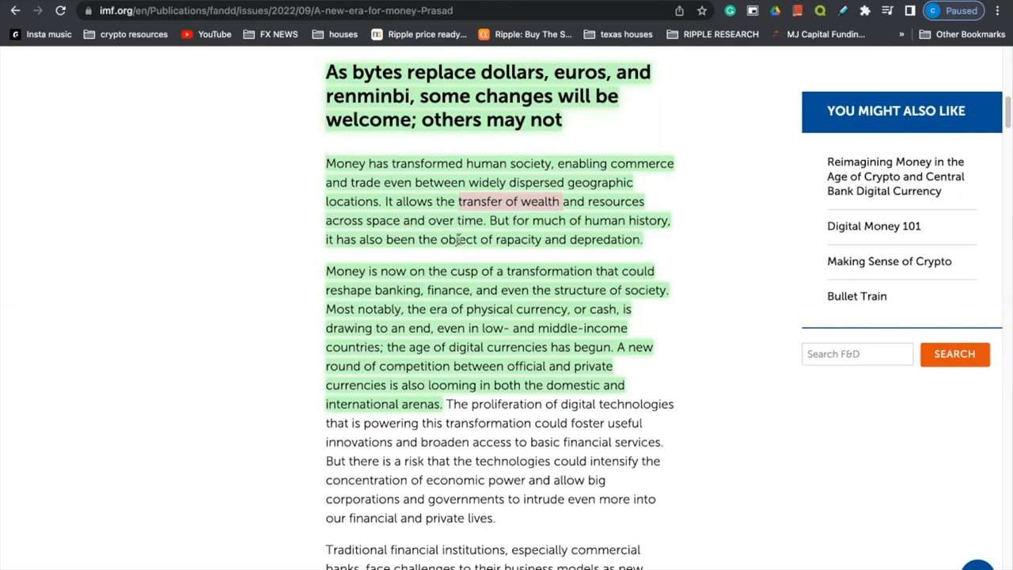
pyautogui.moveTo(388, 307)
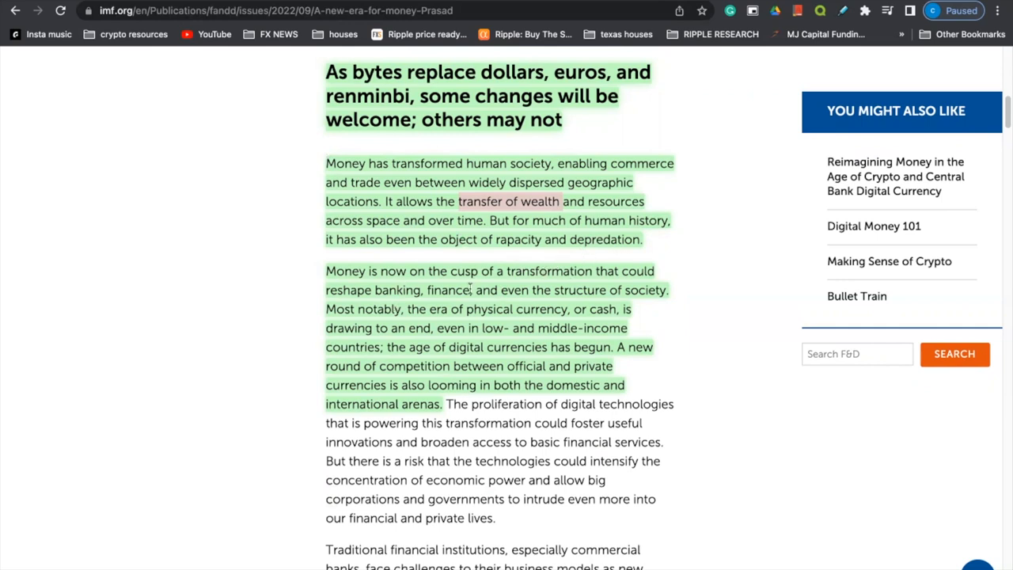
pyautogui.moveTo(648, 296)
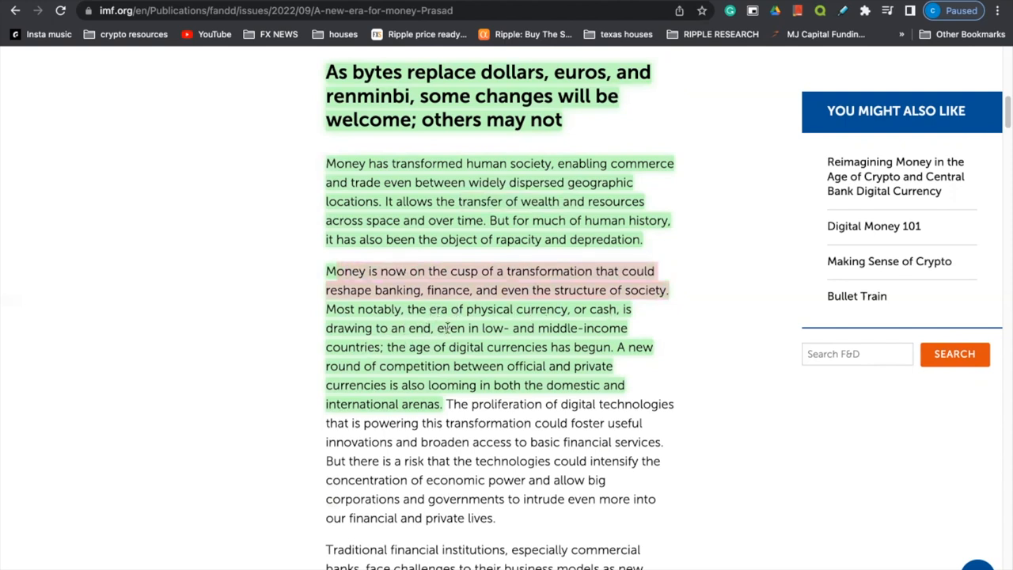
pyautogui.moveTo(323, 386)
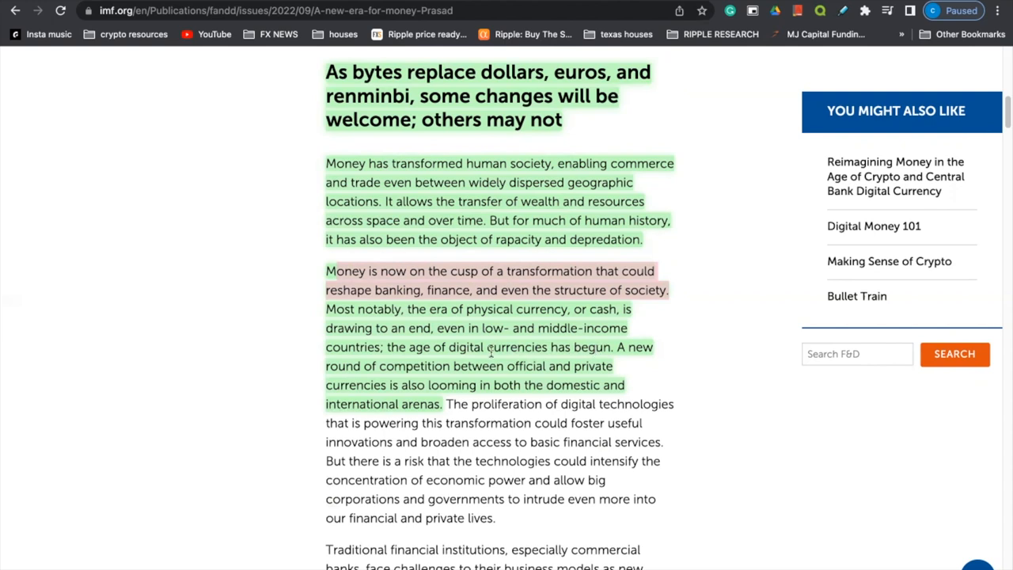
# Step: Scroll down to the passage on market forces letting some money issuers become dominant
pyautogui.scroll(-3)
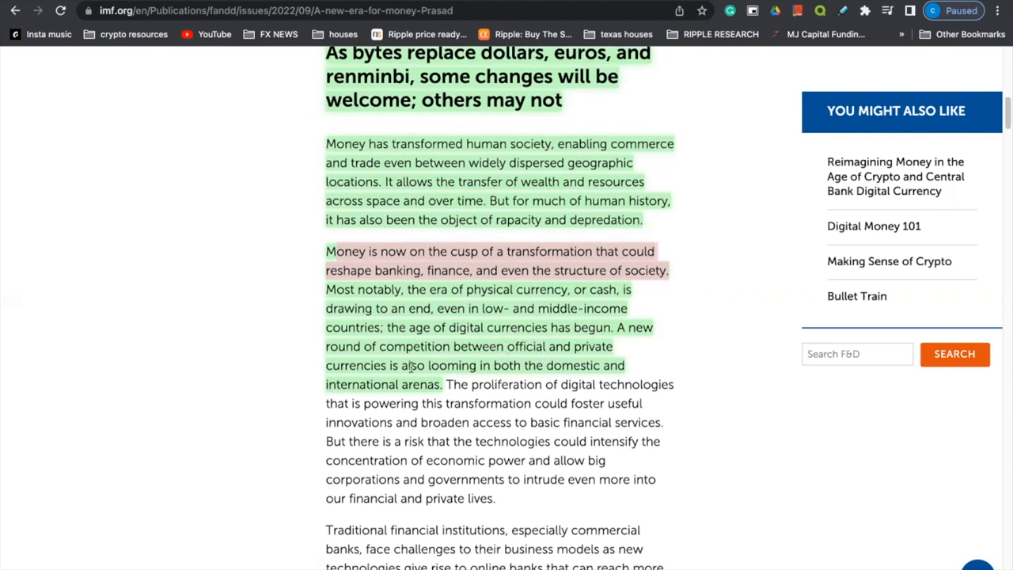
pyautogui.moveTo(434, 378)
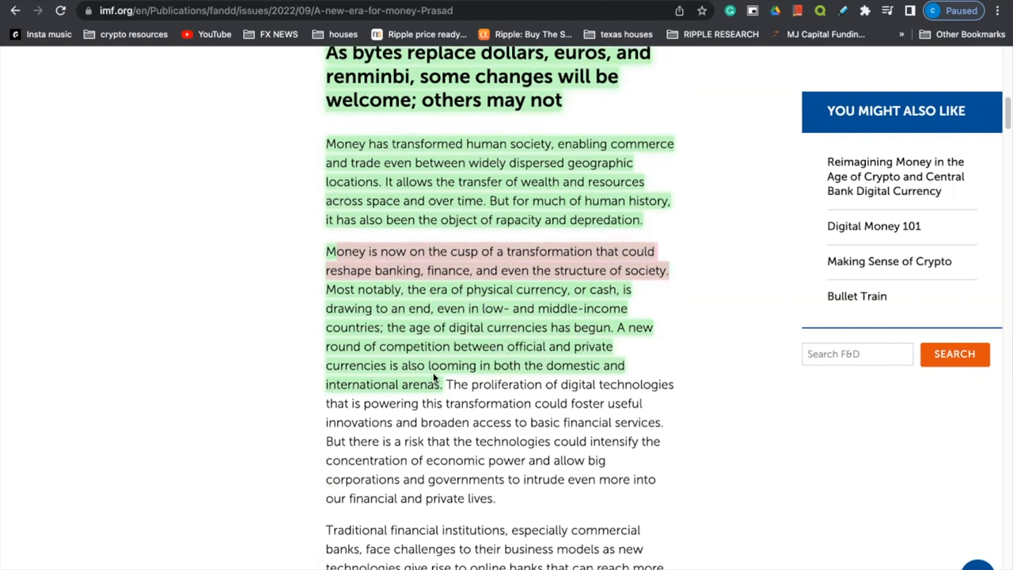
pyautogui.moveTo(599, 345)
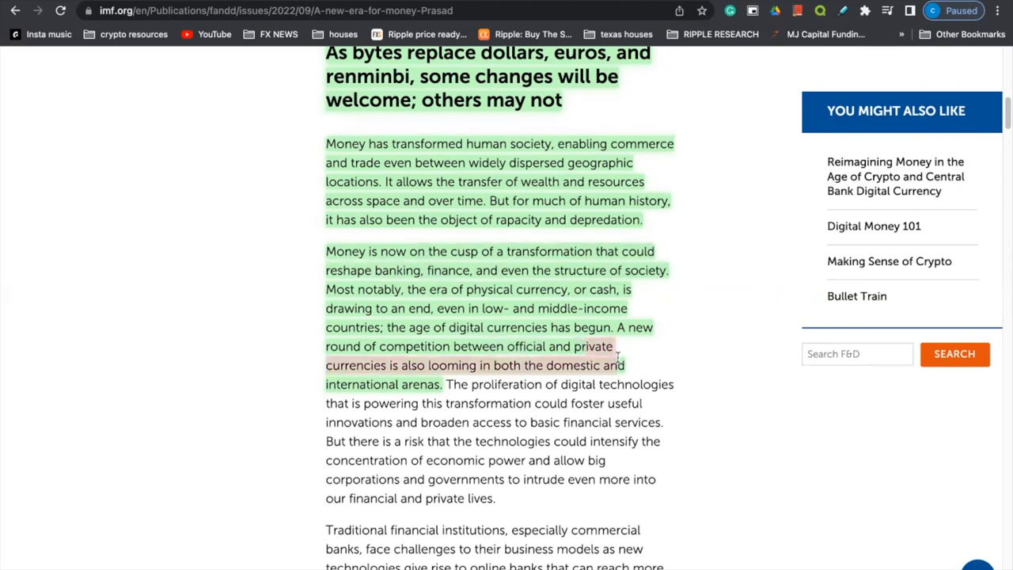
pyautogui.scroll(-3)
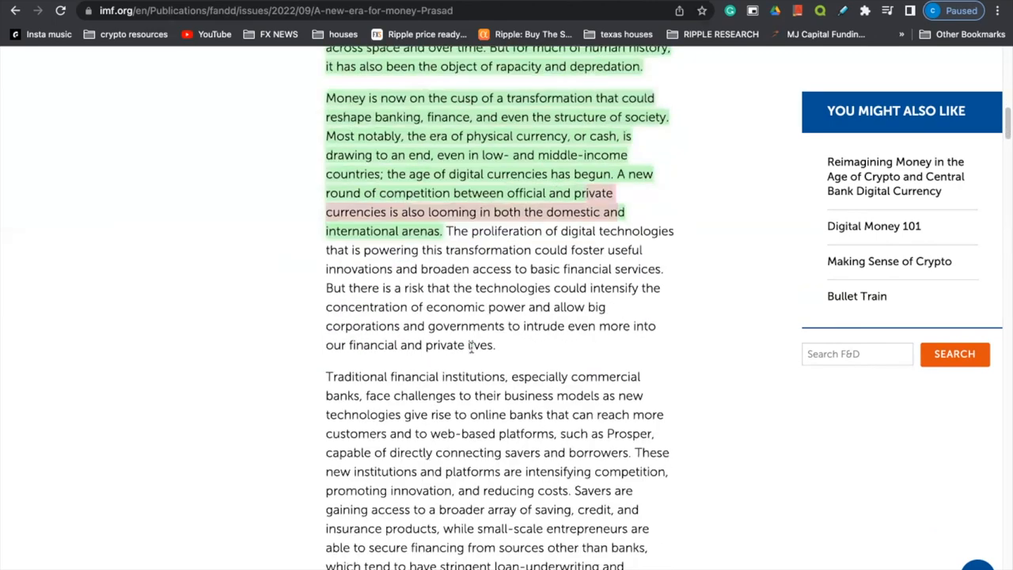
pyautogui.scroll(-3)
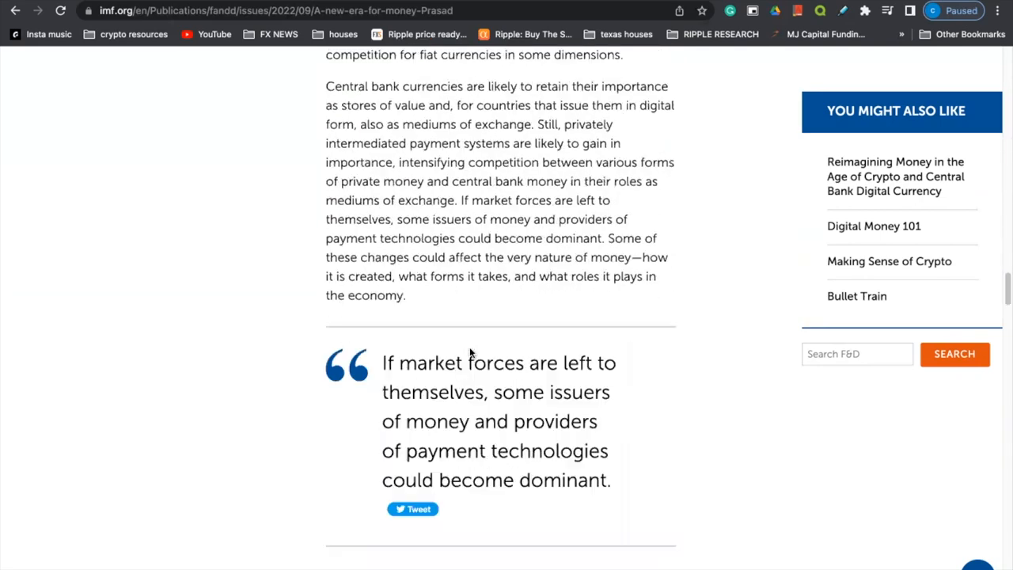
# Step: Scroll to the paragraph 'As the recent cryptocurrency boom and bust have shown' on regulating crypto
pyautogui.scroll(-3)
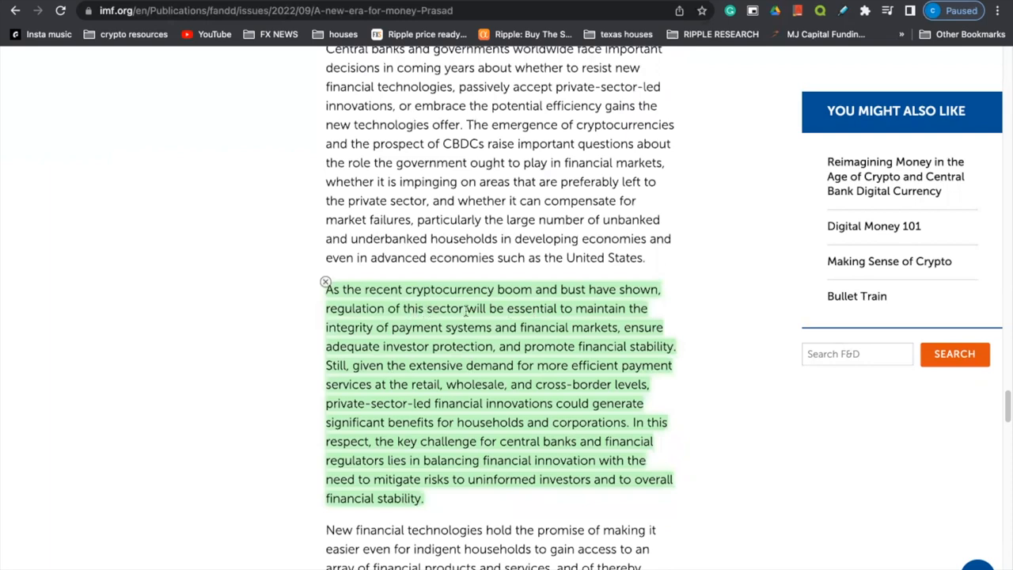
pyautogui.moveTo(470, 339)
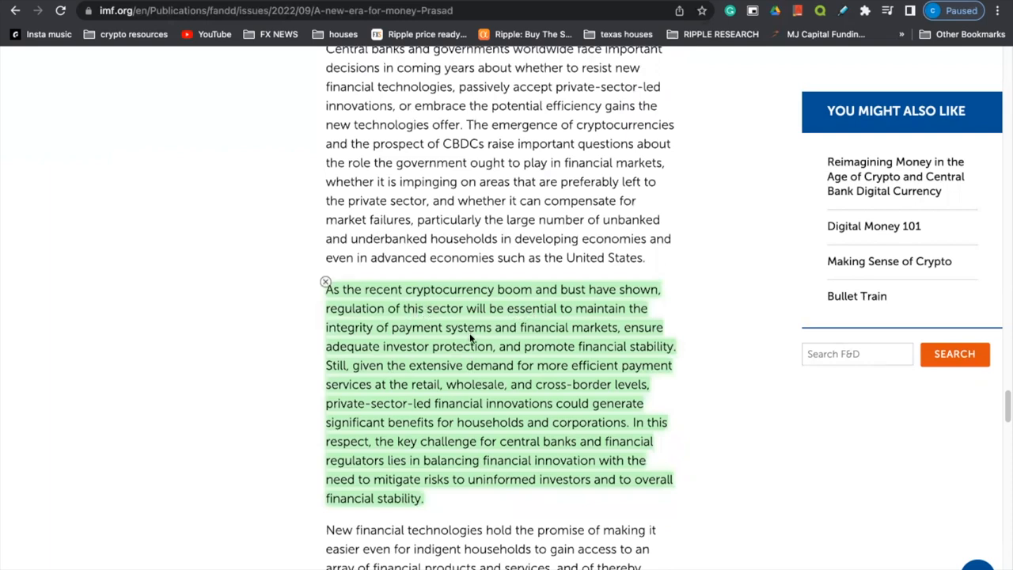
pyautogui.moveTo(569, 340)
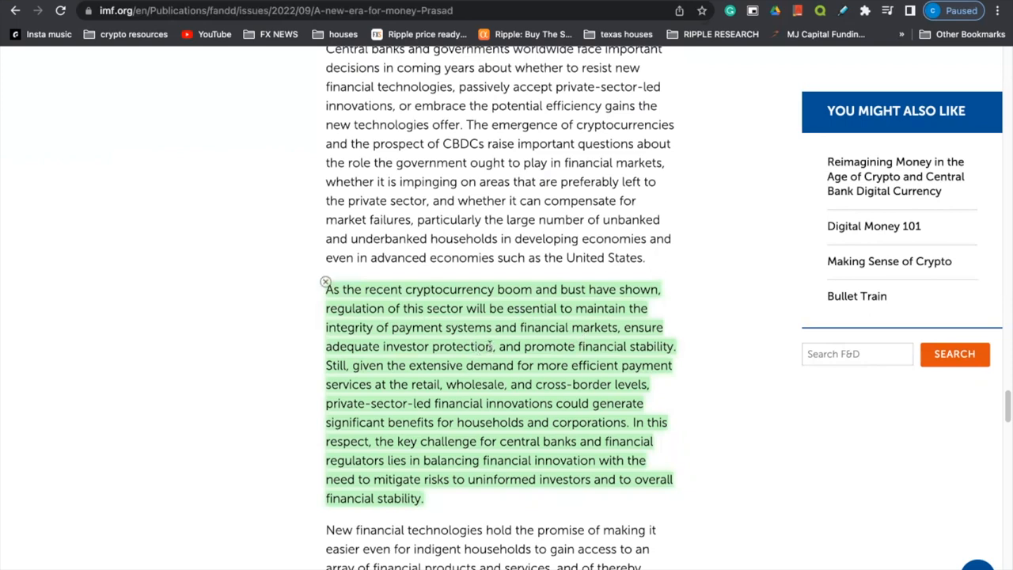
pyautogui.moveTo(578, 345)
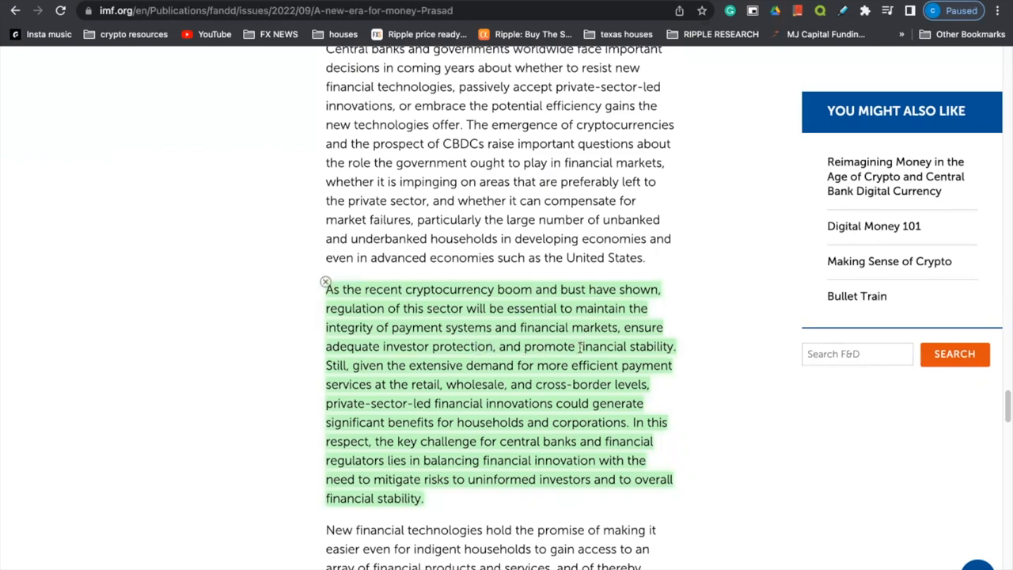
pyautogui.moveTo(541, 378)
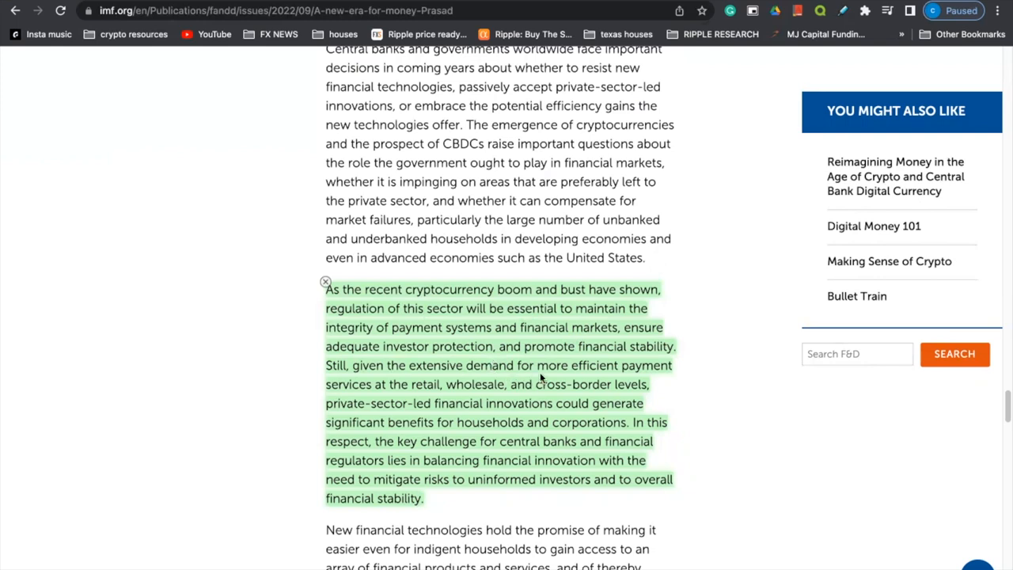
pyautogui.moveTo(399, 391)
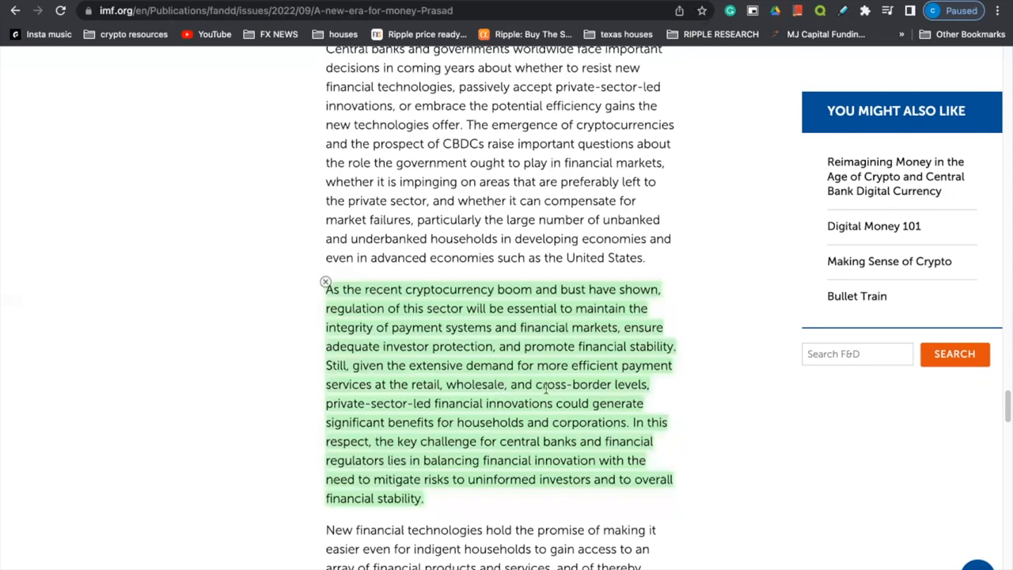
pyautogui.moveTo(412, 405)
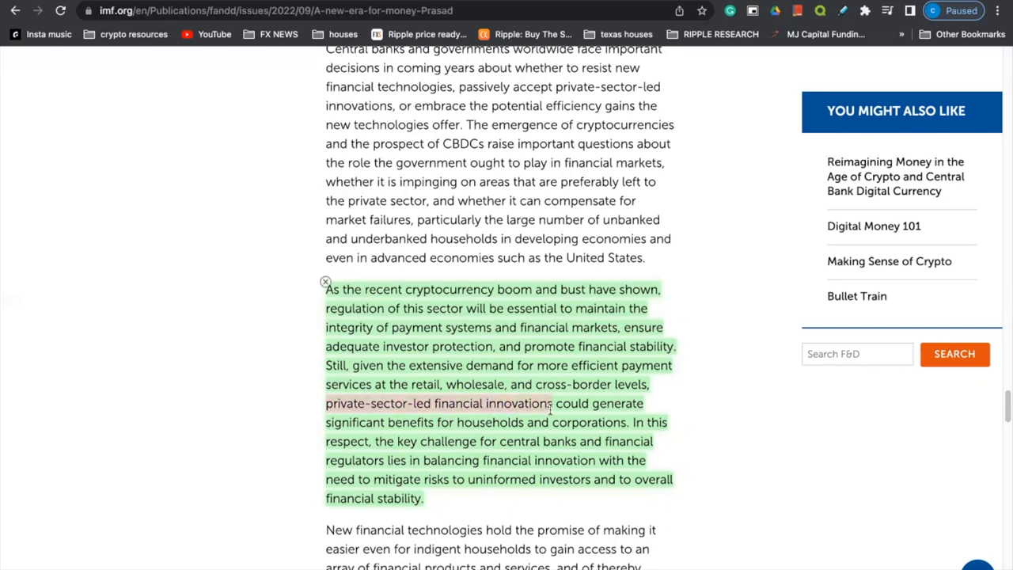
pyautogui.moveTo(412, 443)
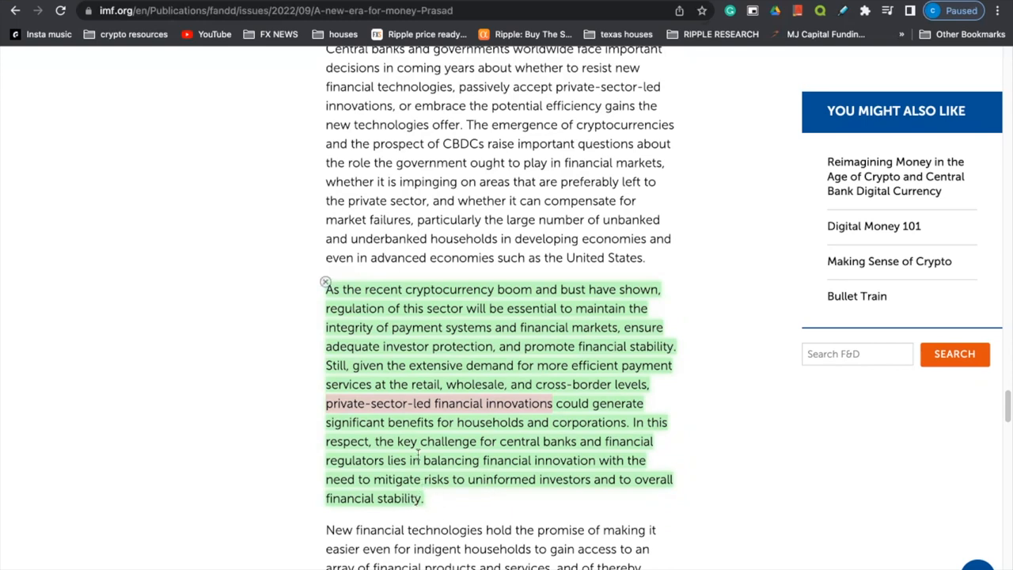
pyautogui.moveTo(333, 288)
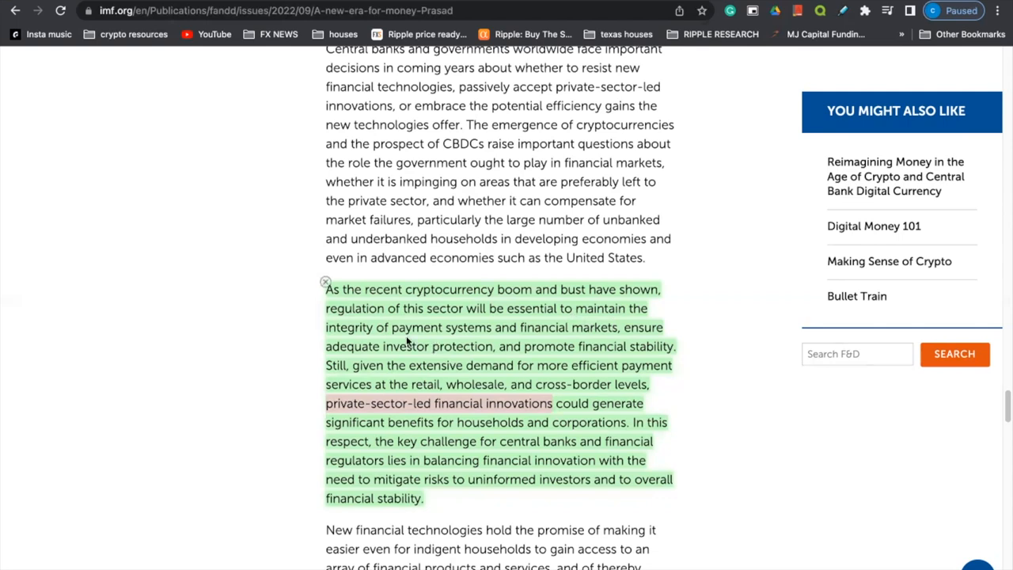
pyautogui.moveTo(607, 326)
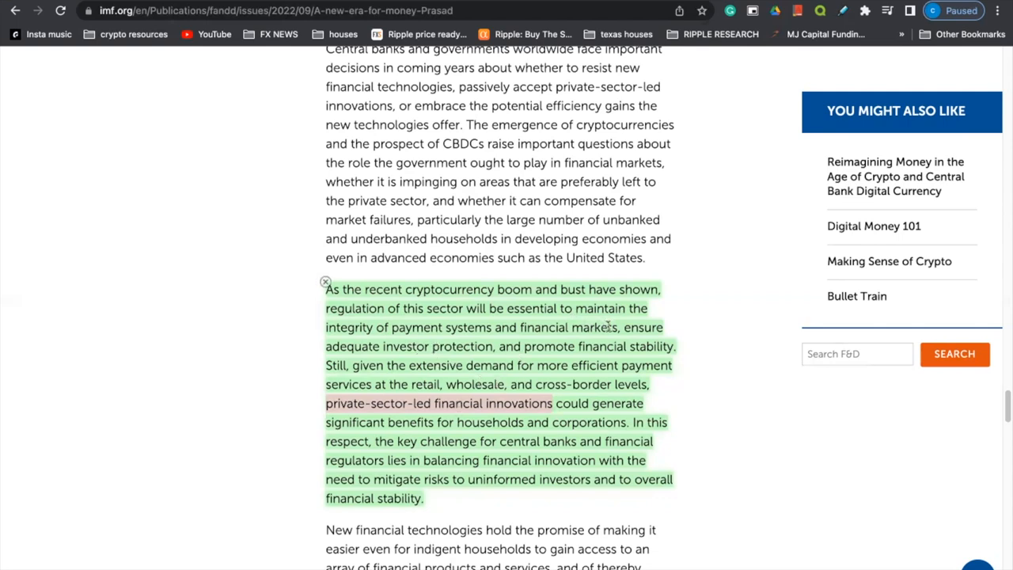
pyautogui.moveTo(647, 291)
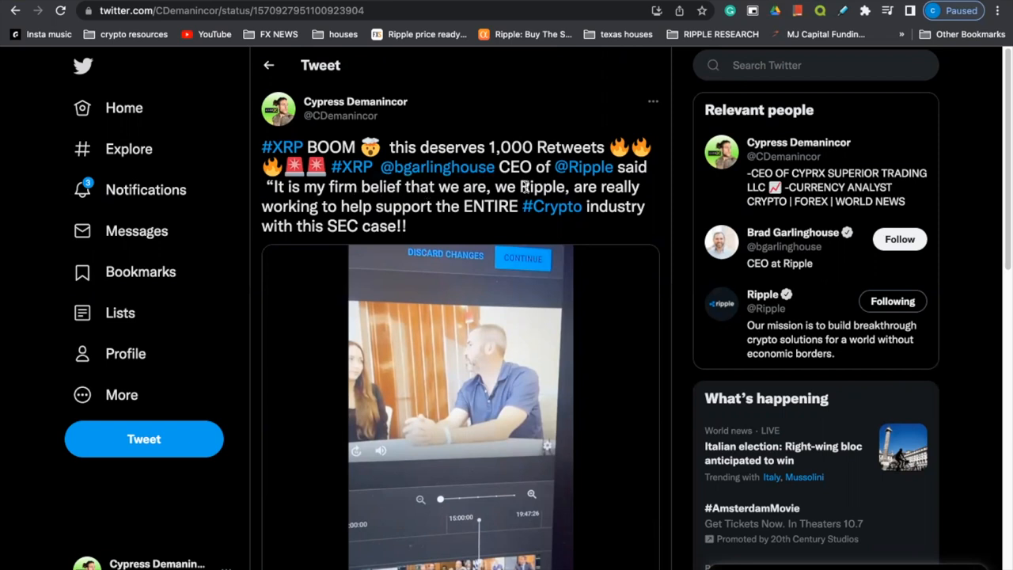
pyautogui.moveTo(387, 255)
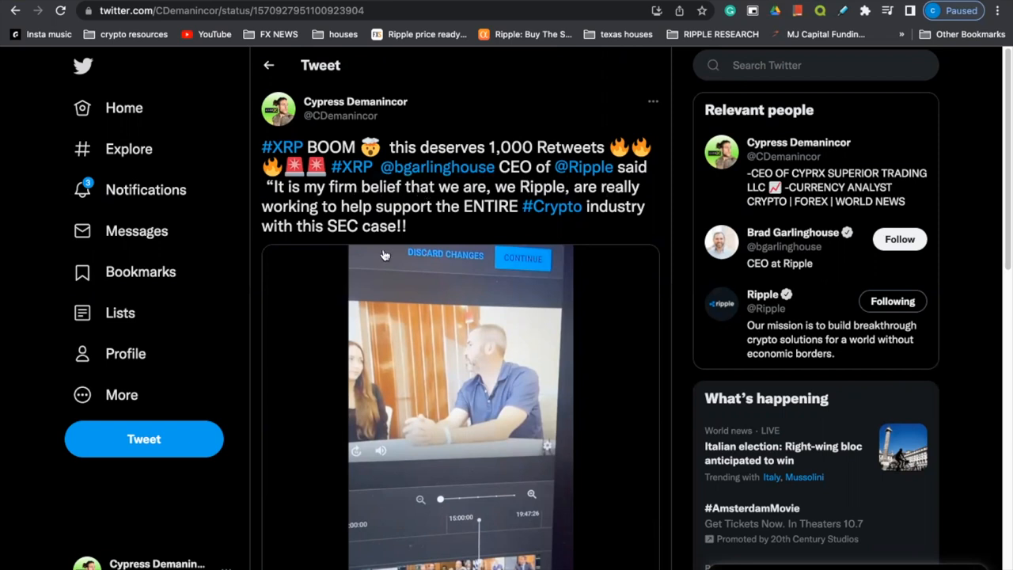
pyautogui.moveTo(488, 220)
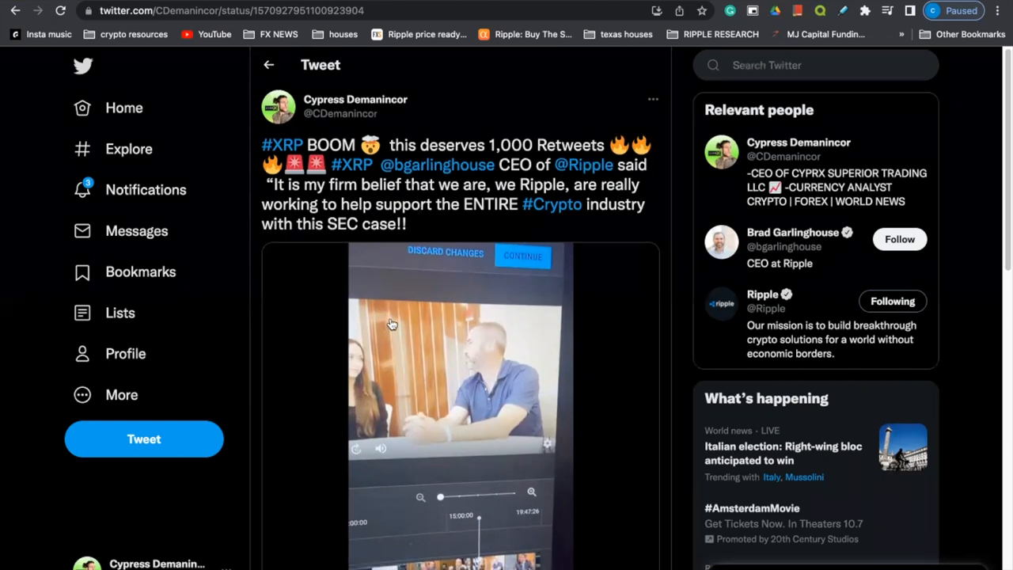
# Step: Scroll the tweet quoting Ripple's CEO on the SEC case into view and play its video
pyautogui.scroll(-3)
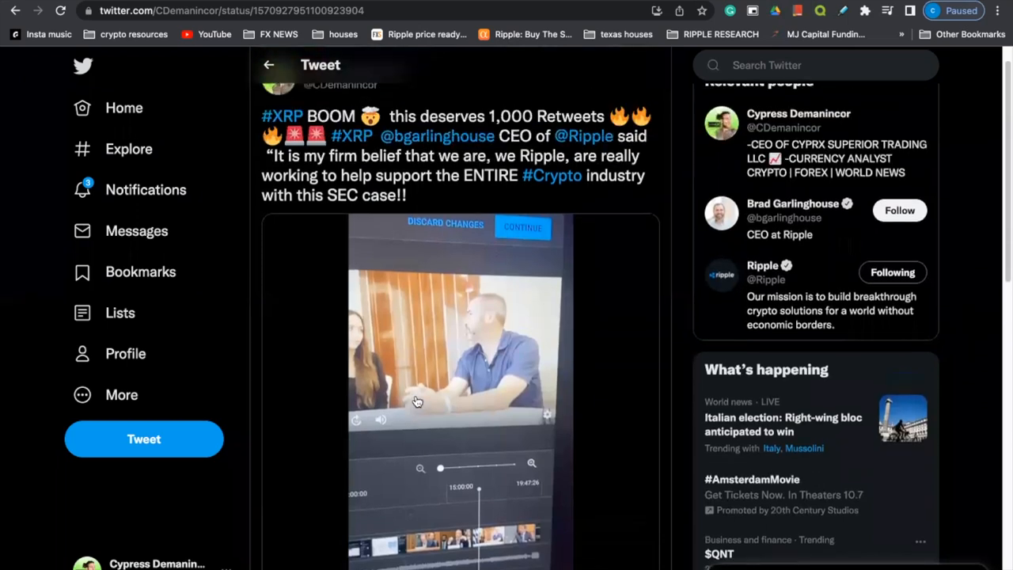
pyautogui.moveTo(435, 345)
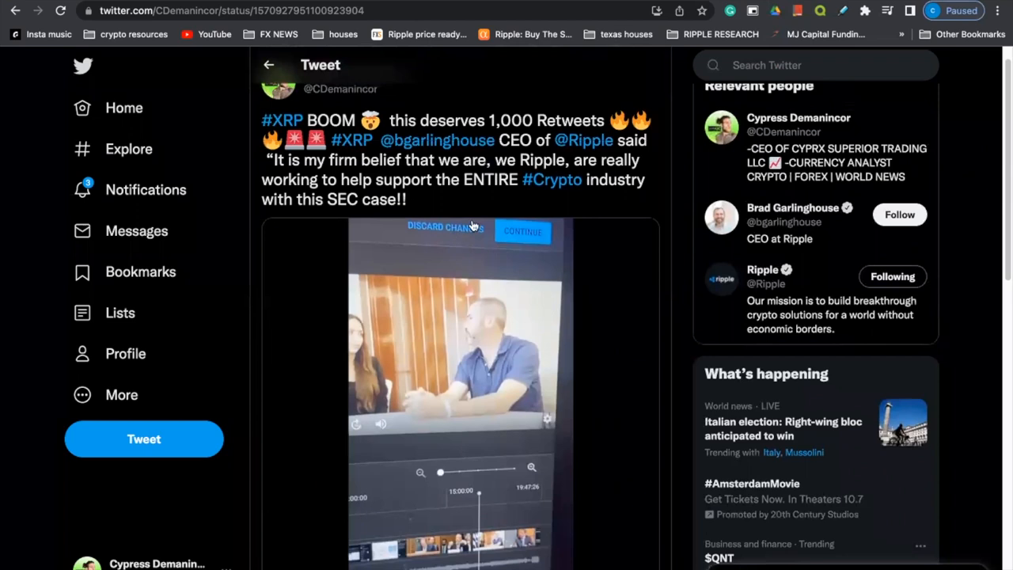
pyautogui.moveTo(424, 234)
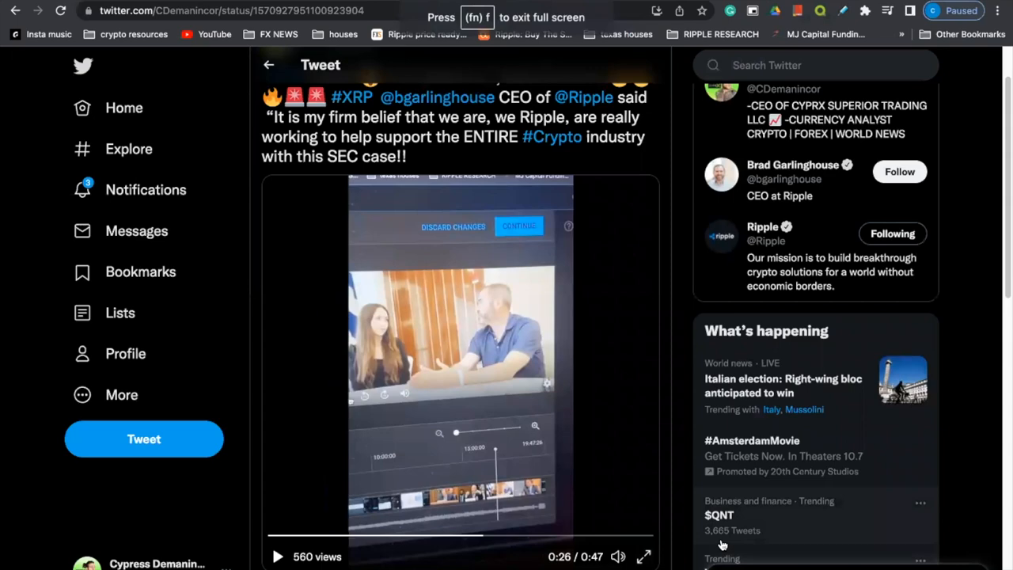
pyautogui.moveTo(827, 423)
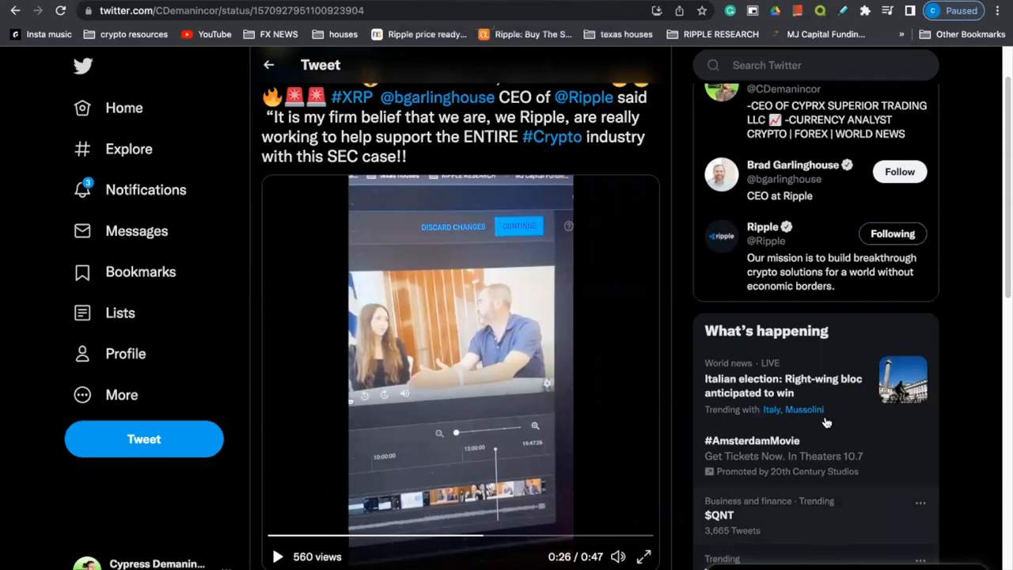